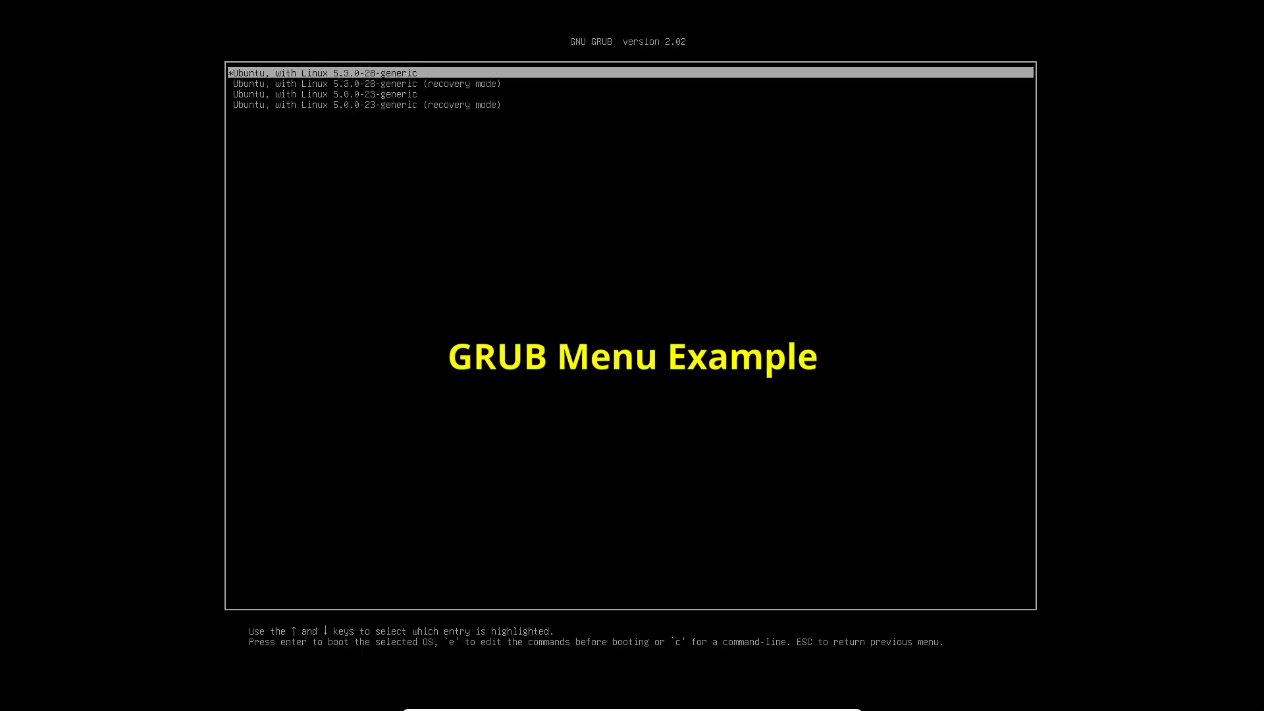
Move down through the example GRUB boot menu of Ubuntu kernel entries
key("Down")
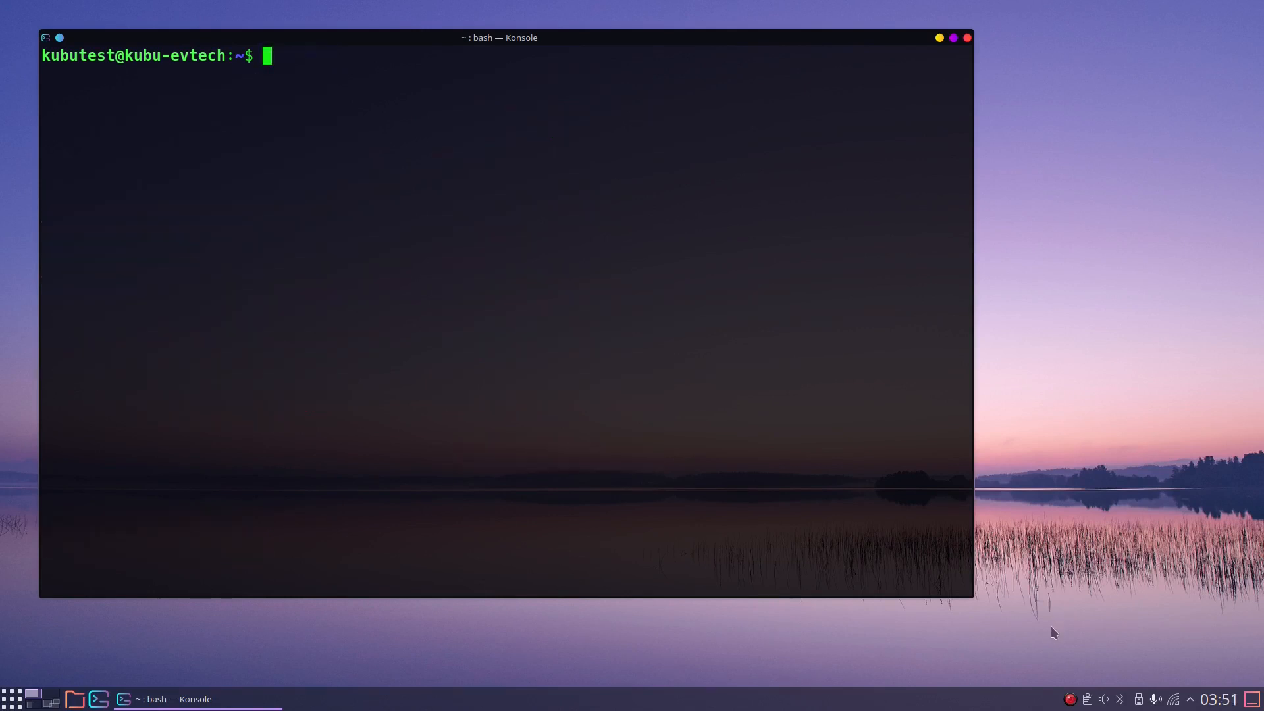
Start editing /etc/default/grub with sudo nano
type("sudo")
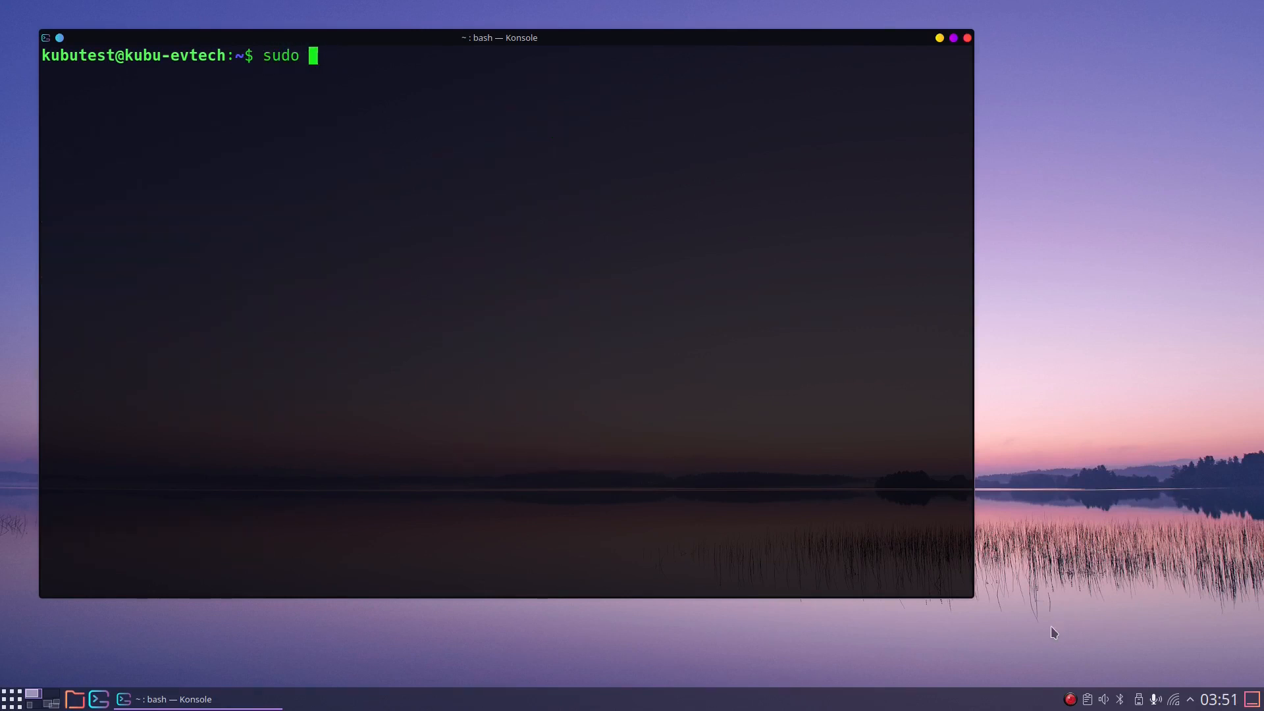
type("nano /")
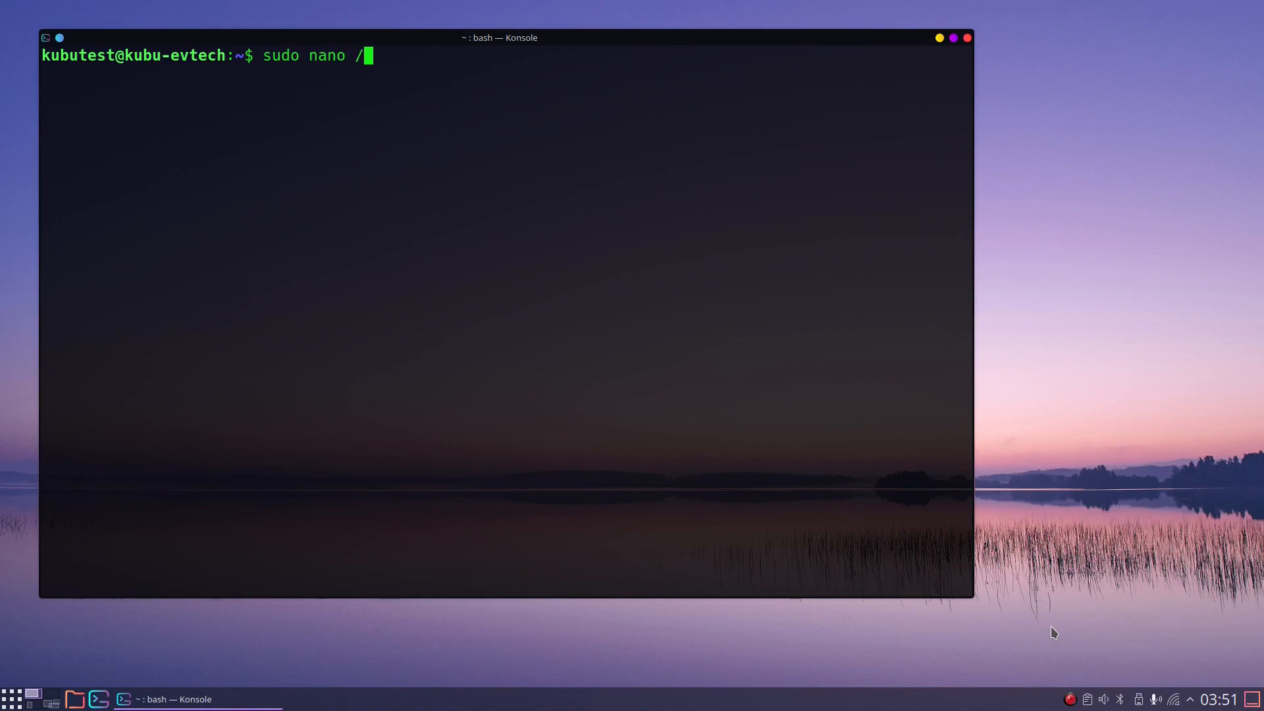
type("etc/def")
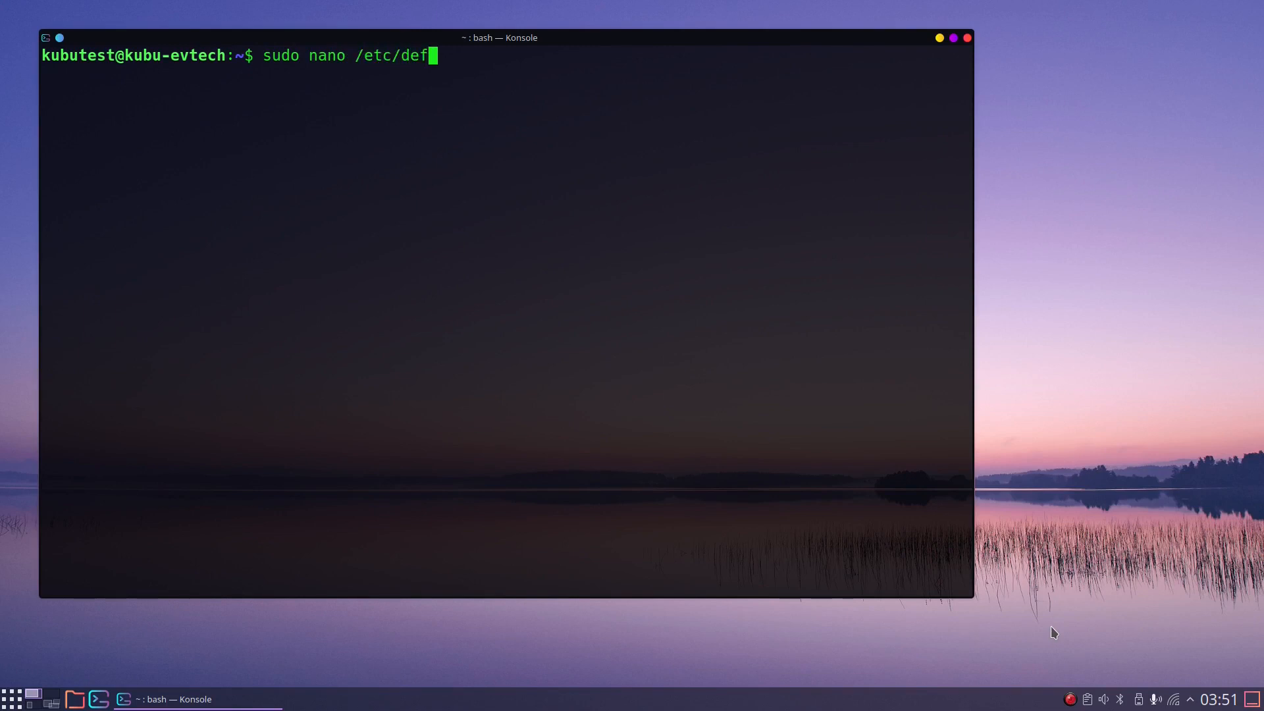
type("ault/gr")
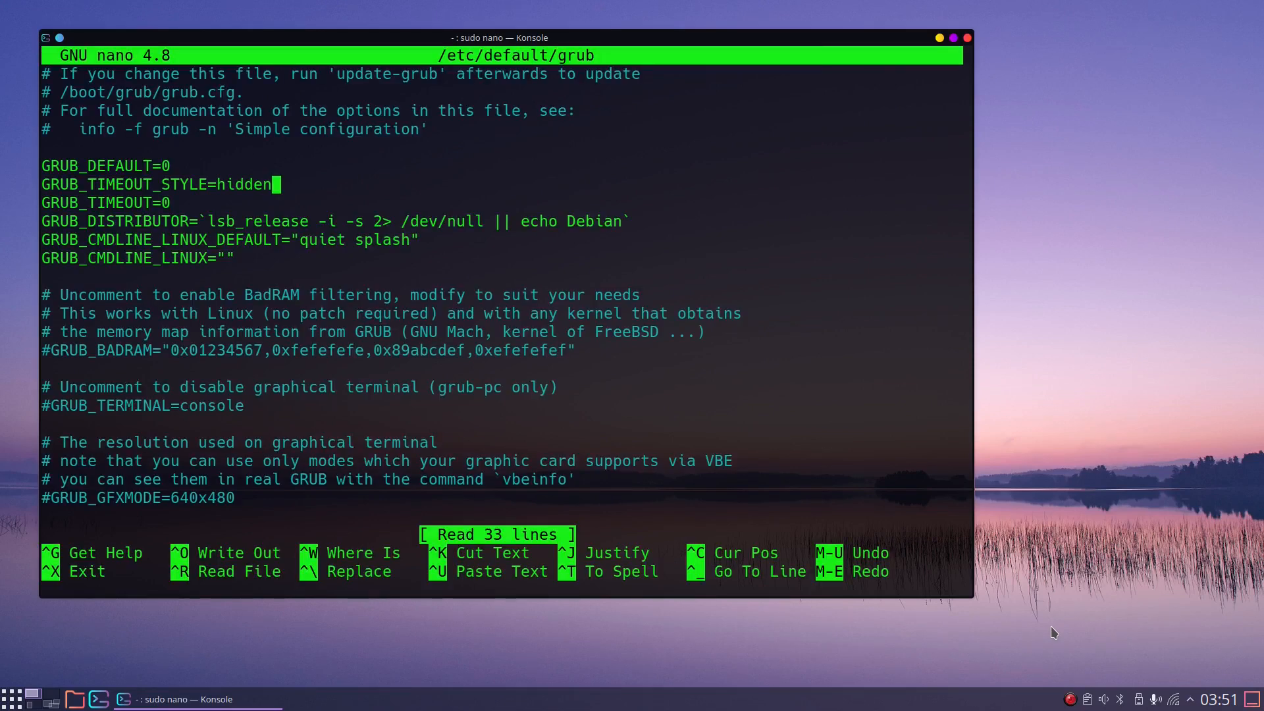
Set GRUB_TIMEOUT_STYLE=menu and GRUB_TIMEOUT=10, save the file and leave nano
key("BackSpace")
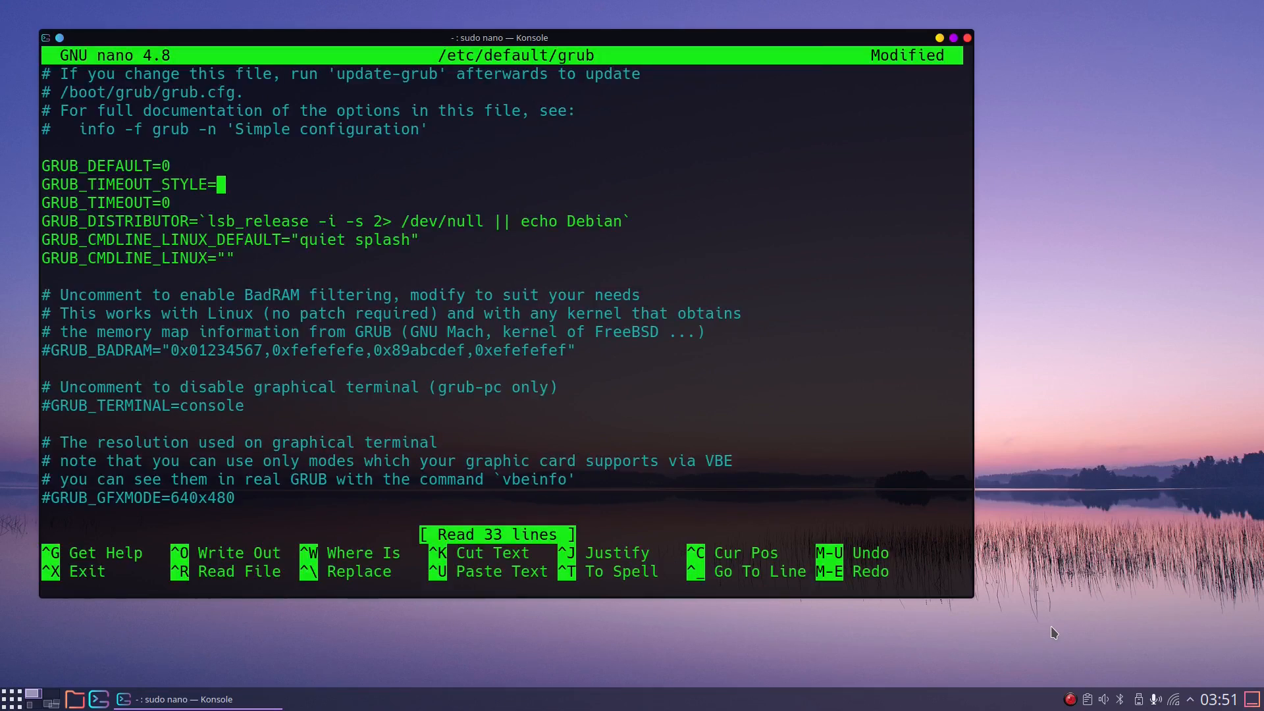
type("menu")
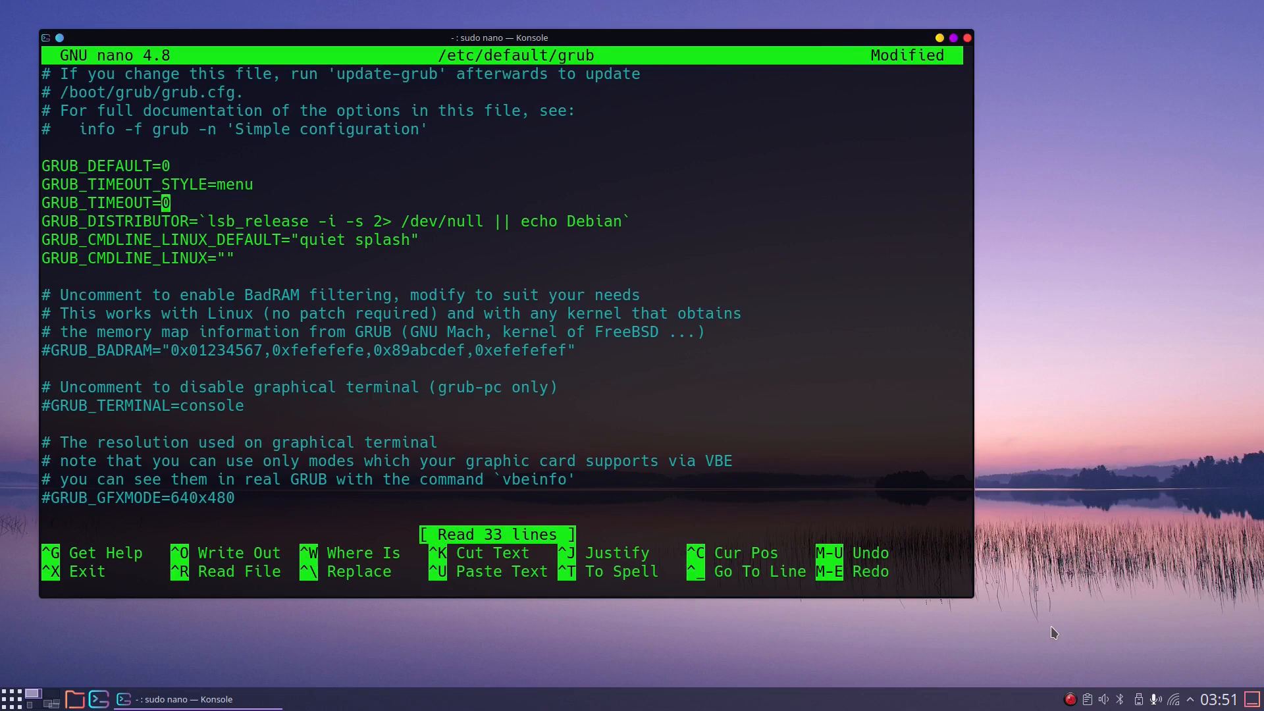
type("1")
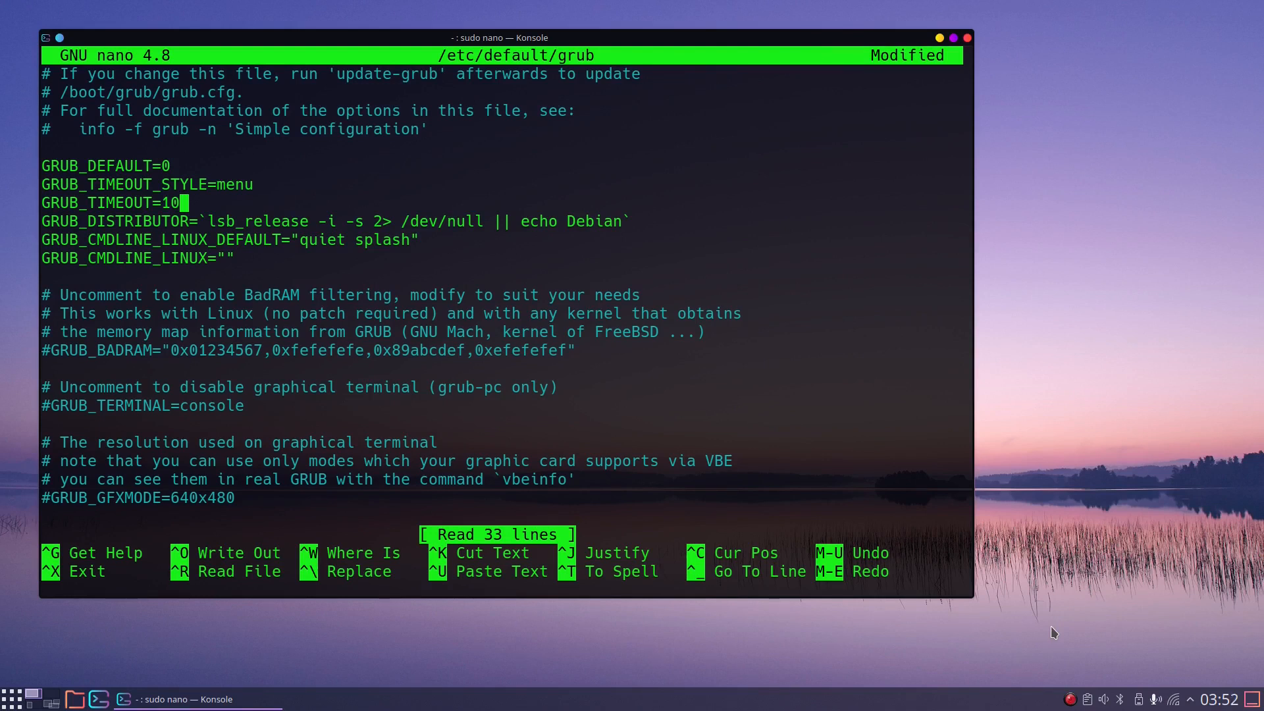
key("ctrl+o")
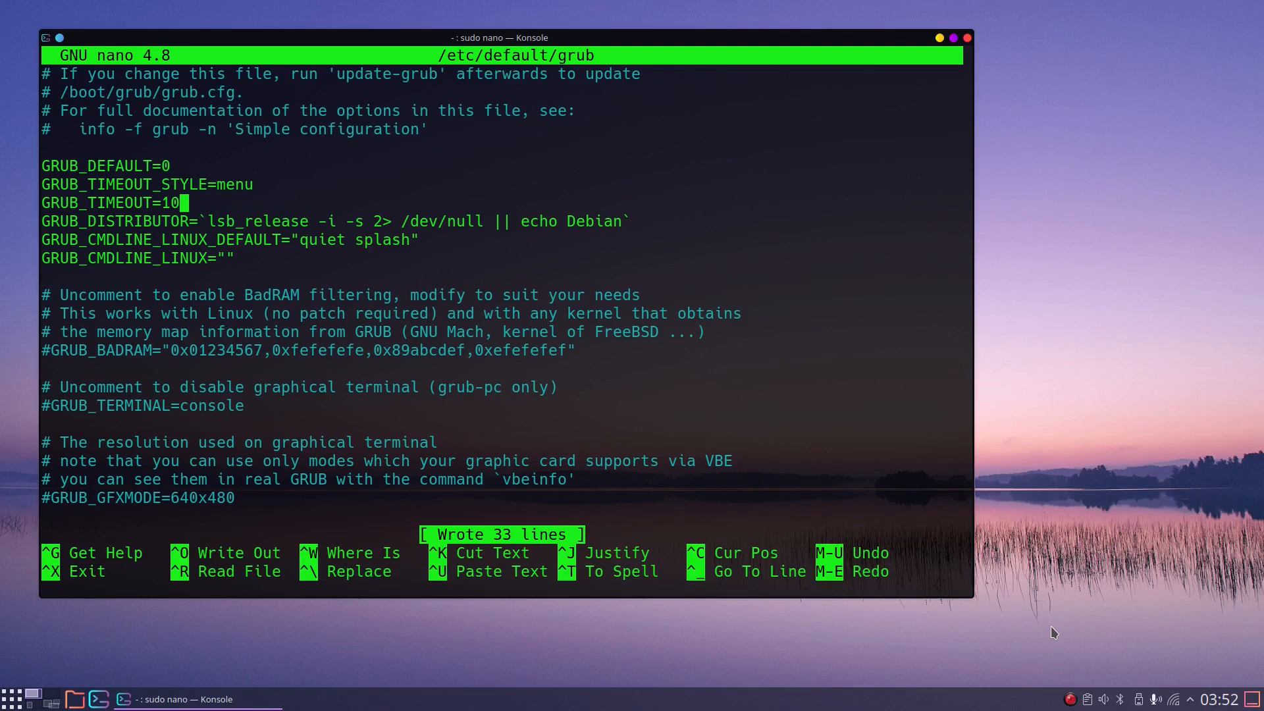
key("ctrl+x")
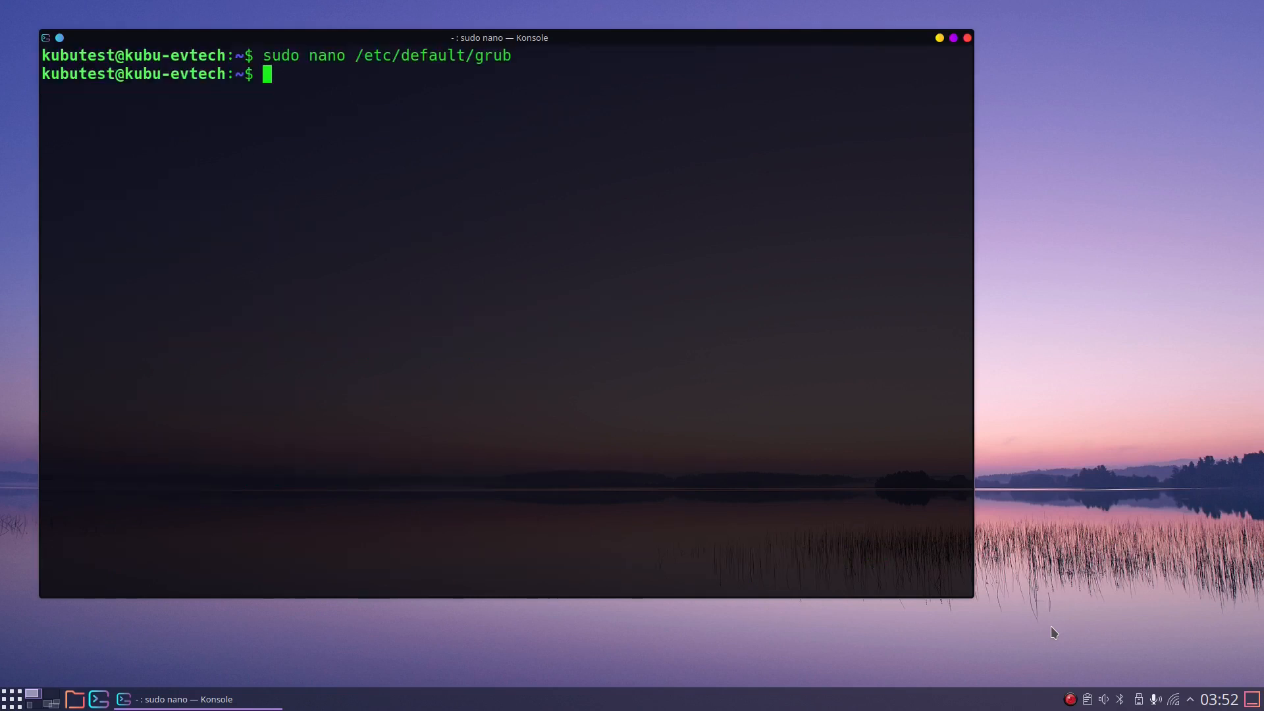
Run sudo update-grub to regenerate the boot configuration, then issue reboot
type("sudo update")
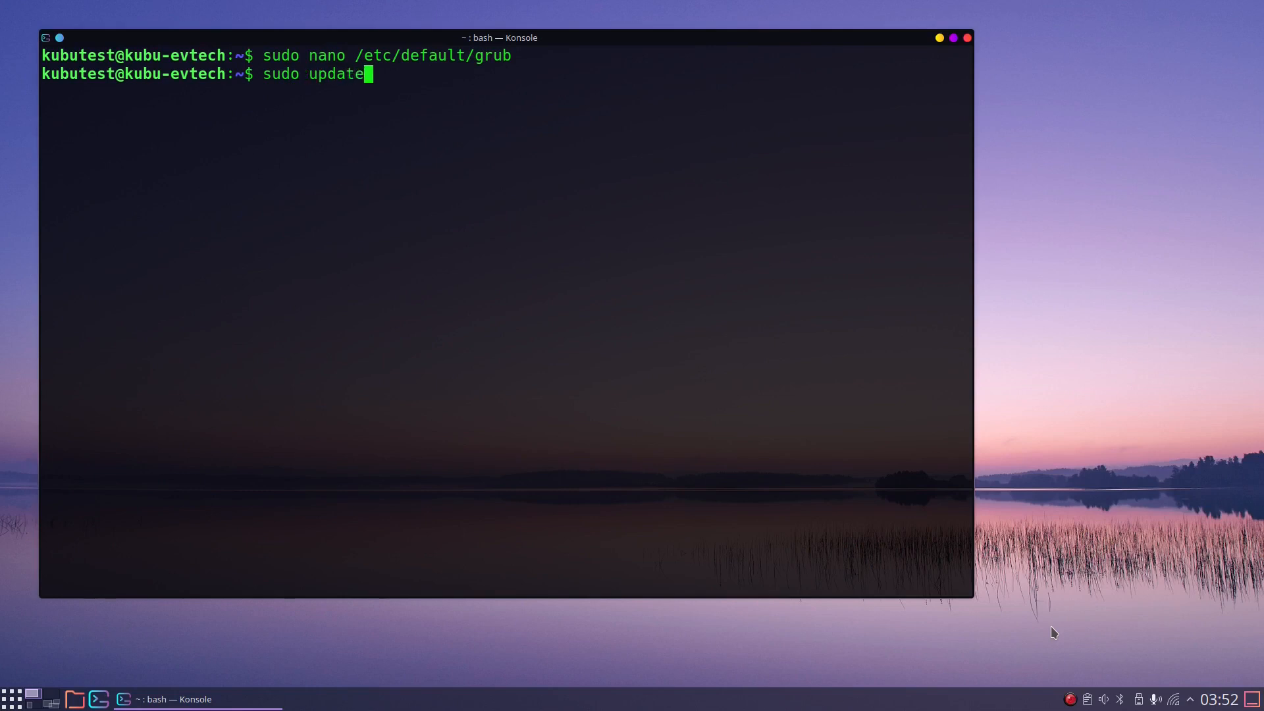
type("-grub")
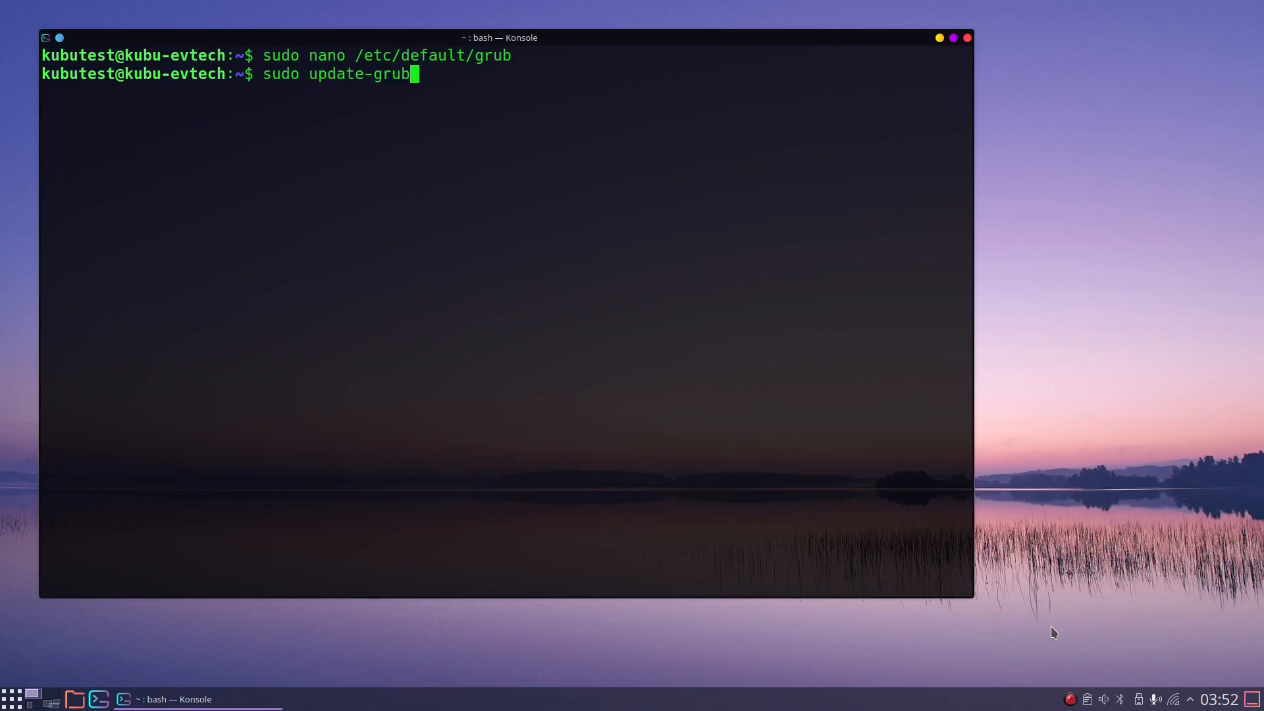
key("Return")
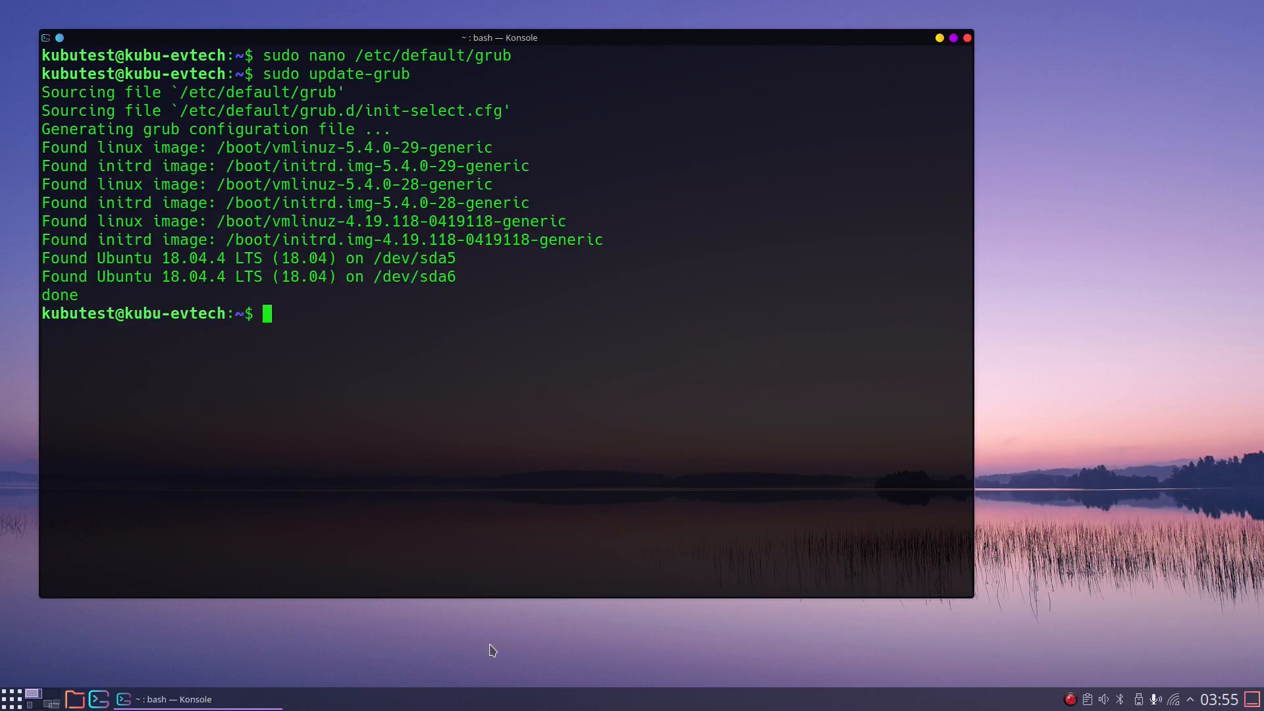
mouse_move(465, 278)
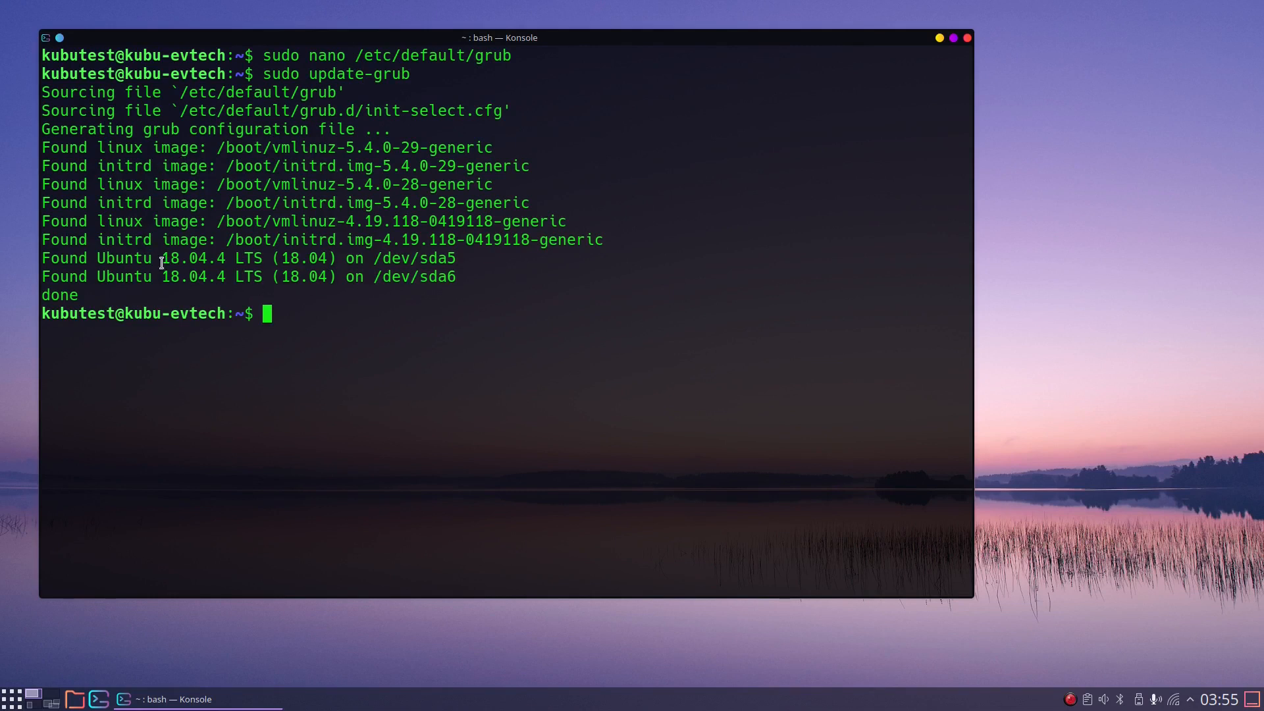
mouse_move(403, 350)
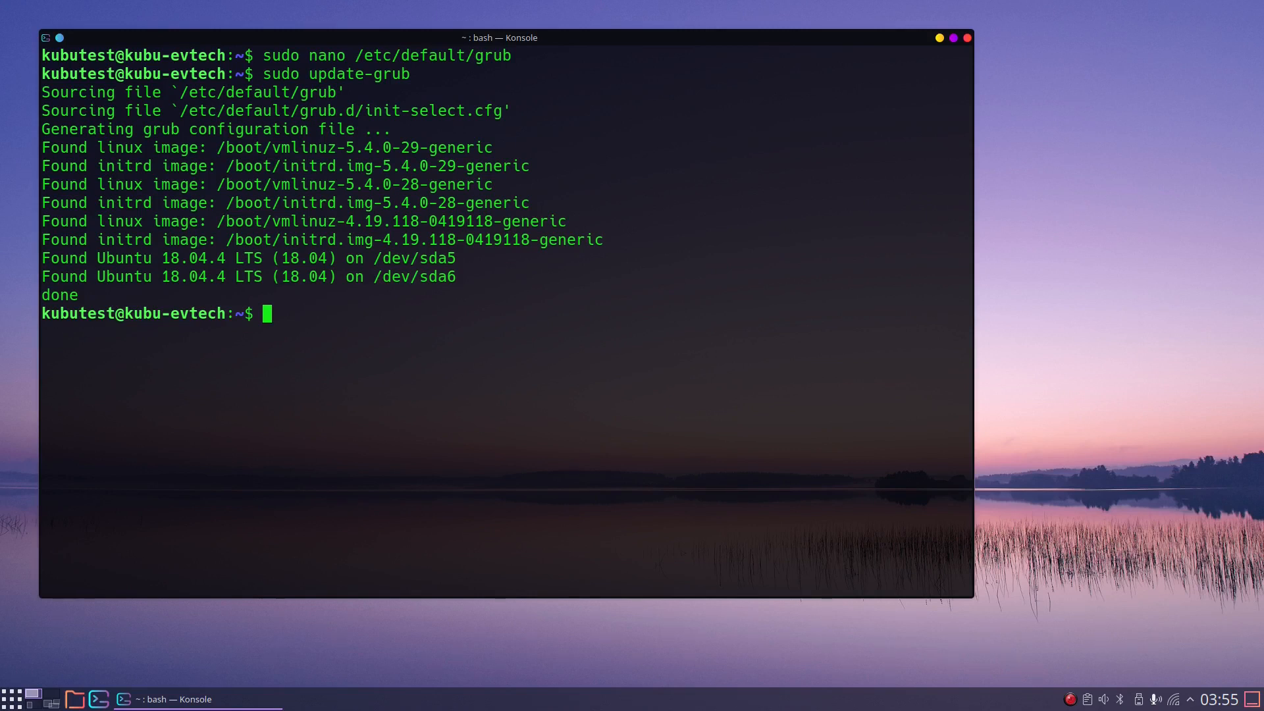
type("re")
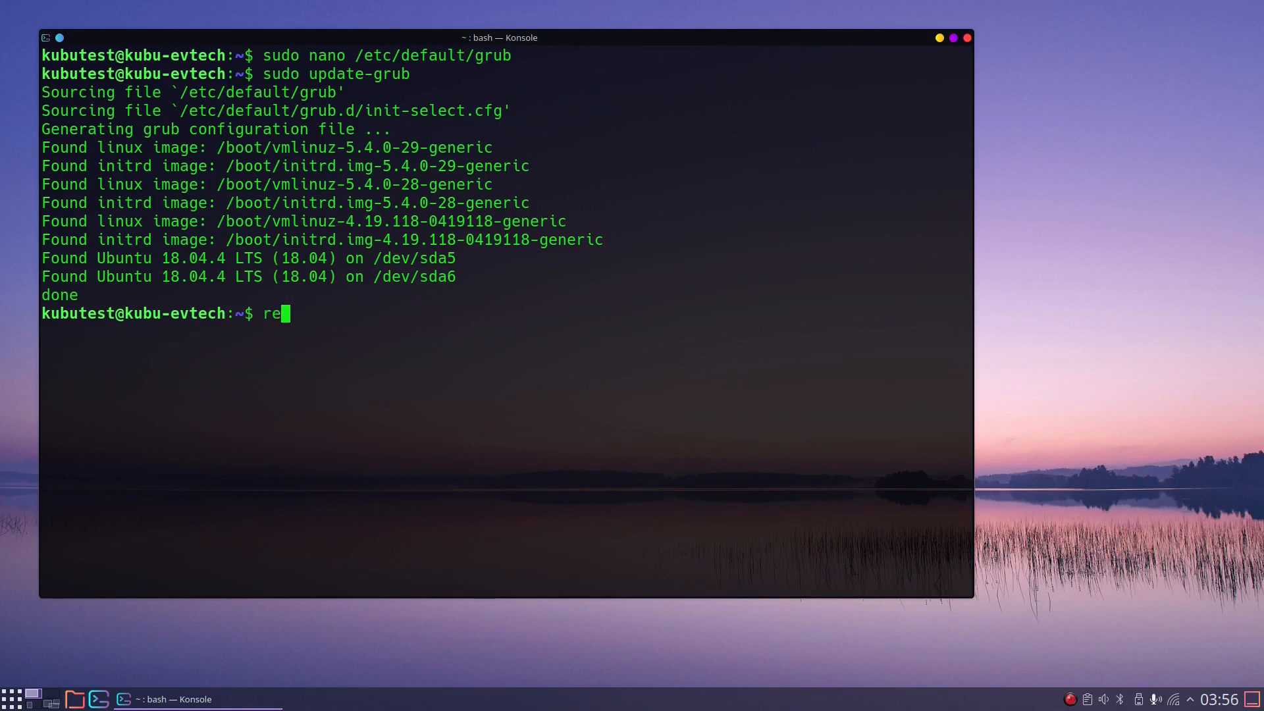
type("boot")
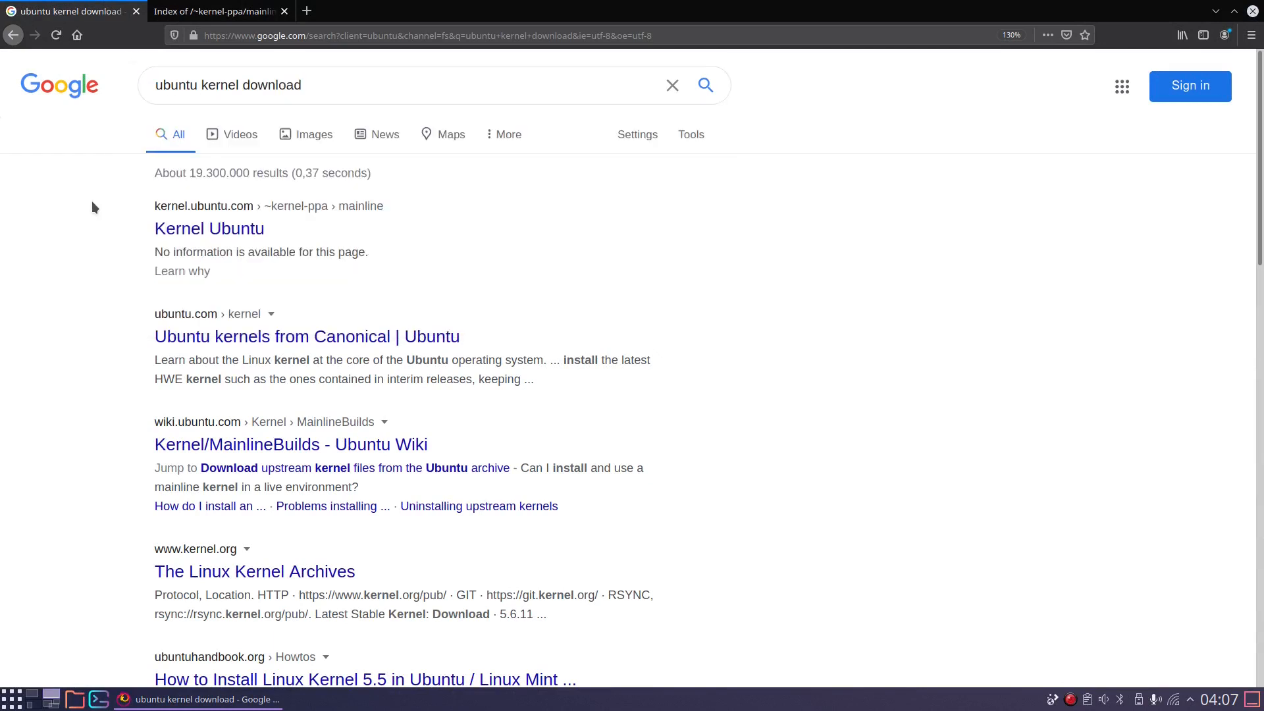
mouse_move(208, 229)
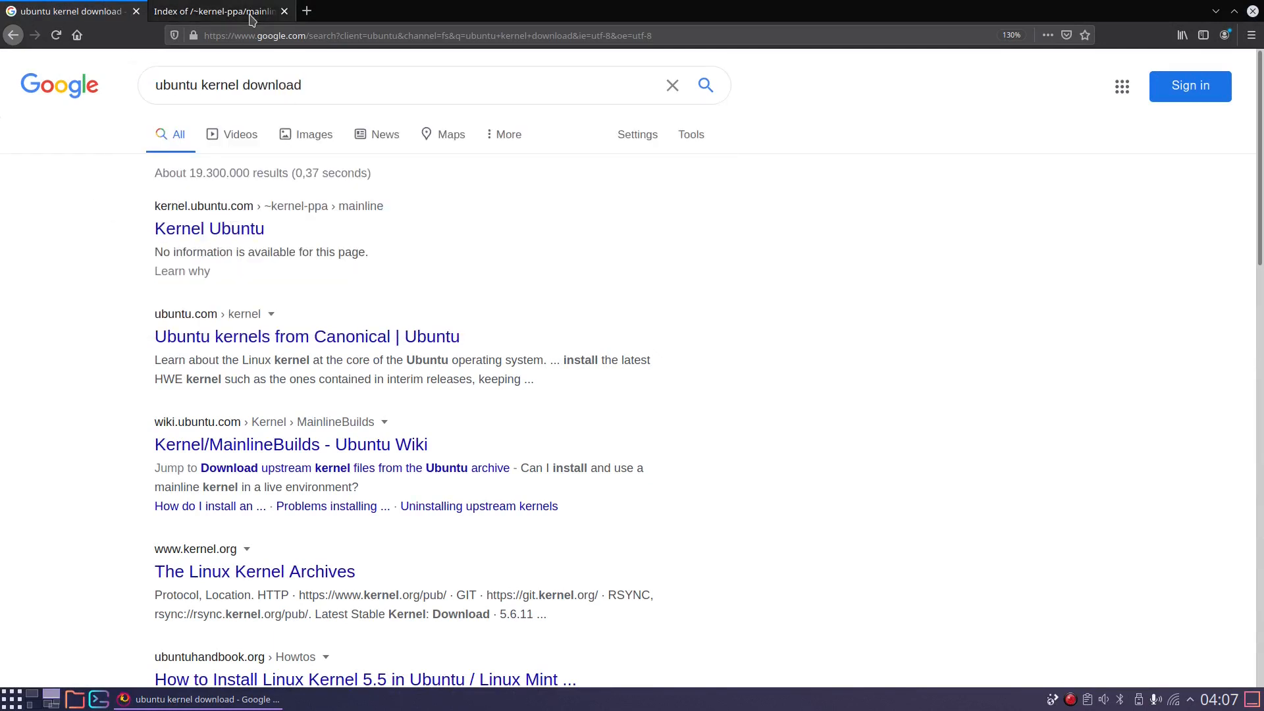
Switch to the kernel.ubuntu.com mainline index and scroll down to the v4.19.1xx folders
left_click(213, 11)
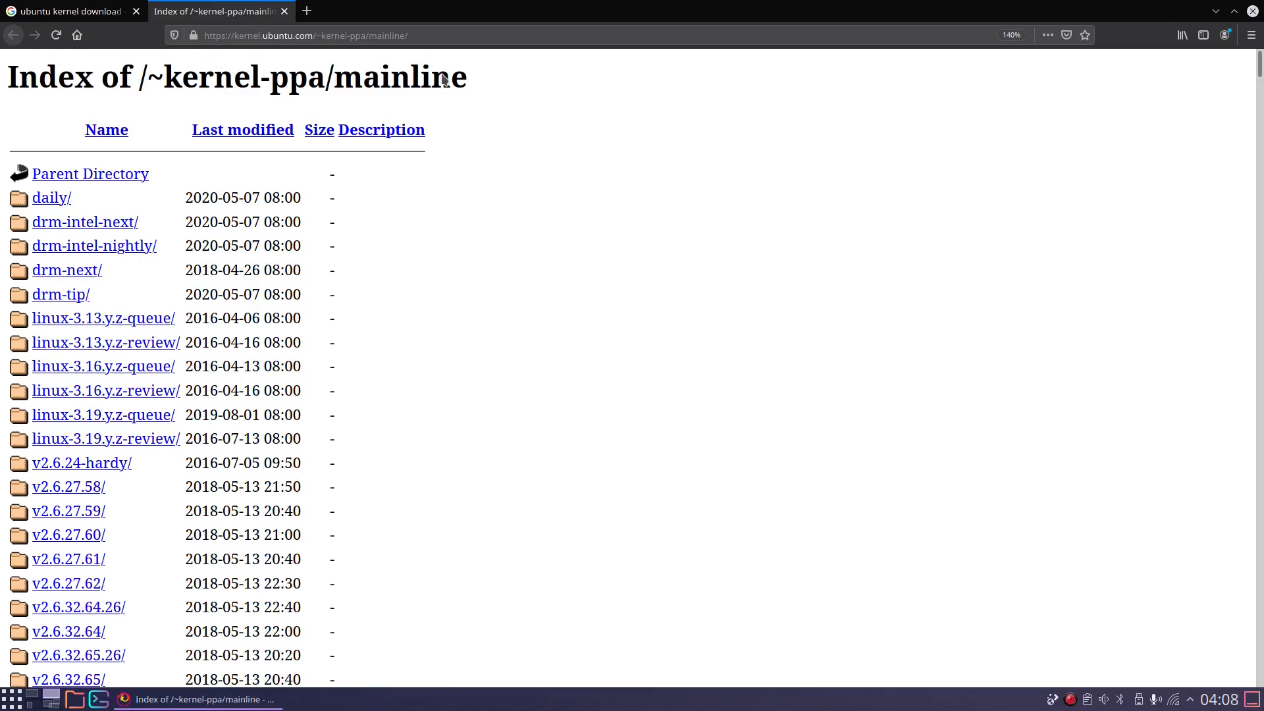
scroll("down", 3)
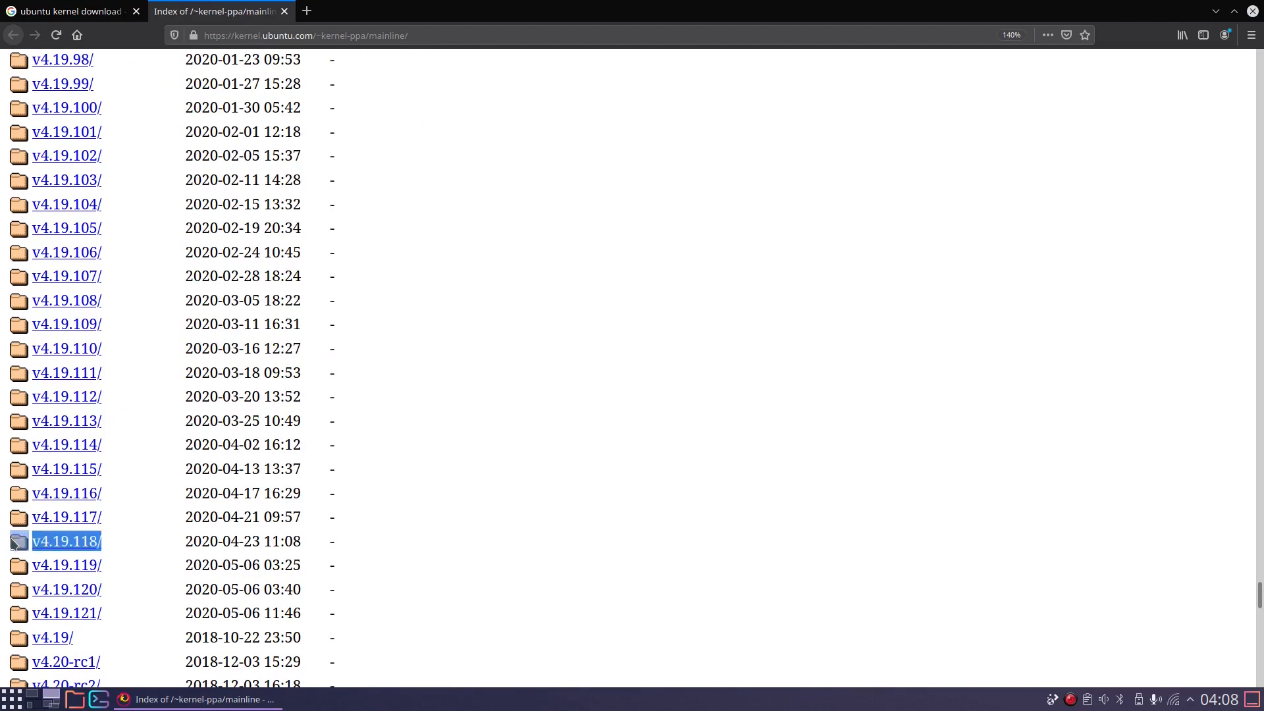
mouse_move(156, 549)
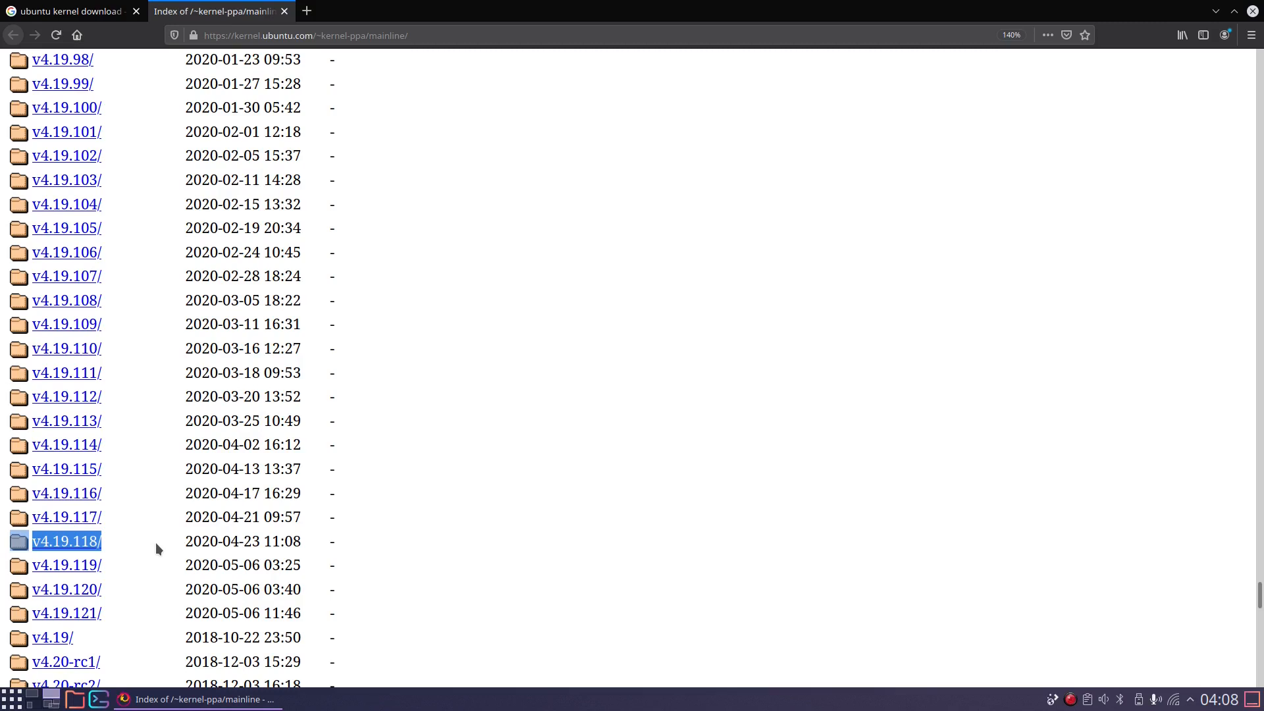
mouse_move(234, 615)
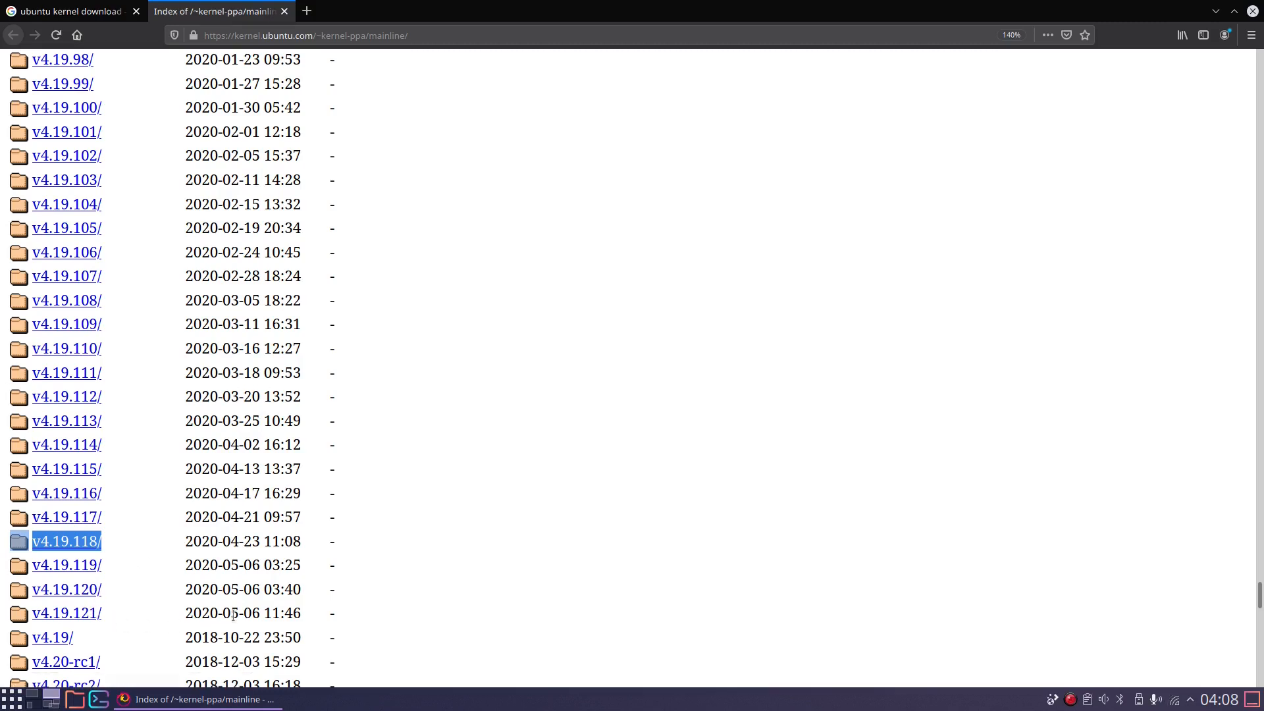
left_click(66, 612)
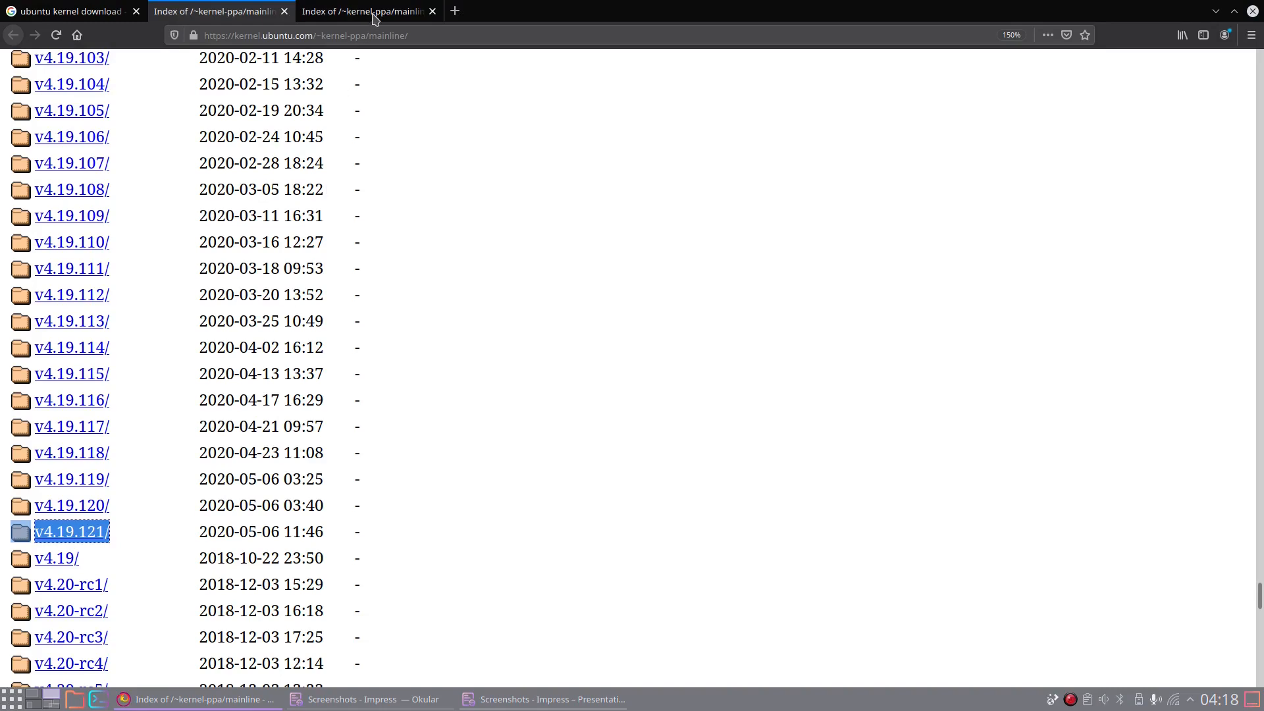
Load the v4.19.121 build page, highlight the amd64 label, and reveal Downloads/Kernel in Dolphin
left_click(71, 531)
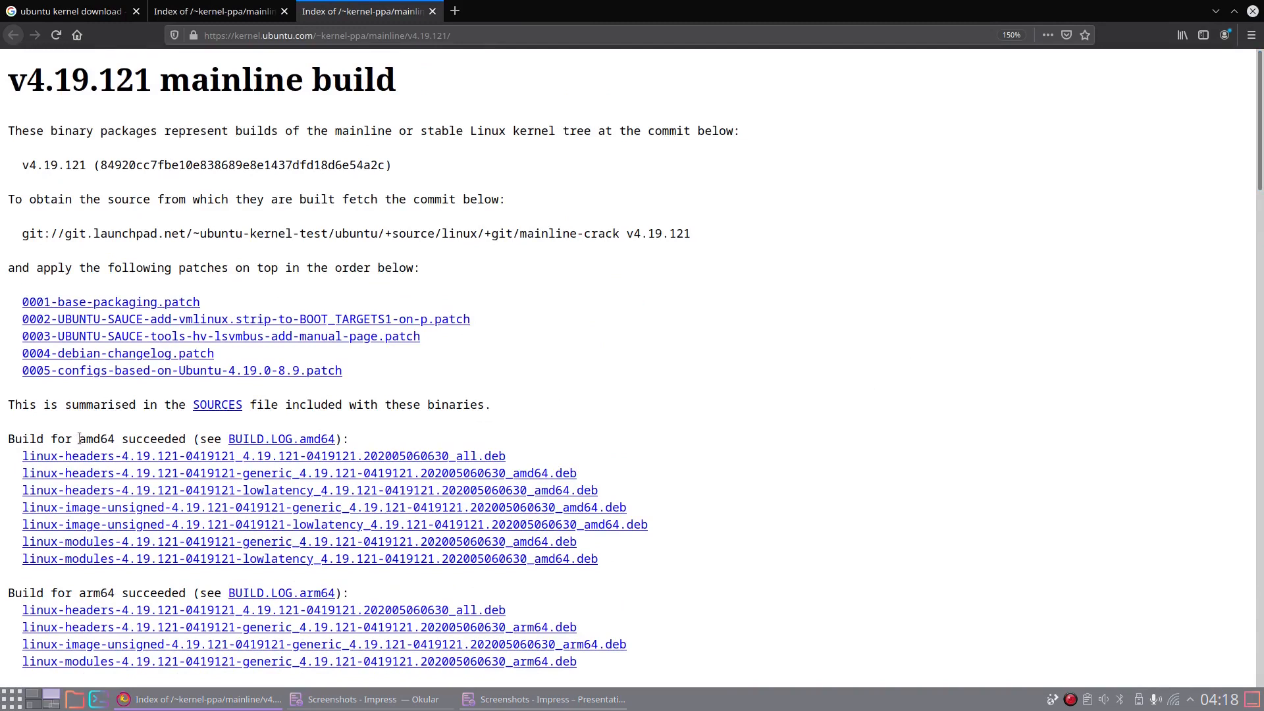
double_click(95, 593)
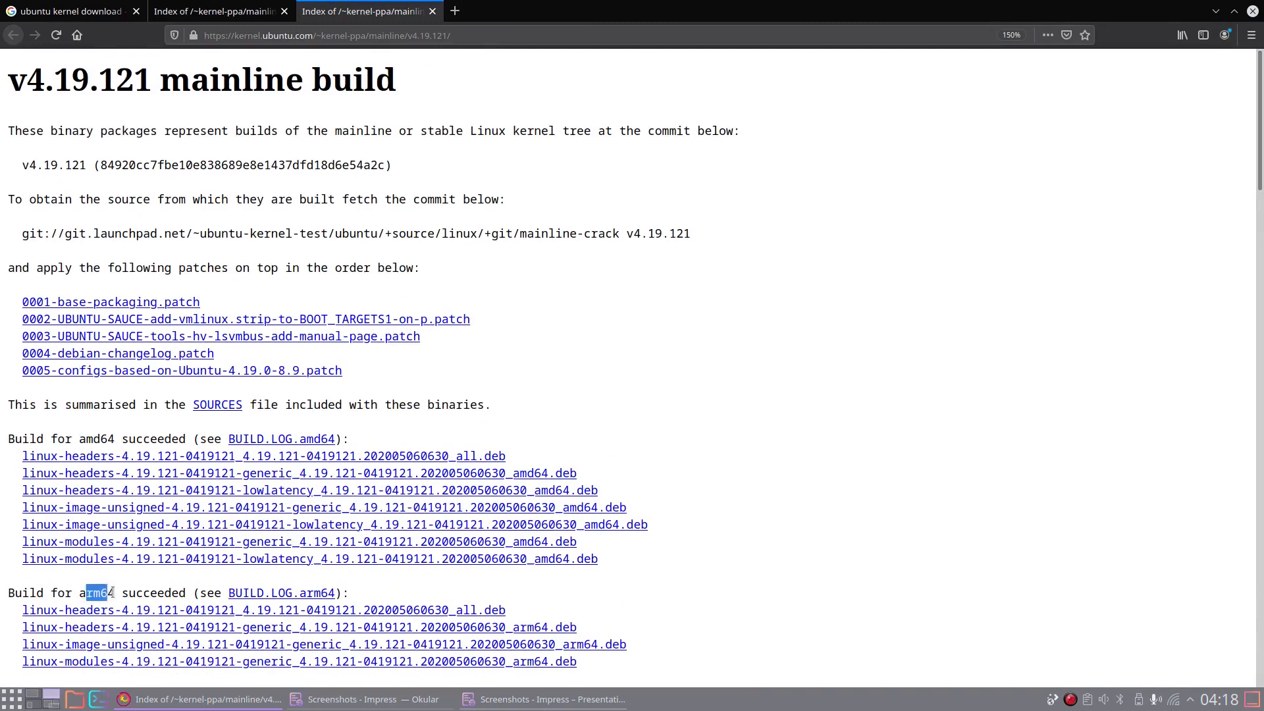
double_click(89, 438)
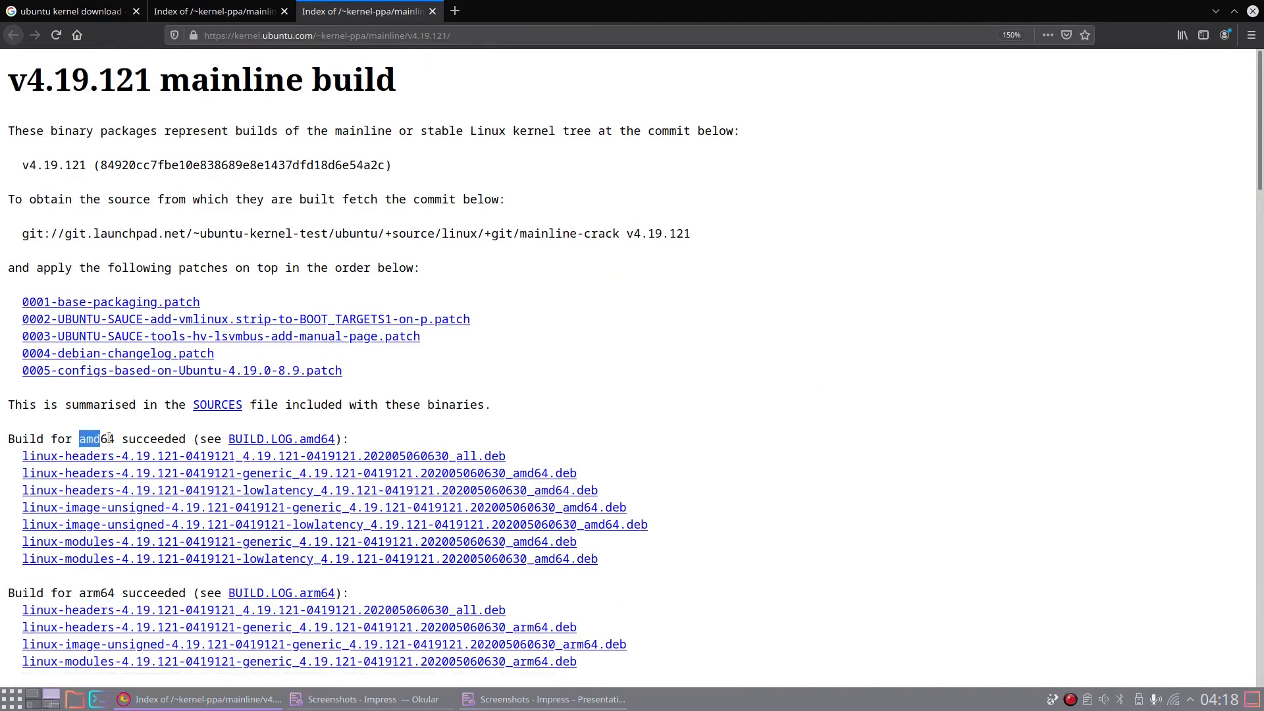
double_click(91, 439)
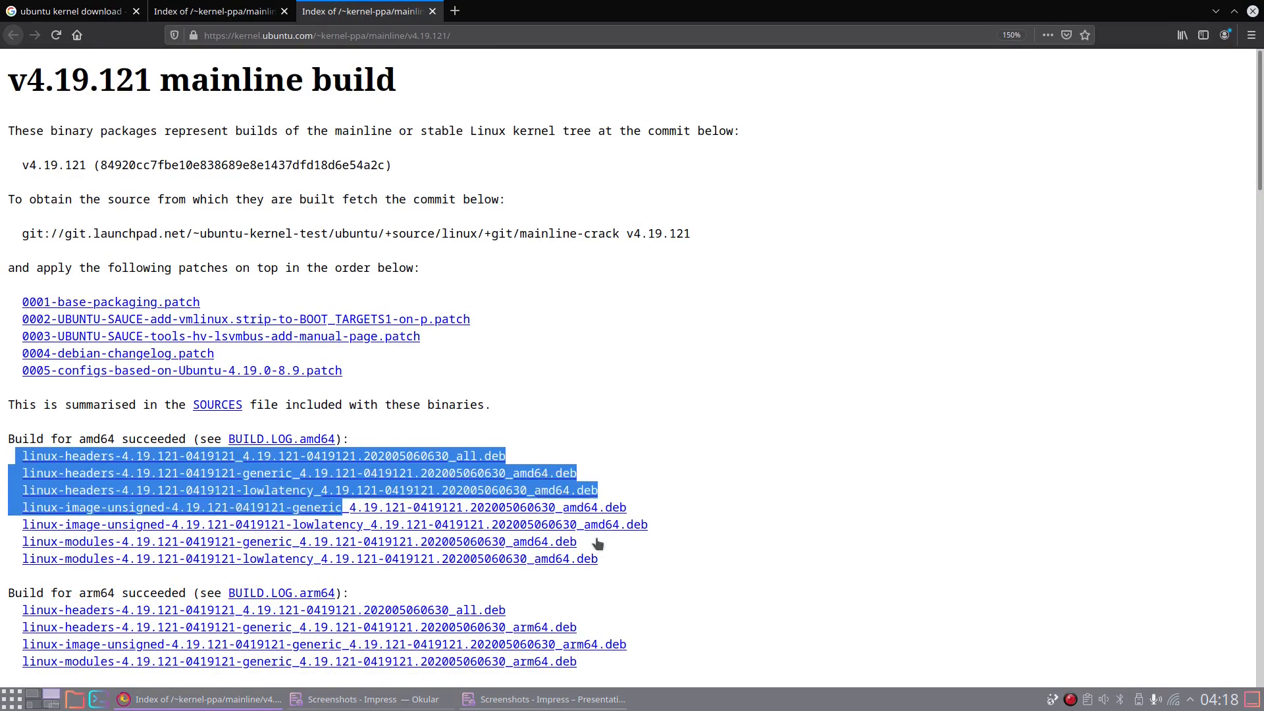
left_click(673, 562)
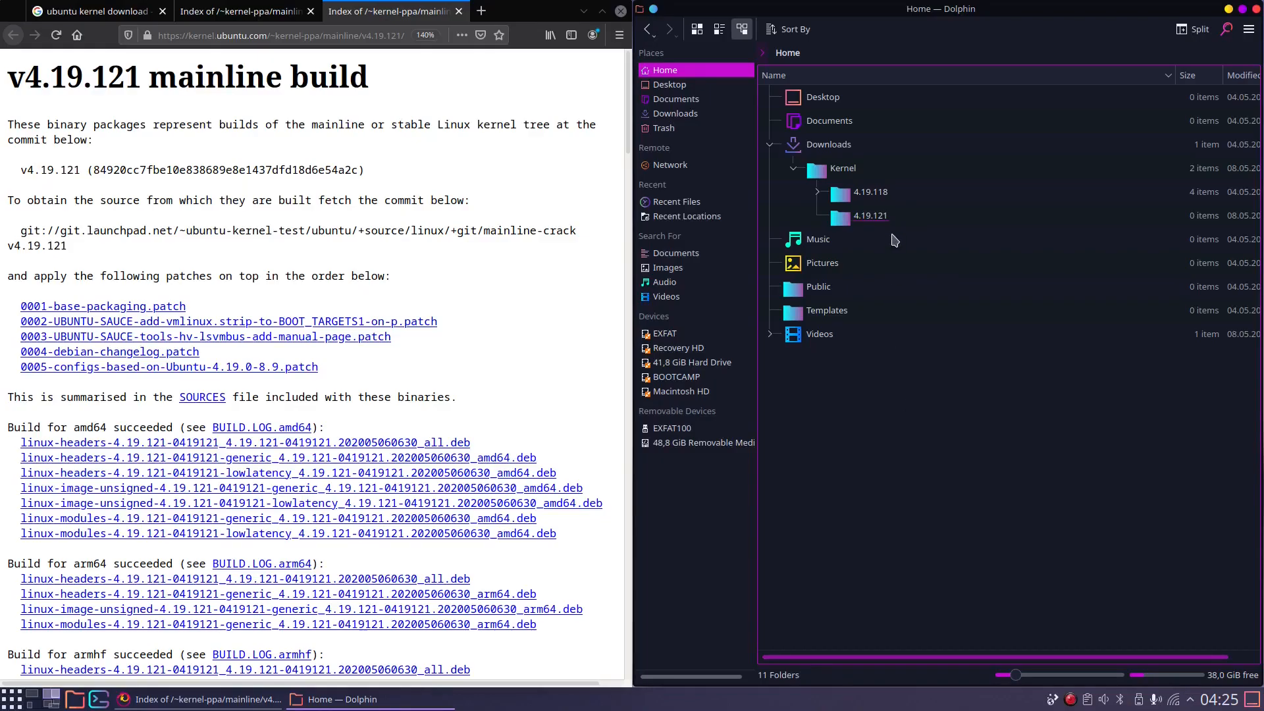
Select and enter the empty 4.19.121 folder under Downloads/Kernel
left_click(871, 215)
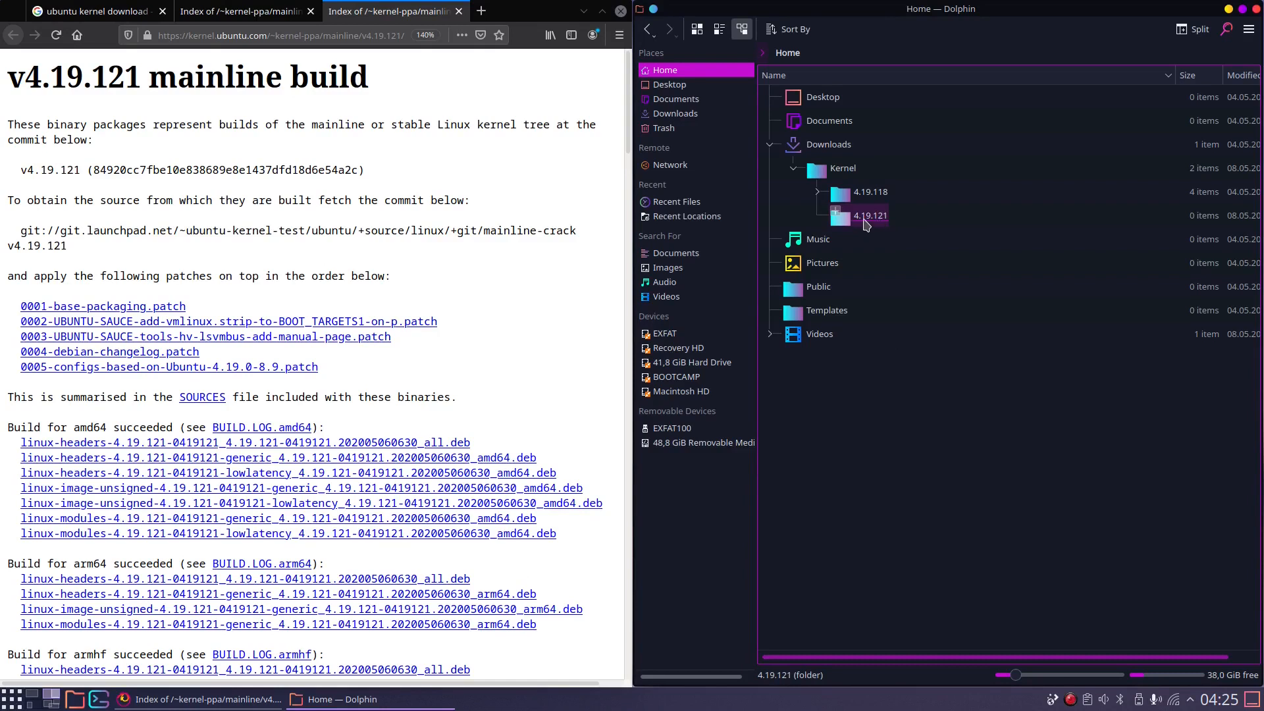
left_click(870, 216)
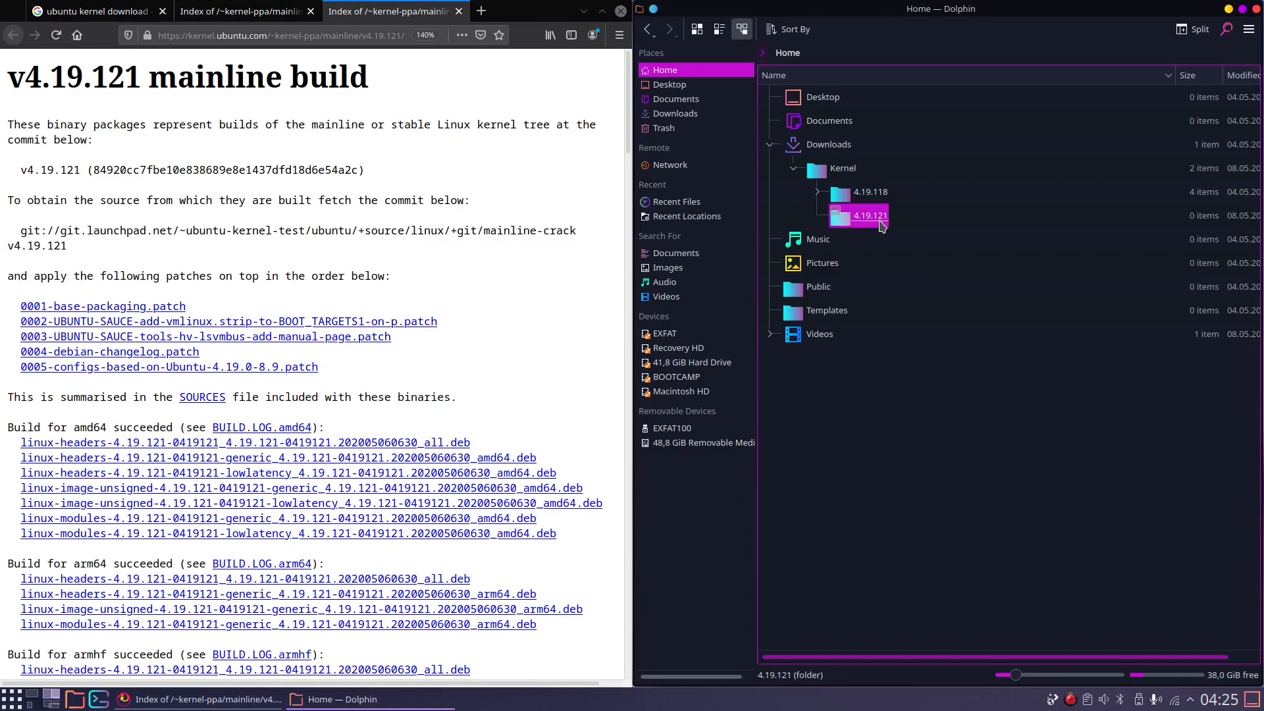
left_click(899, 400)
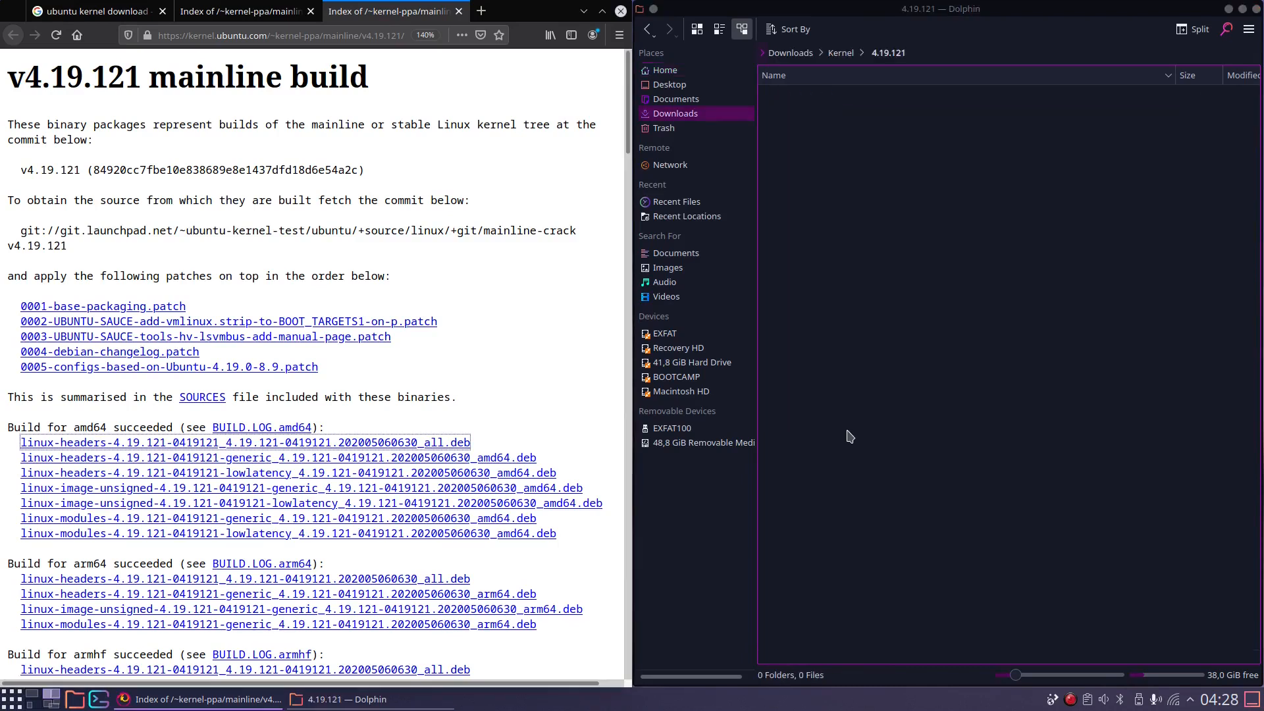
mouse_move(65, 449)
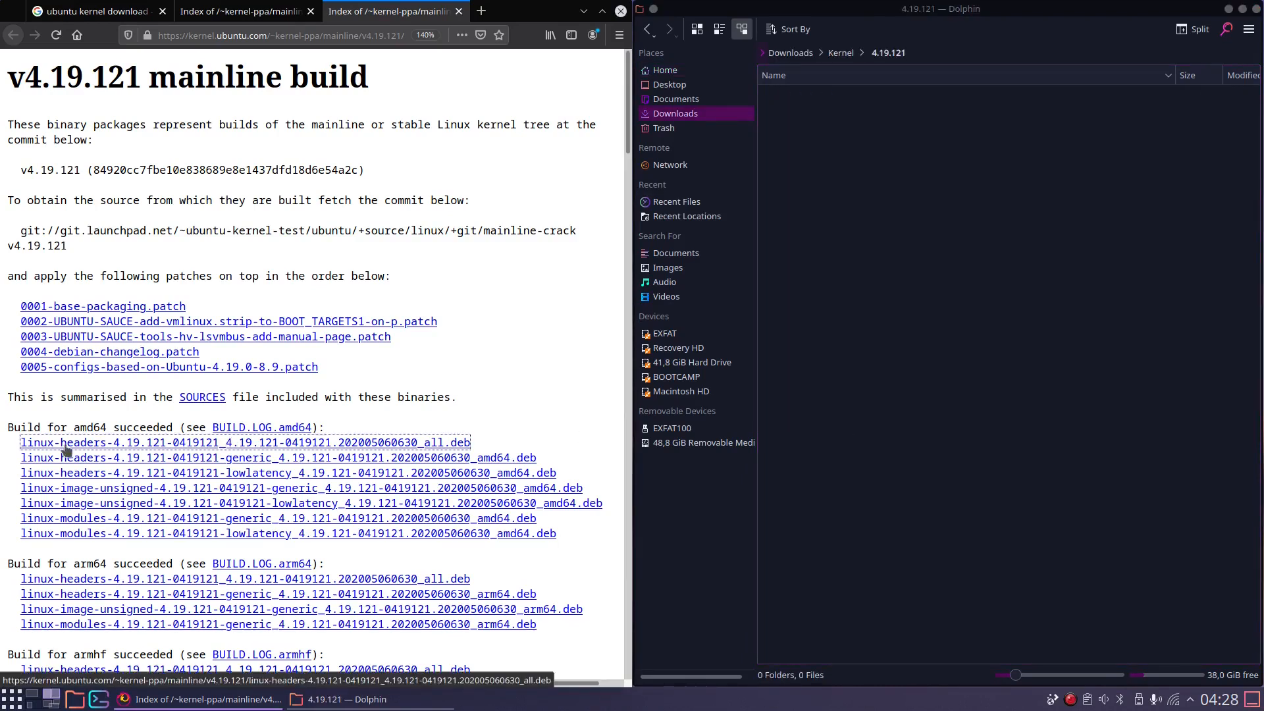
mouse_move(361, 447)
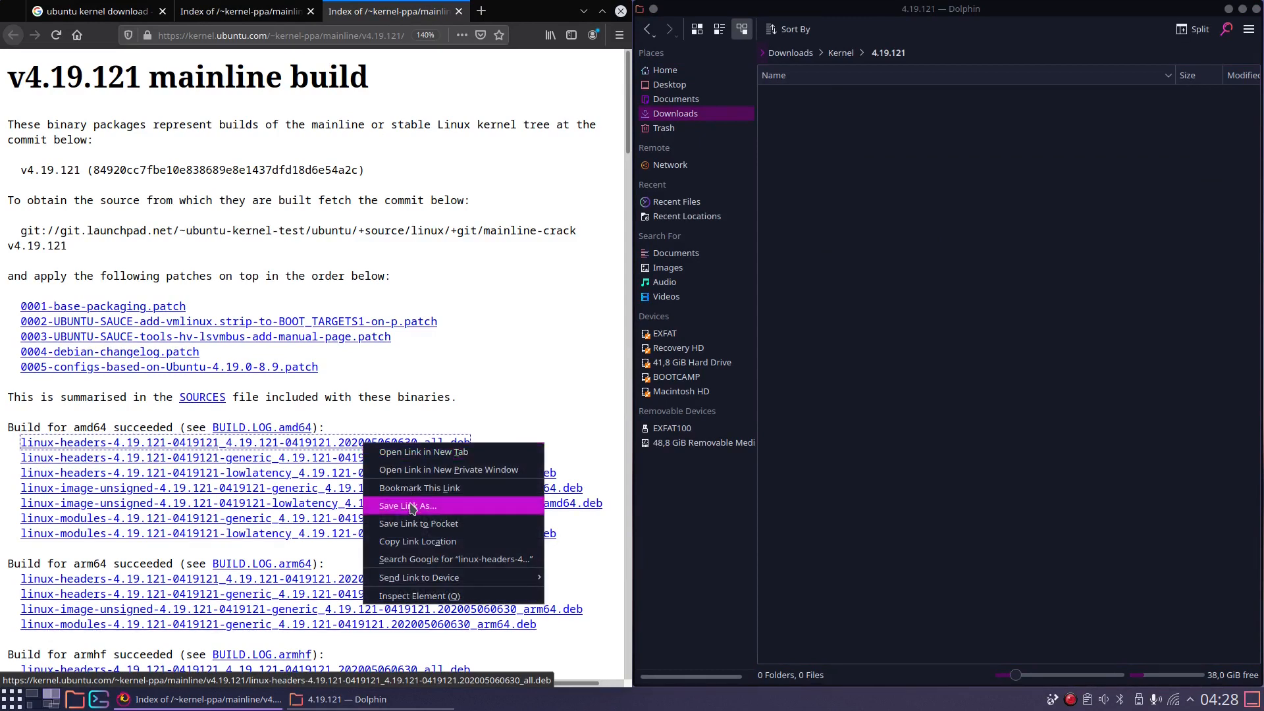
Save the amd64 headers, generic headers, image and modules .deb files into 4.19.121
left_click(407, 505)
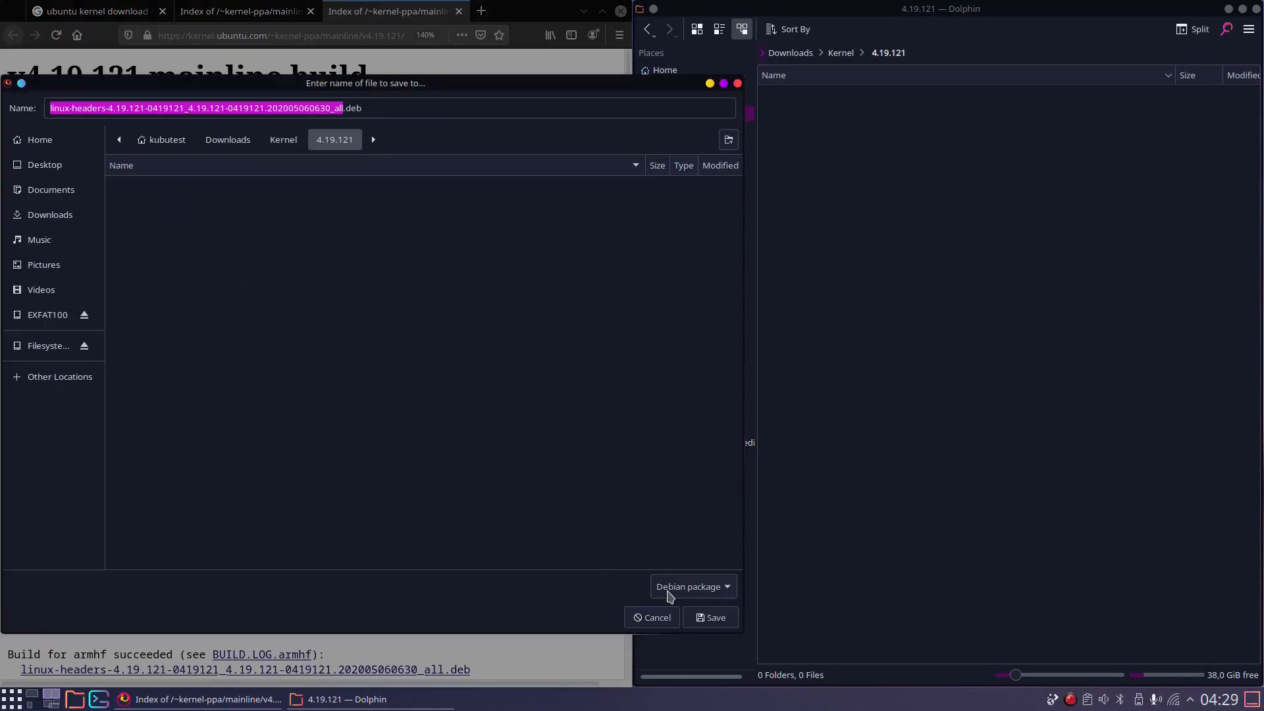
left_click(652, 616)
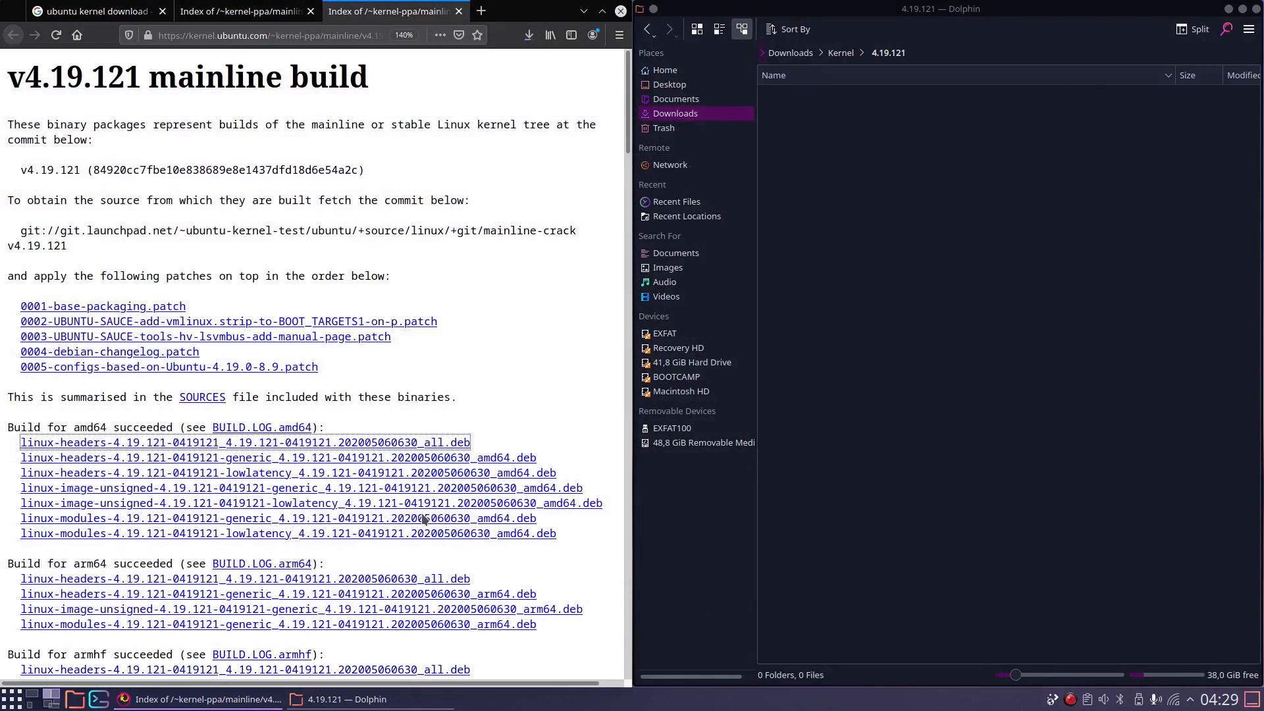
right_click(278, 457)
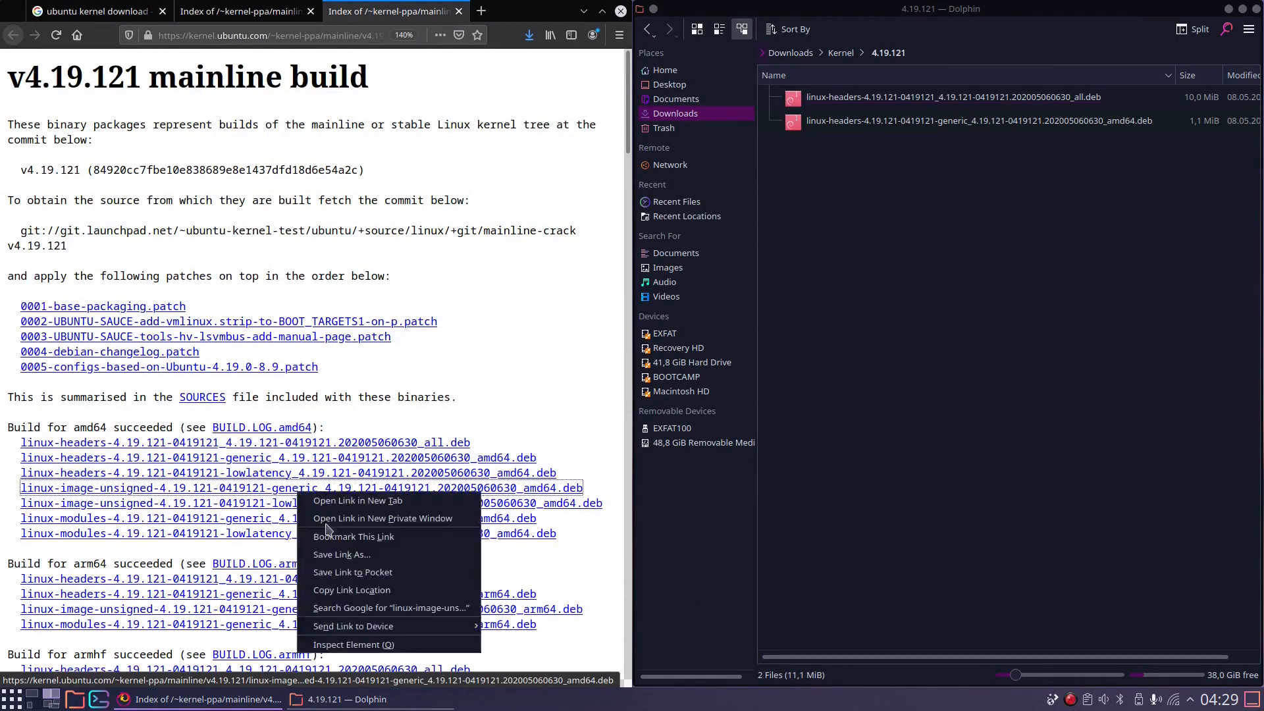
left_click(343, 555)
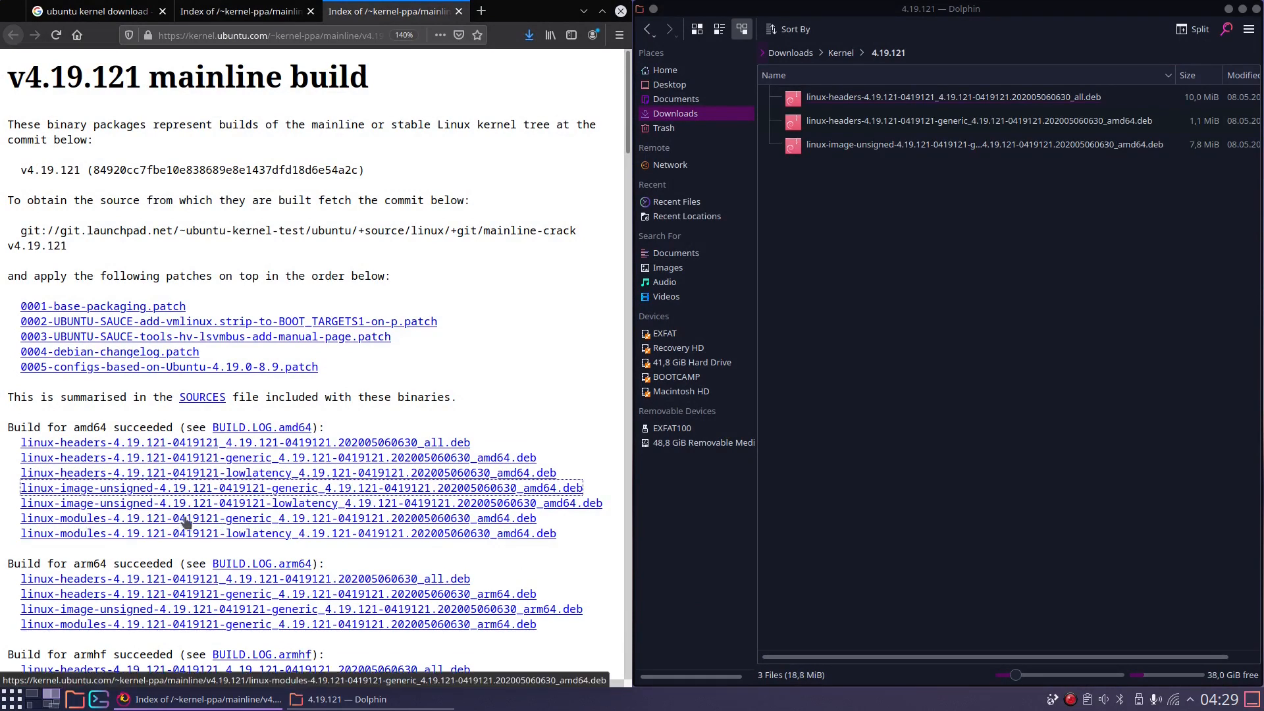
right_click(186, 517)
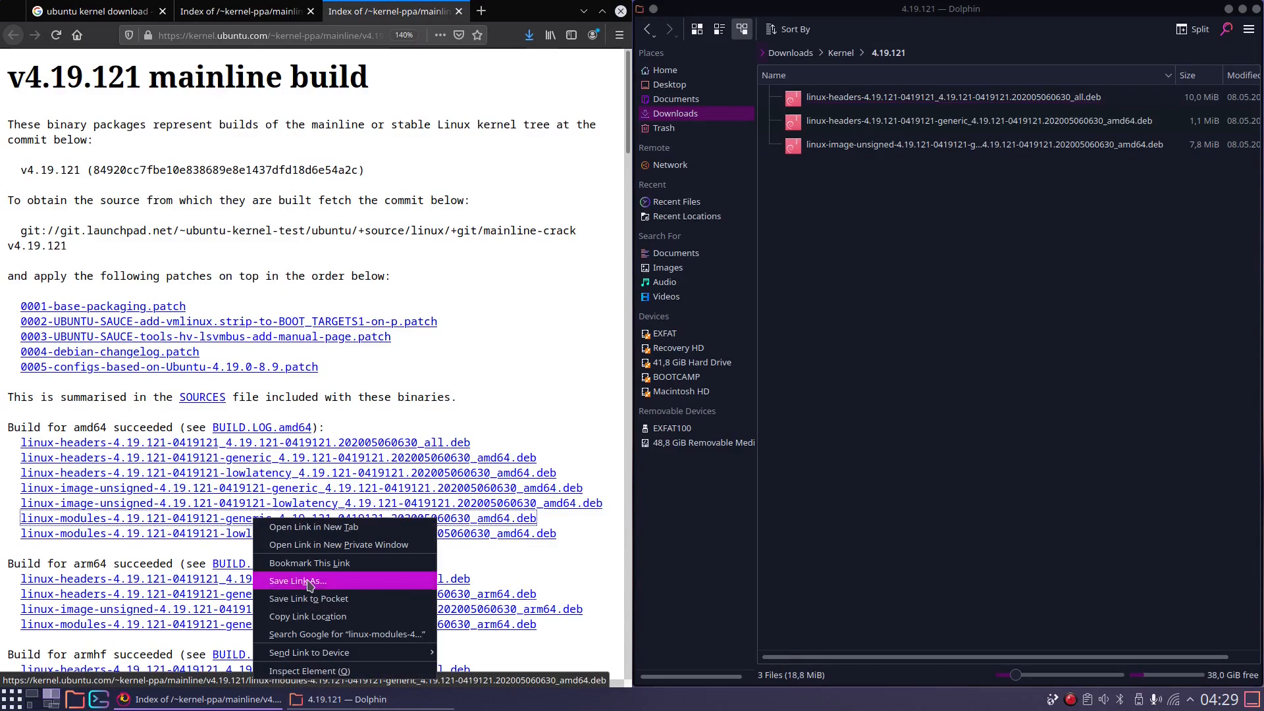
left_click(296, 580)
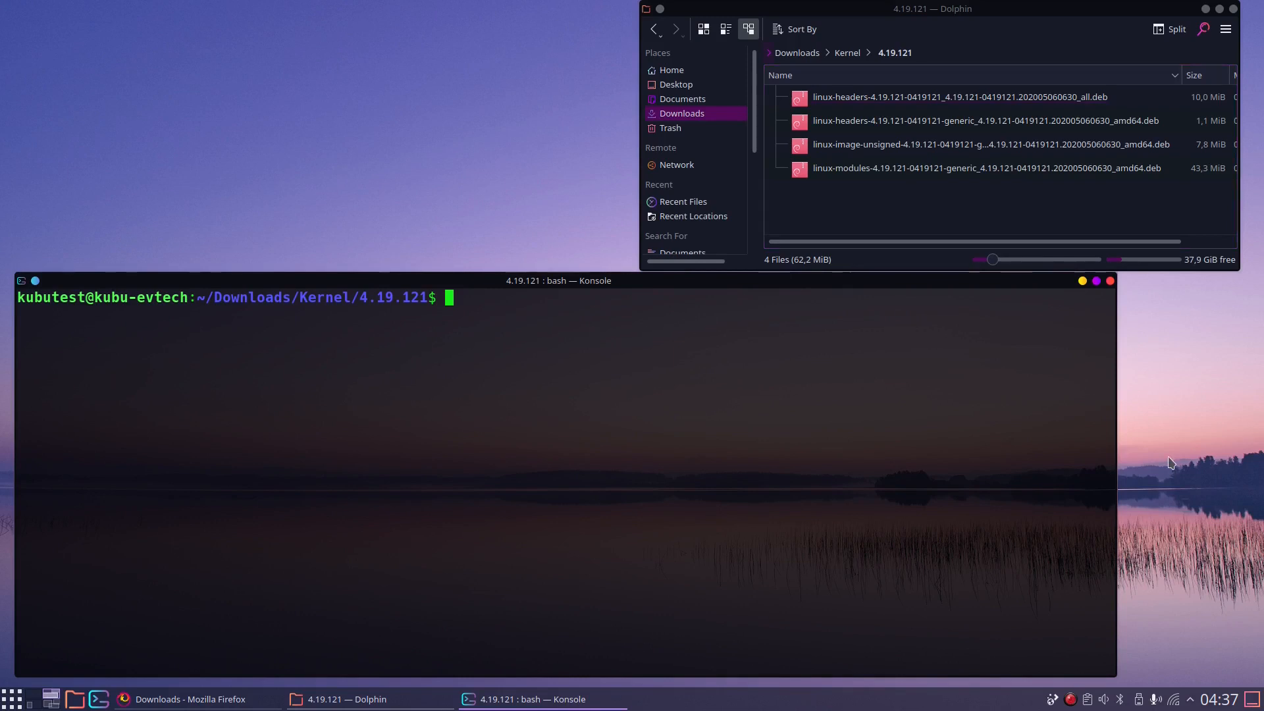
Run sudo dpkg -i *.deb in the 4.19.121 folder, then reboot into the new kernel
type("sudo")
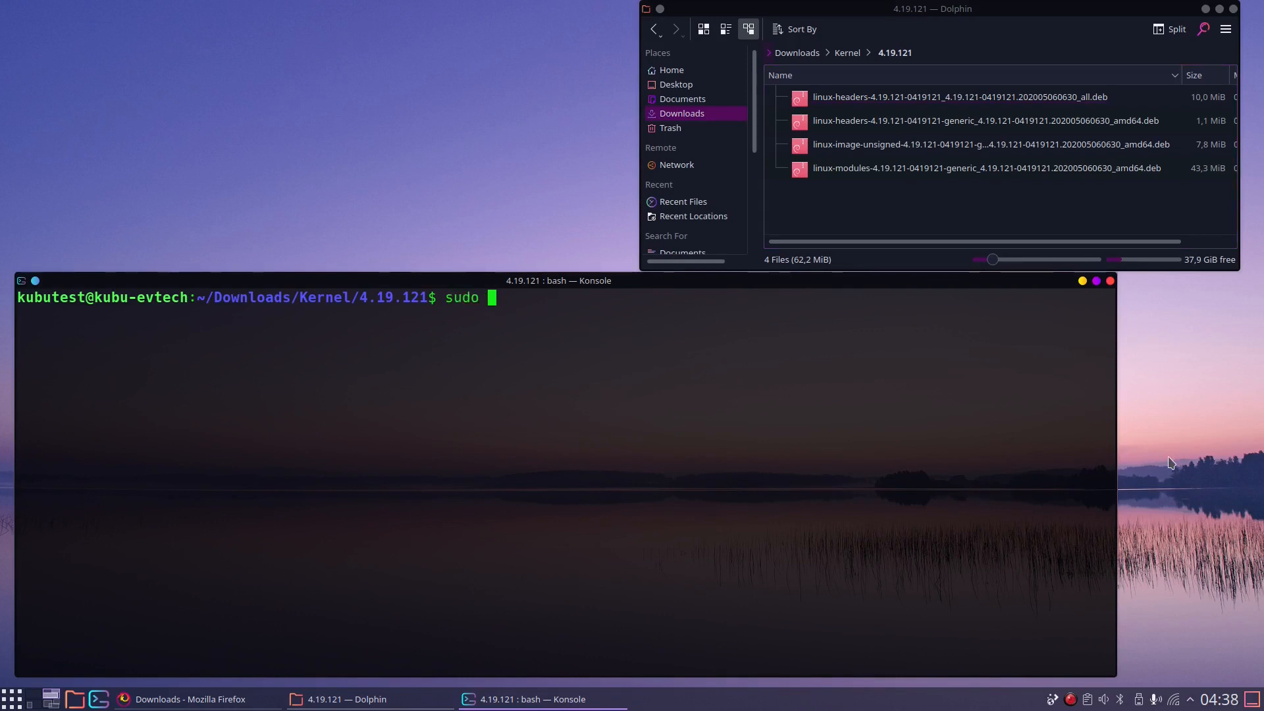
type("dpkg -i")
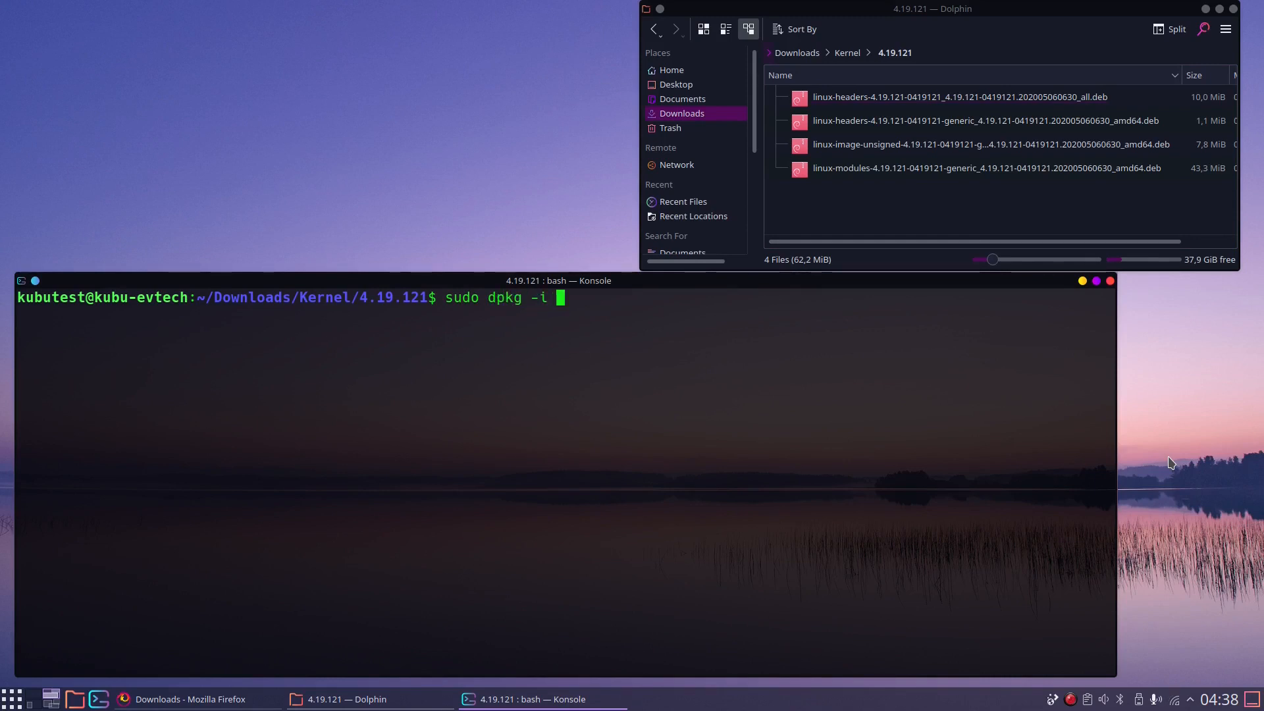
type("*.deb")
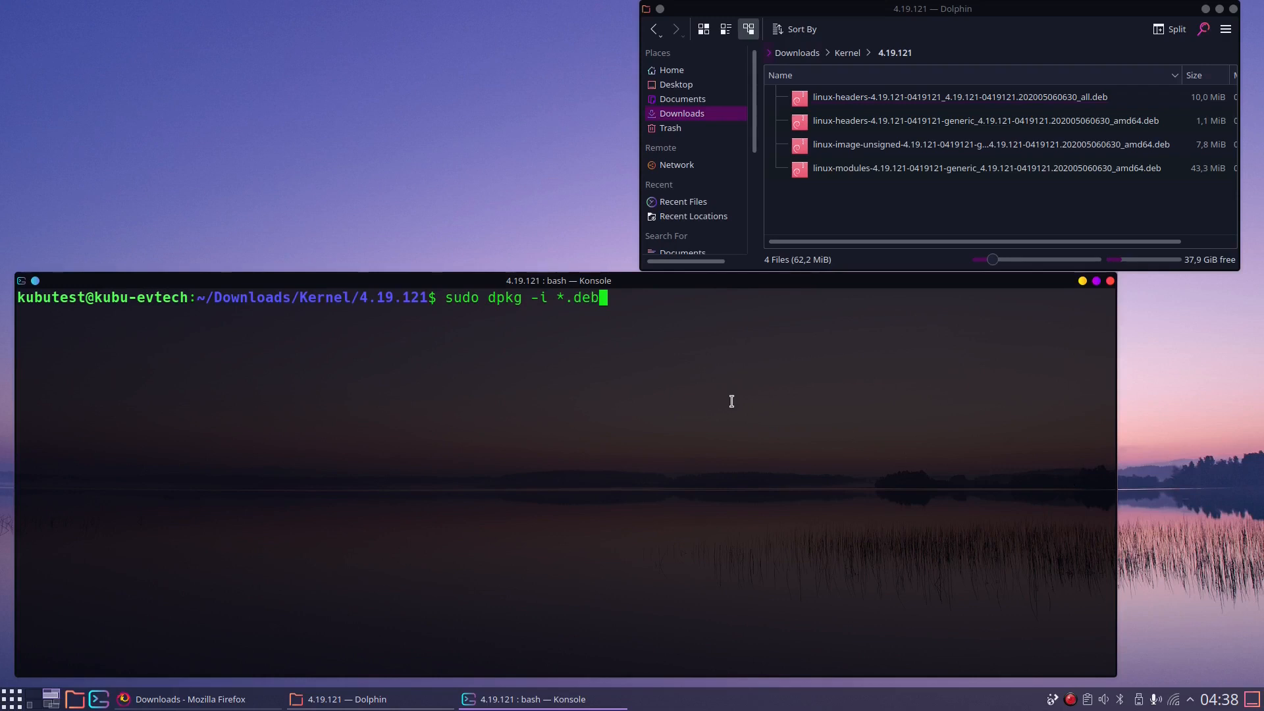
mouse_move(1172, 498)
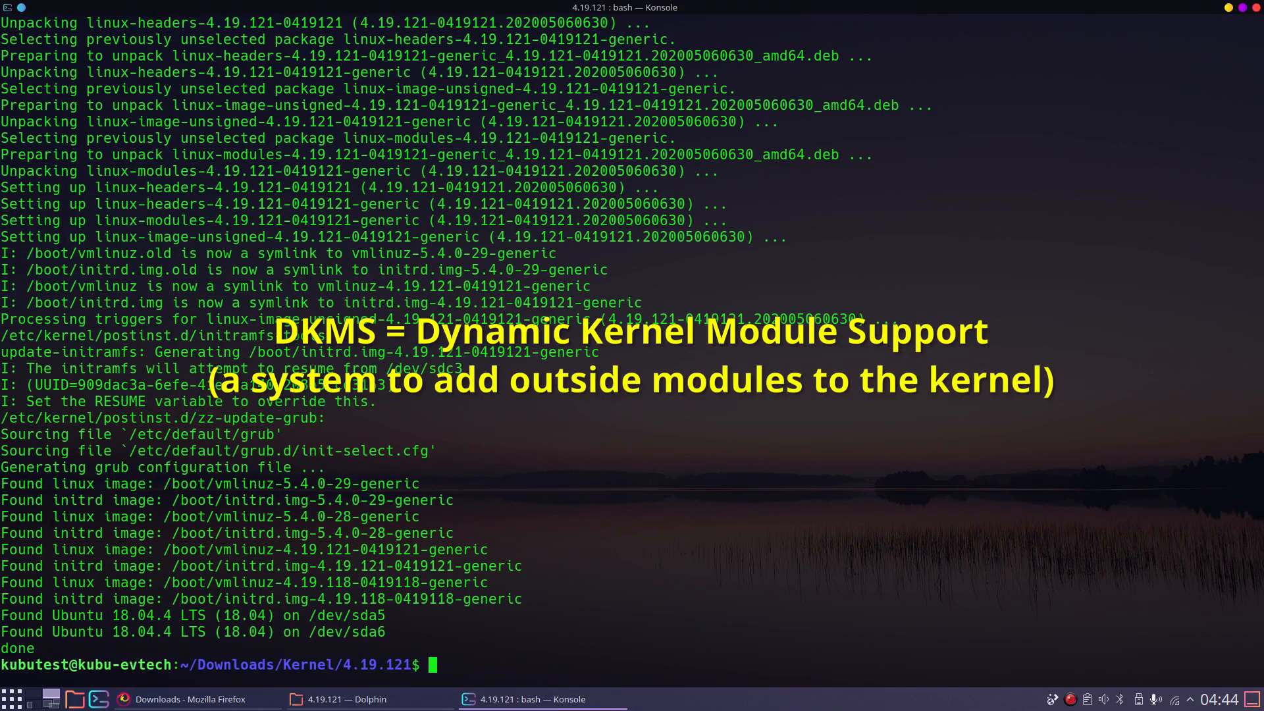
mouse_move(1205, 138)
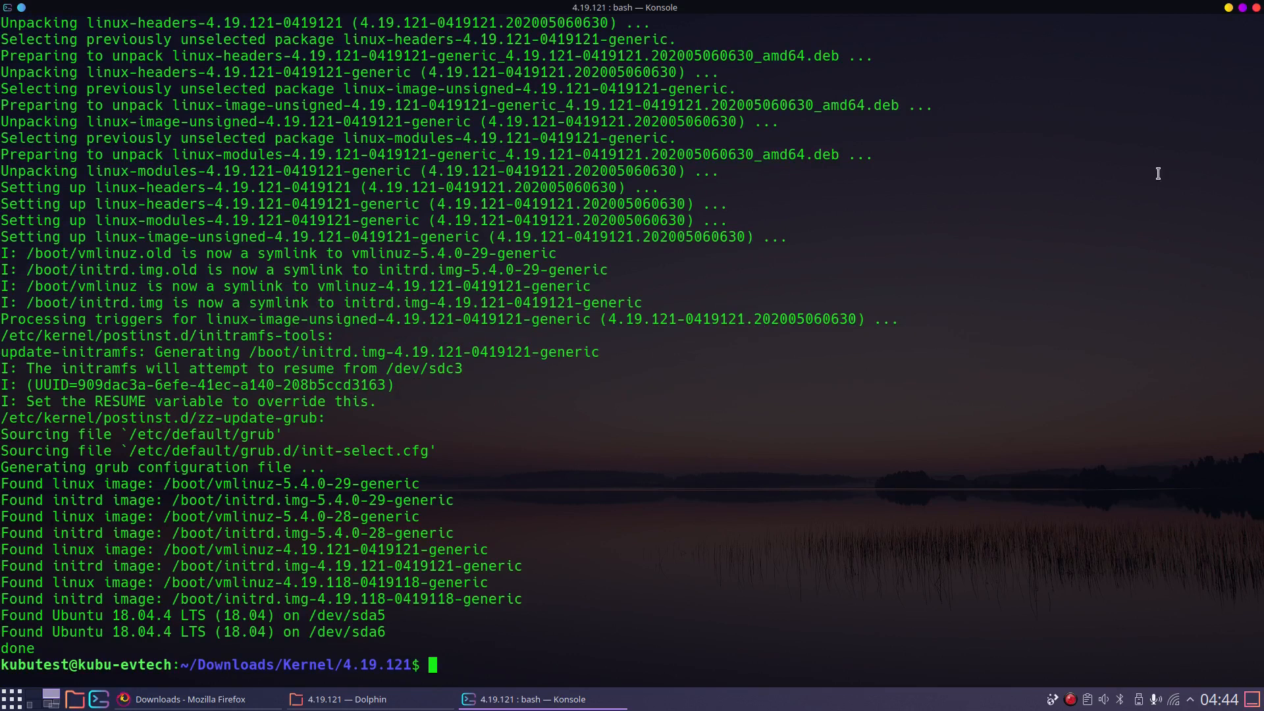
mouse_move(192, 606)
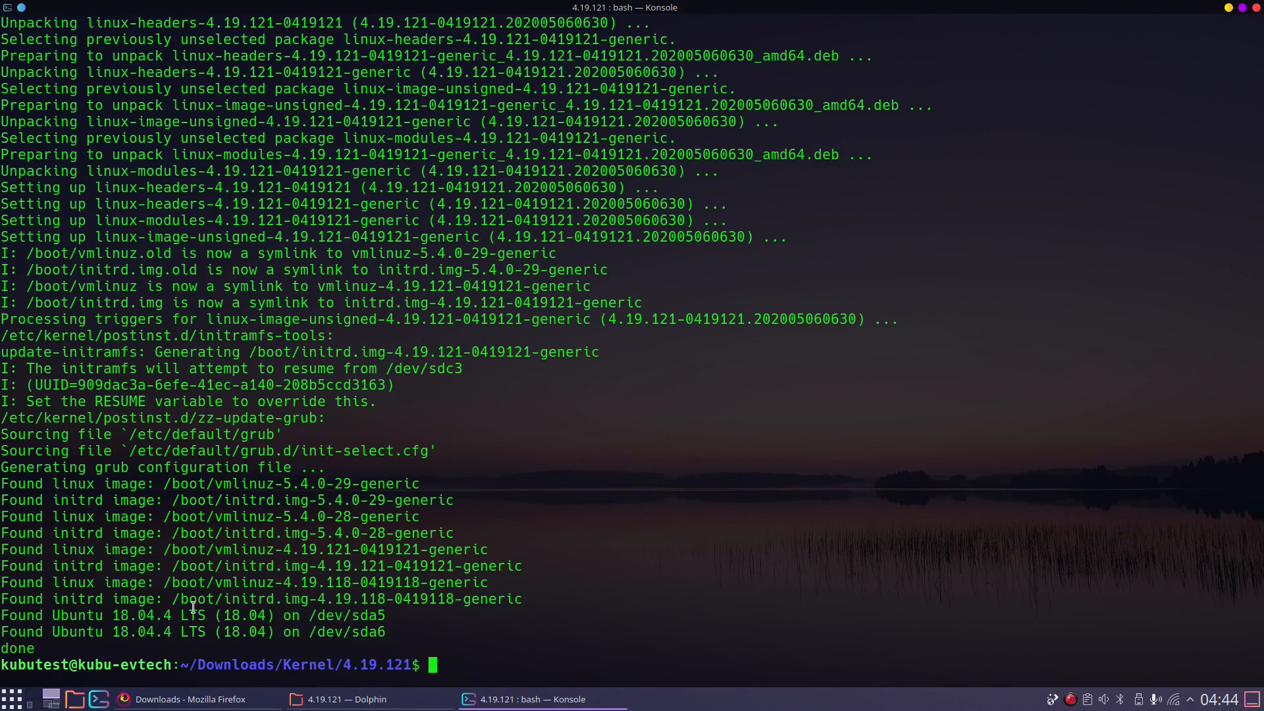
mouse_move(577, 603)
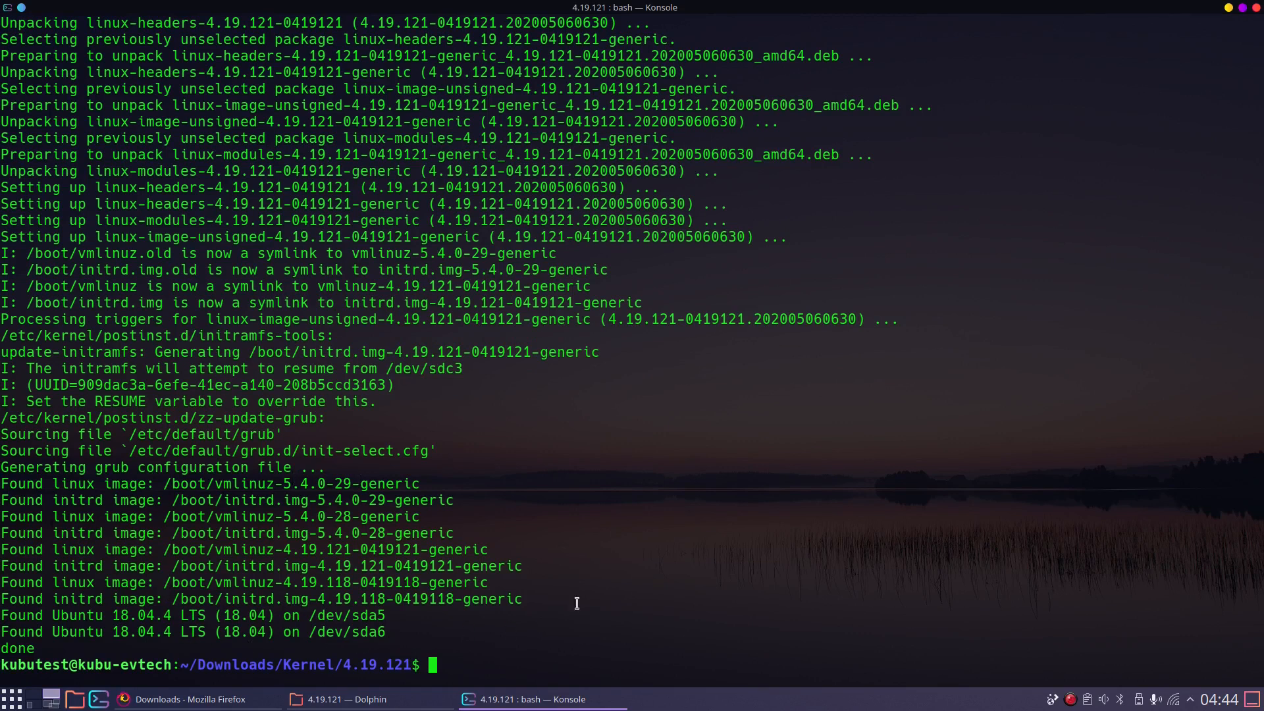
mouse_move(690, 550)
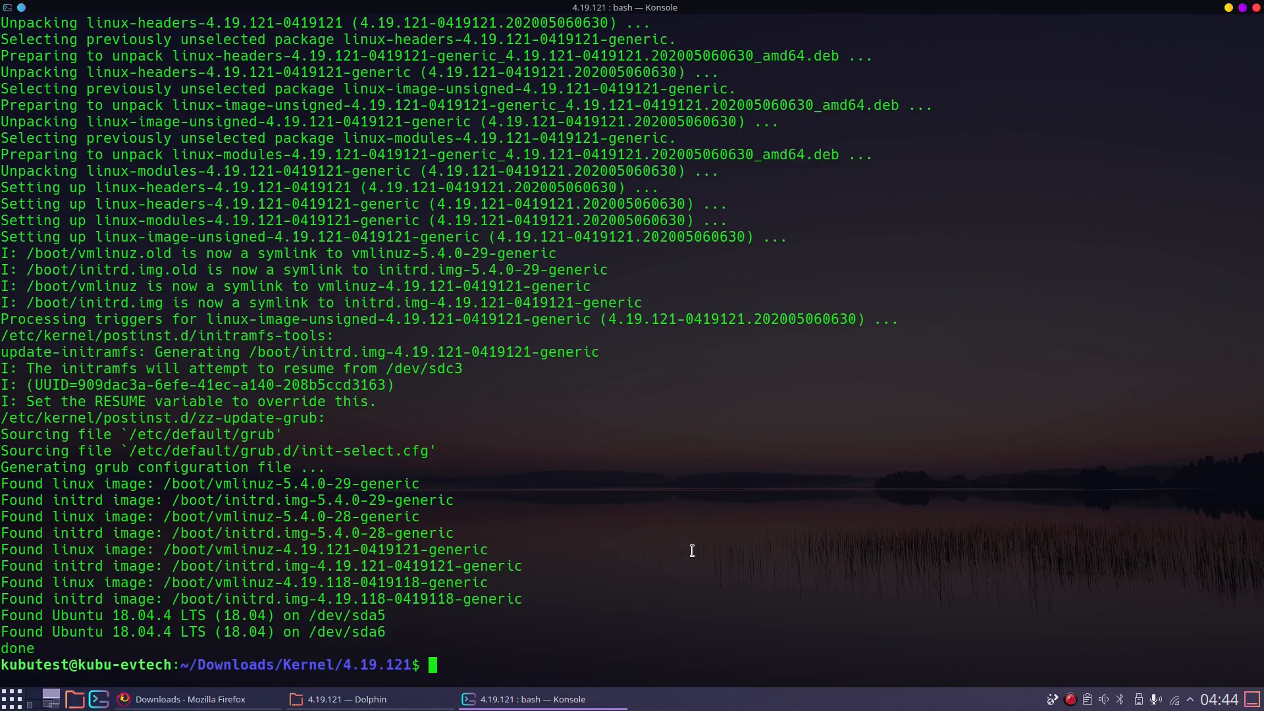
type("reboo")
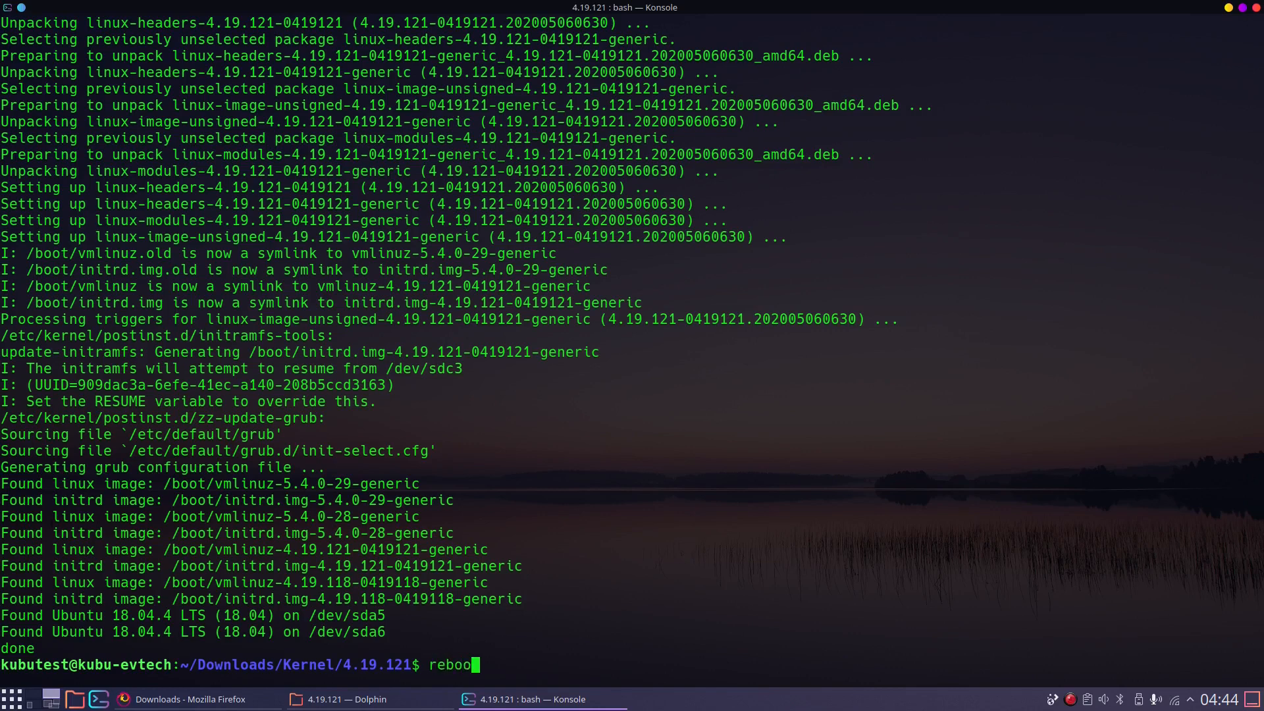
key("Return")
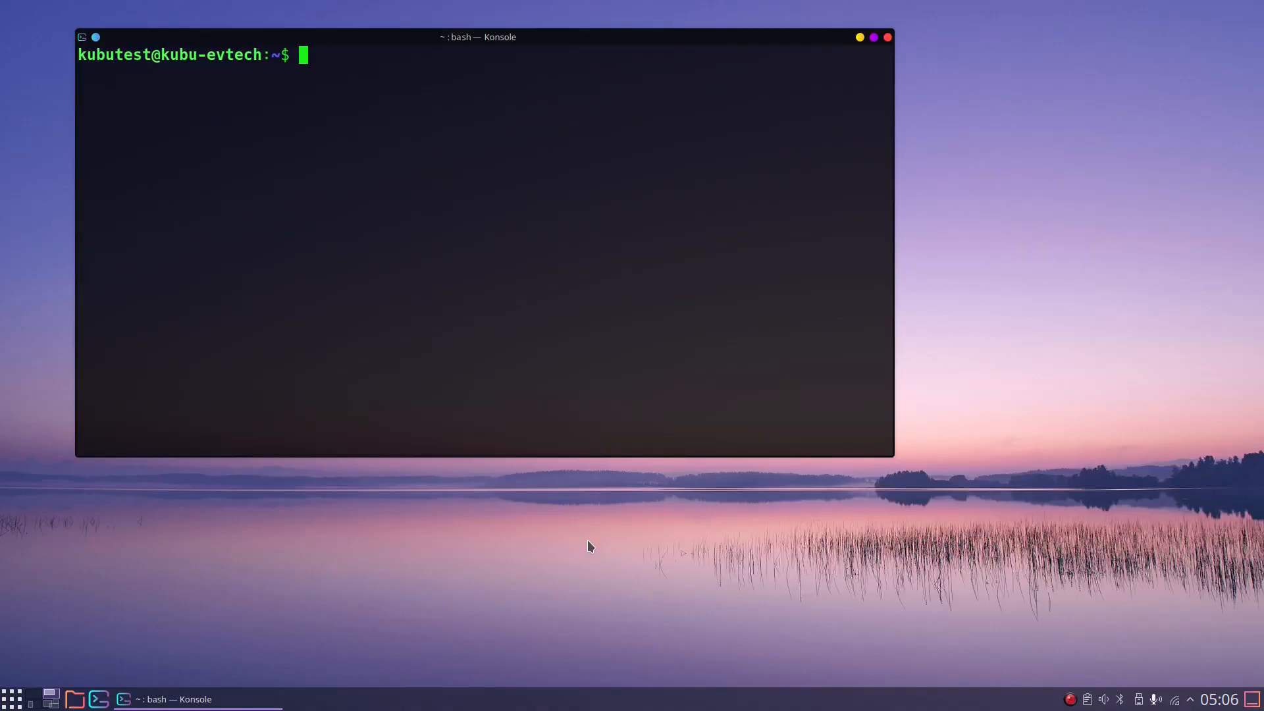
Check uname, list installed linux-image packages and copy the 4.19.118 version string
type("uname")
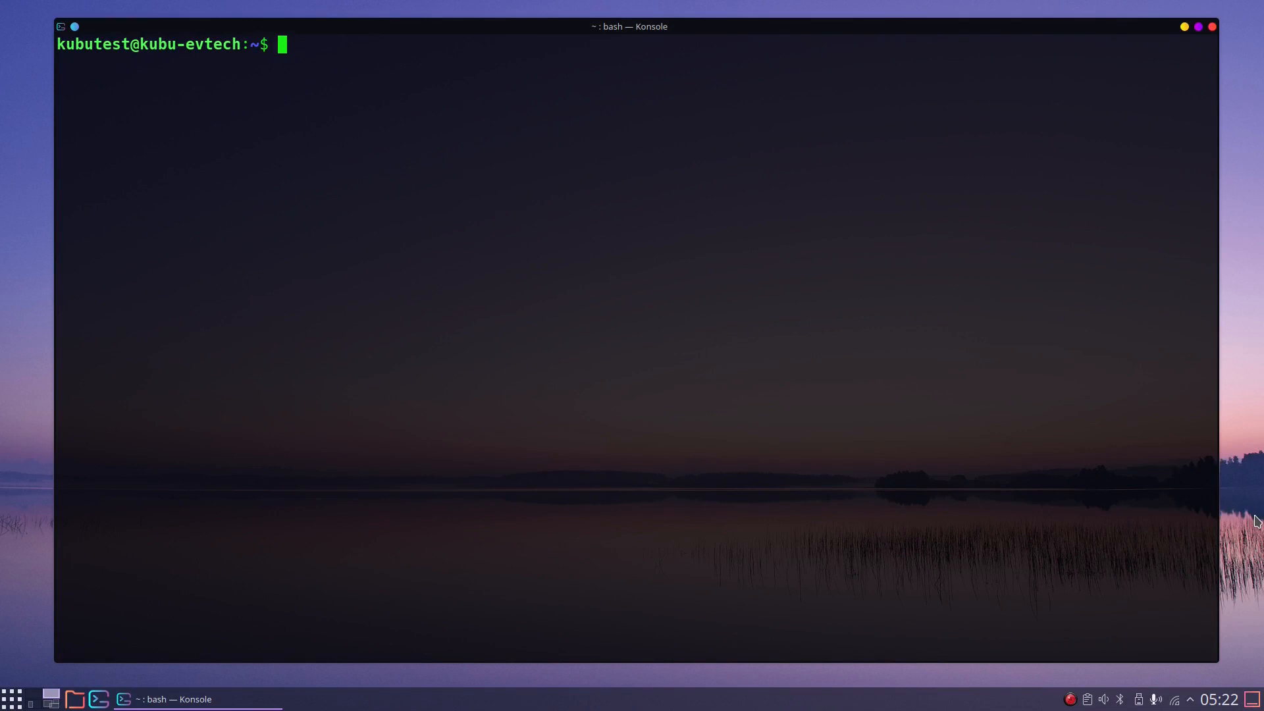
type("apt search \"linux-image-\" | grep \"installed\"")
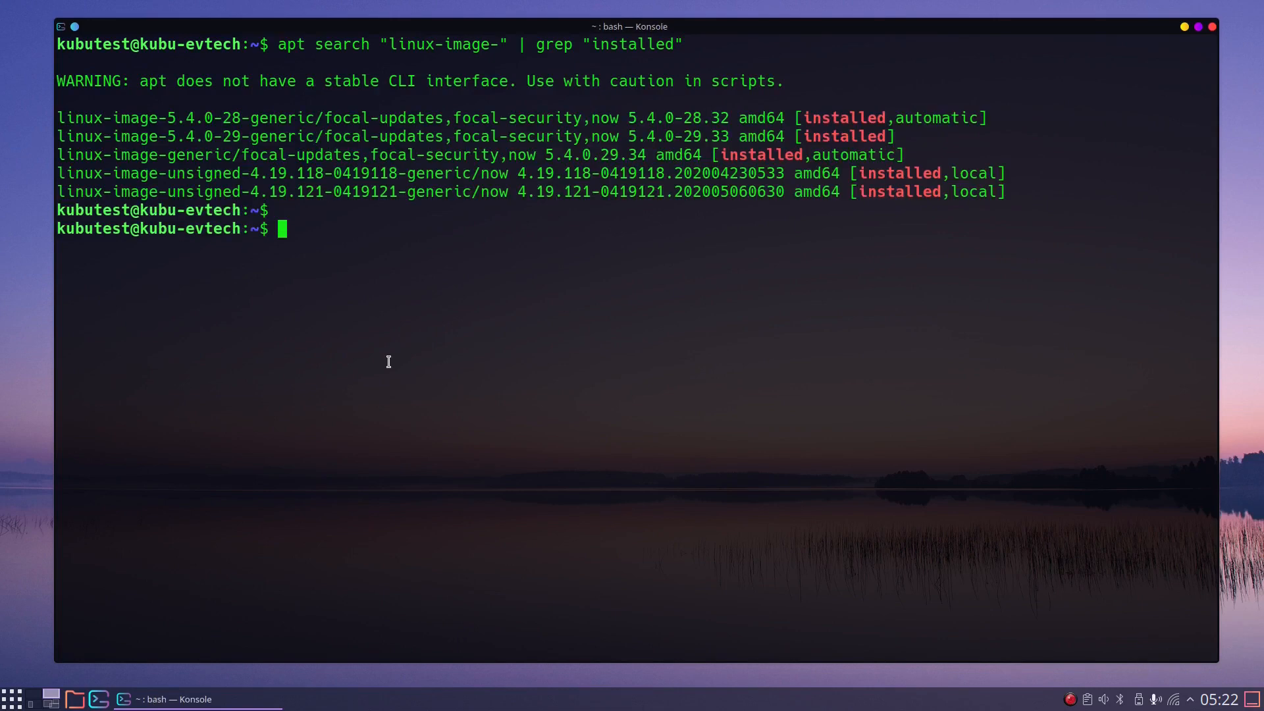
left_click_drag(251, 173, 372, 172)
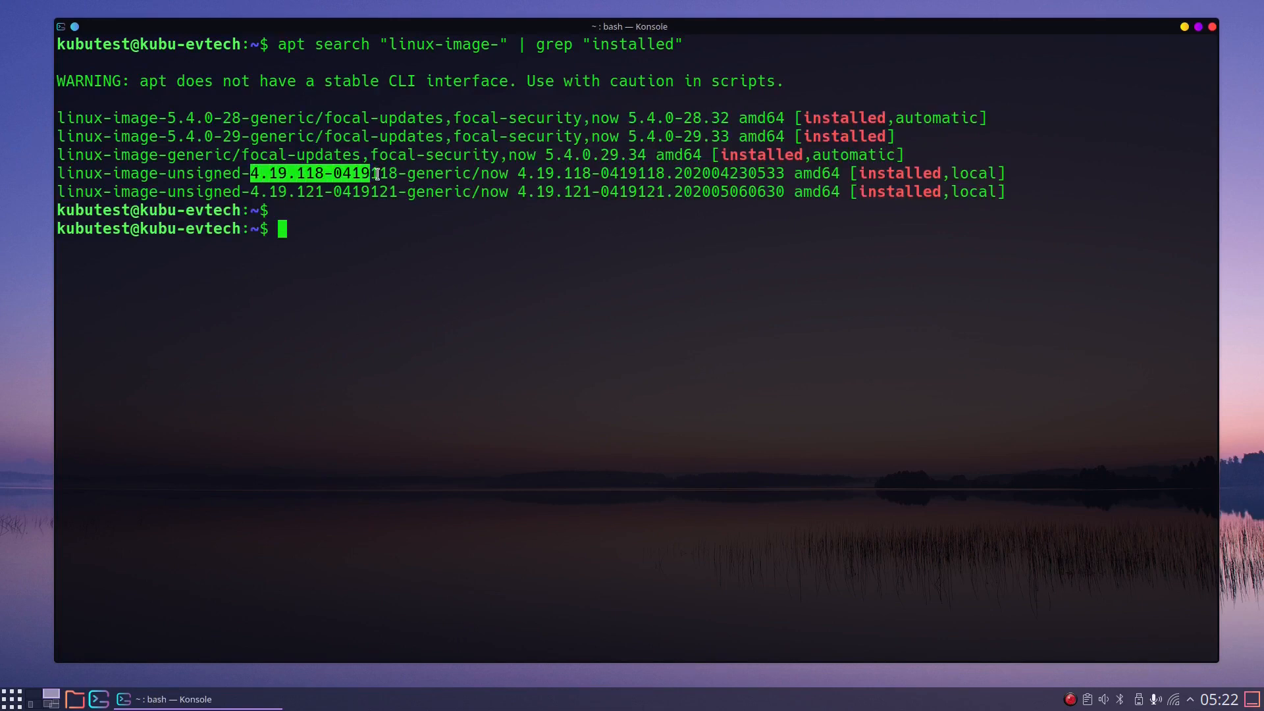
Search ^linux- packages matching 4.19.118-0419118 to list the old kernel's four packages
type("apt search \"^linux-\" | grep \"4.19.118-0419118\"")
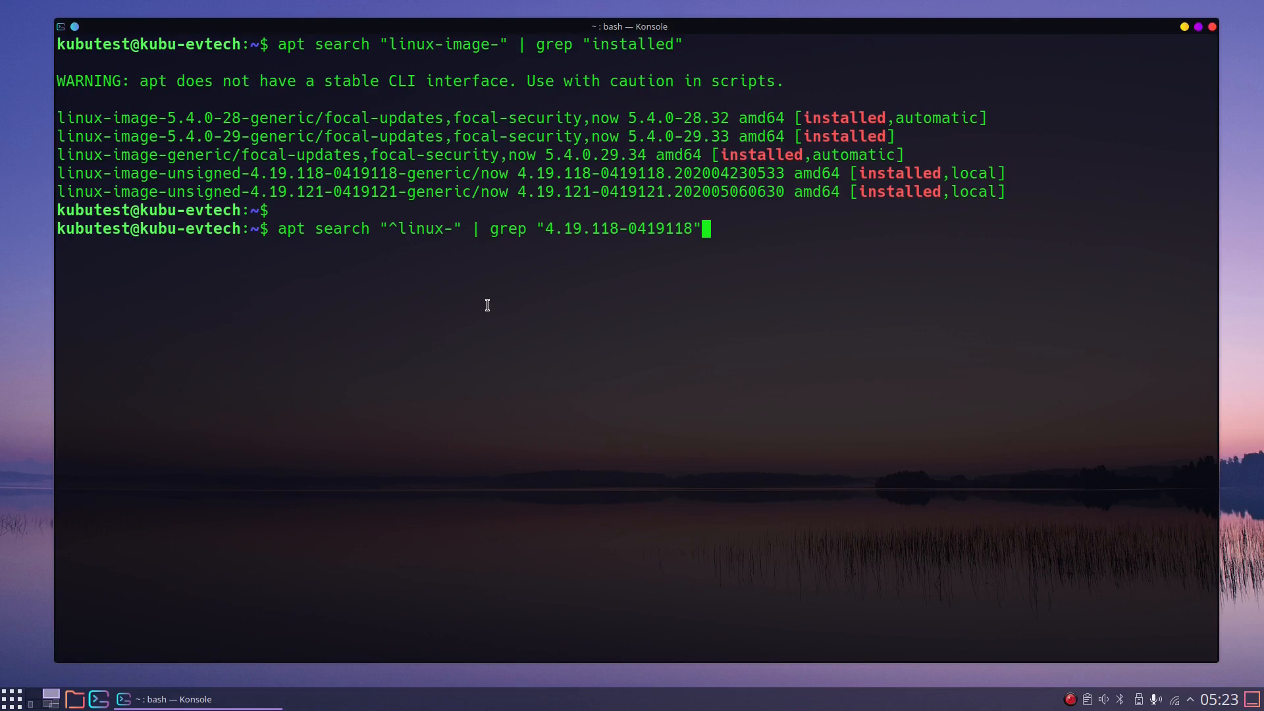
key("Return")
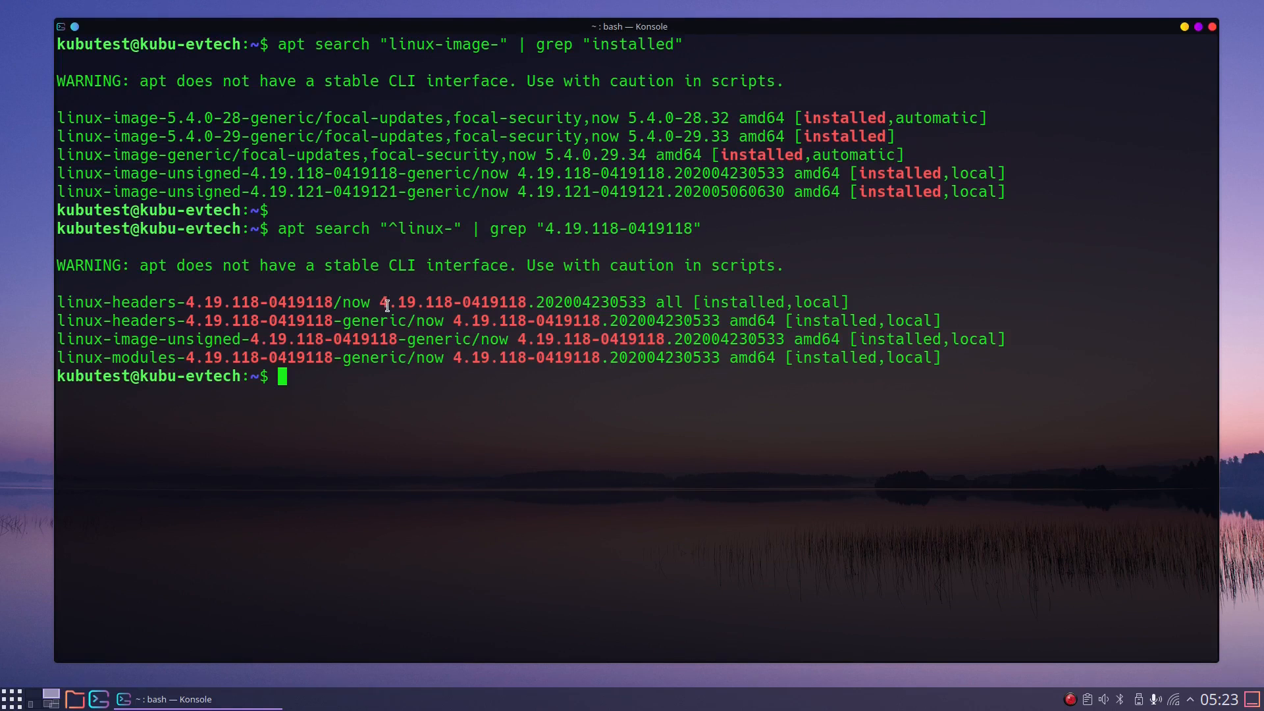
mouse_move(384, 358)
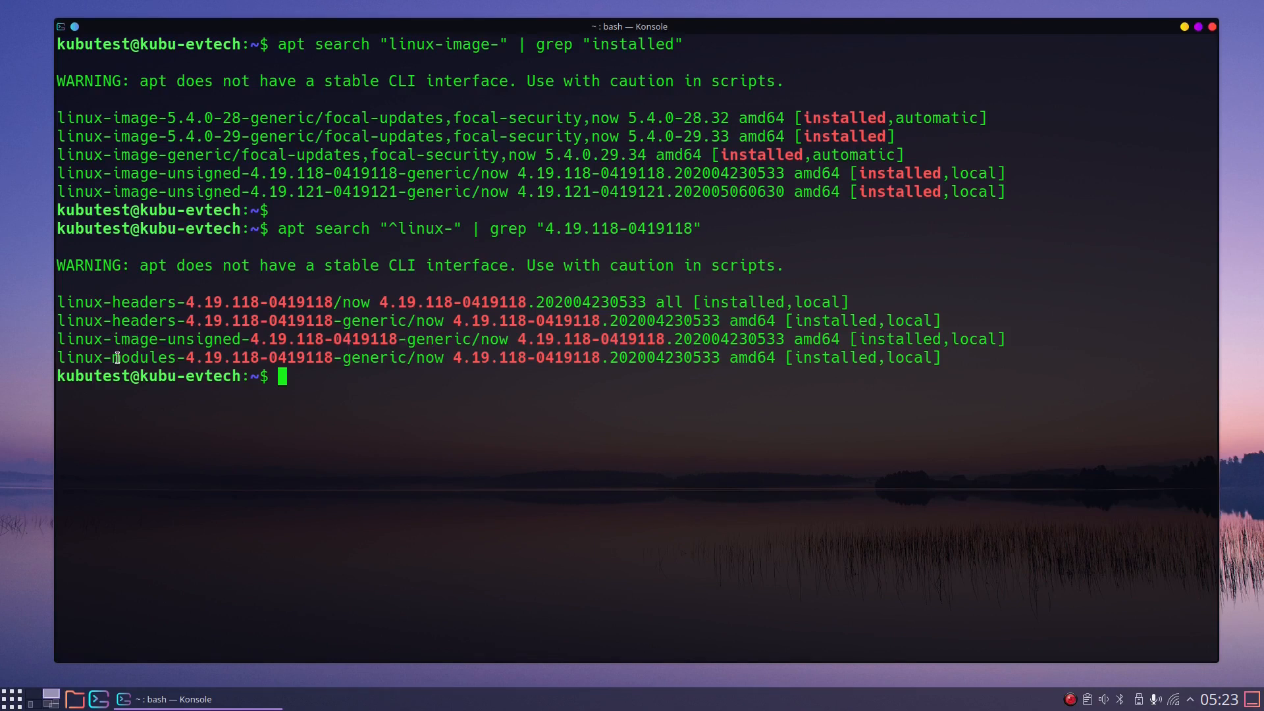
Compose sudo apt purge naming the 4.19.118-0419118 headers, generic headers, unsigned image and modules packages
type("sudo apt purge")
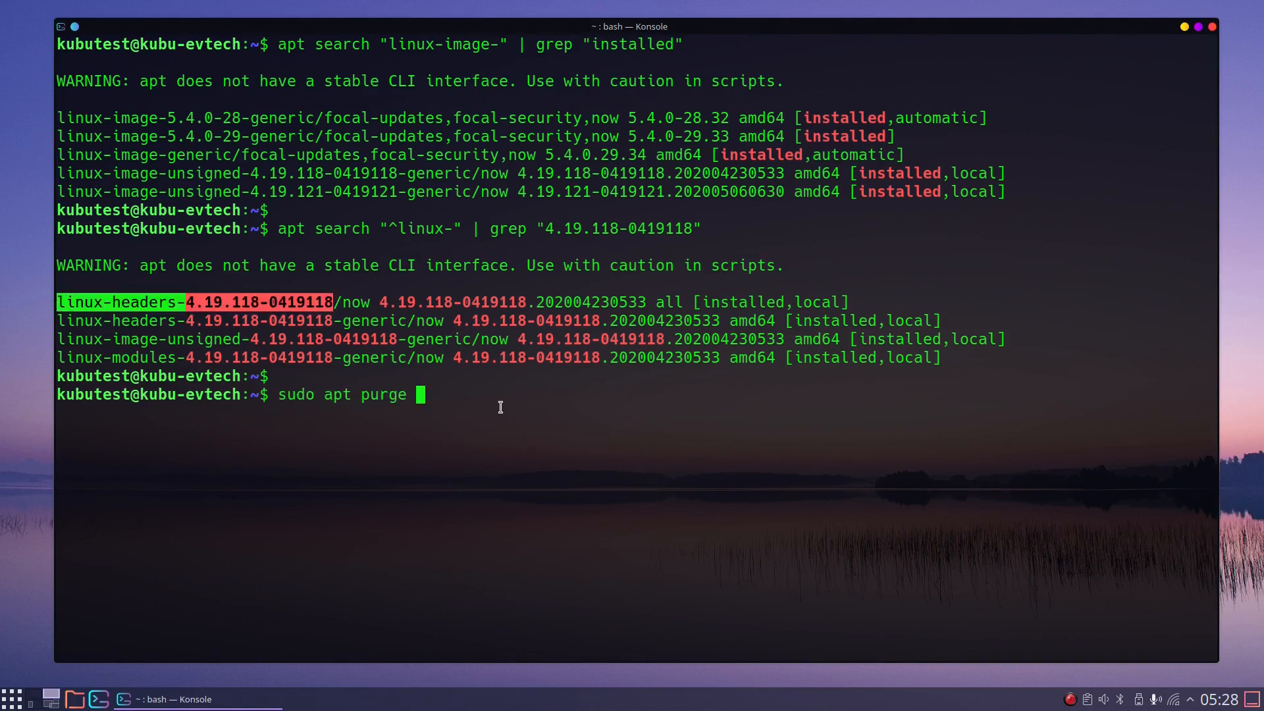
type("linux-headers-4.19.118-0419118")
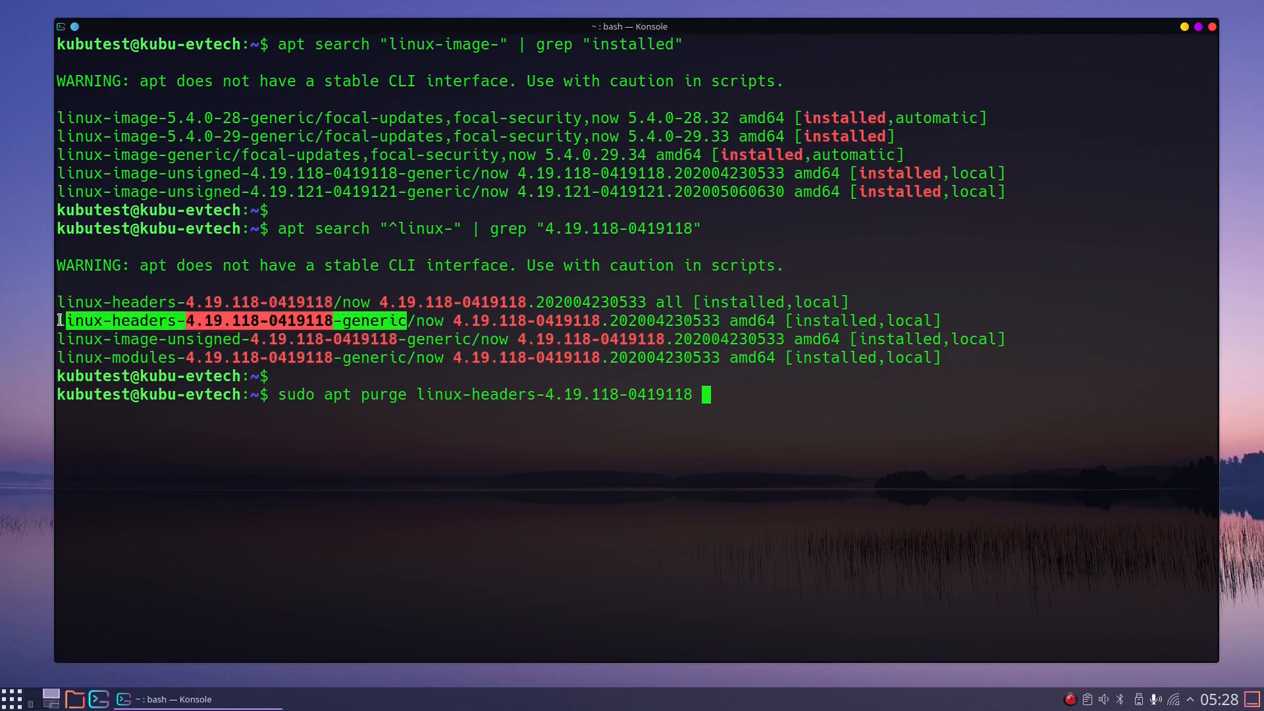
type("linux-headers-4.19.118-0419118-generic")
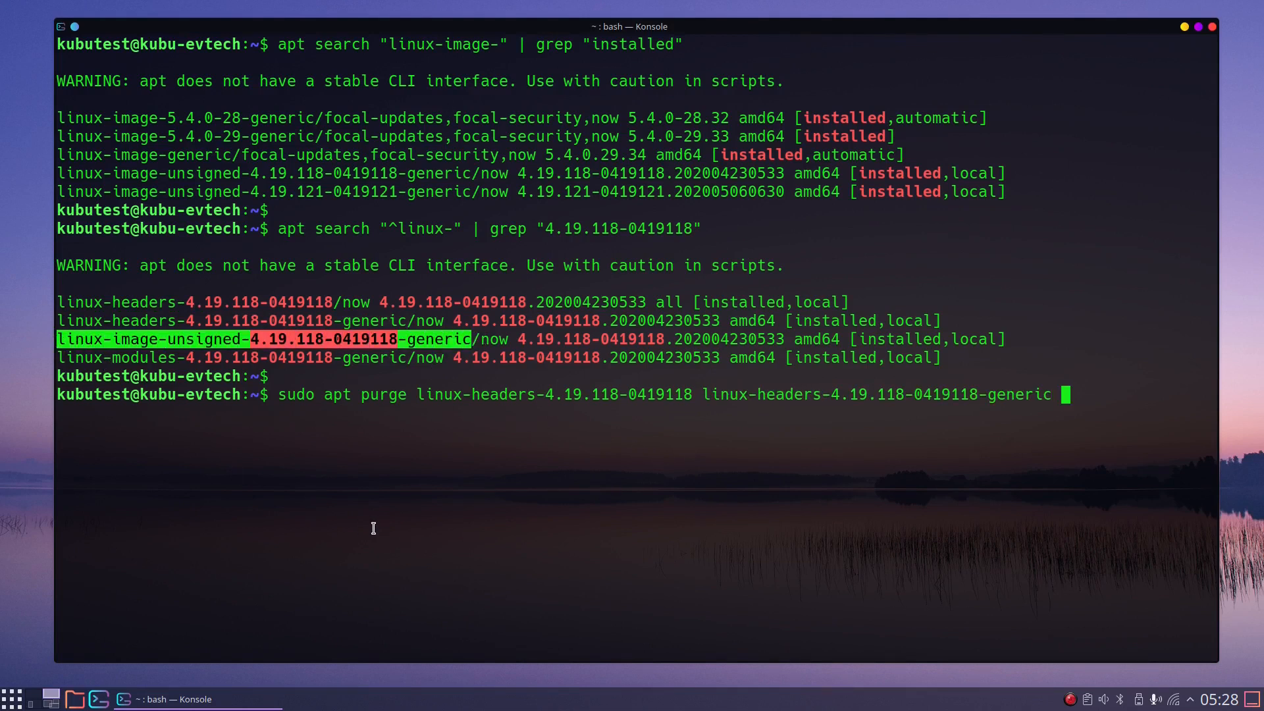
type("linux-image-unsigned-4.19.118-0419118-generic")
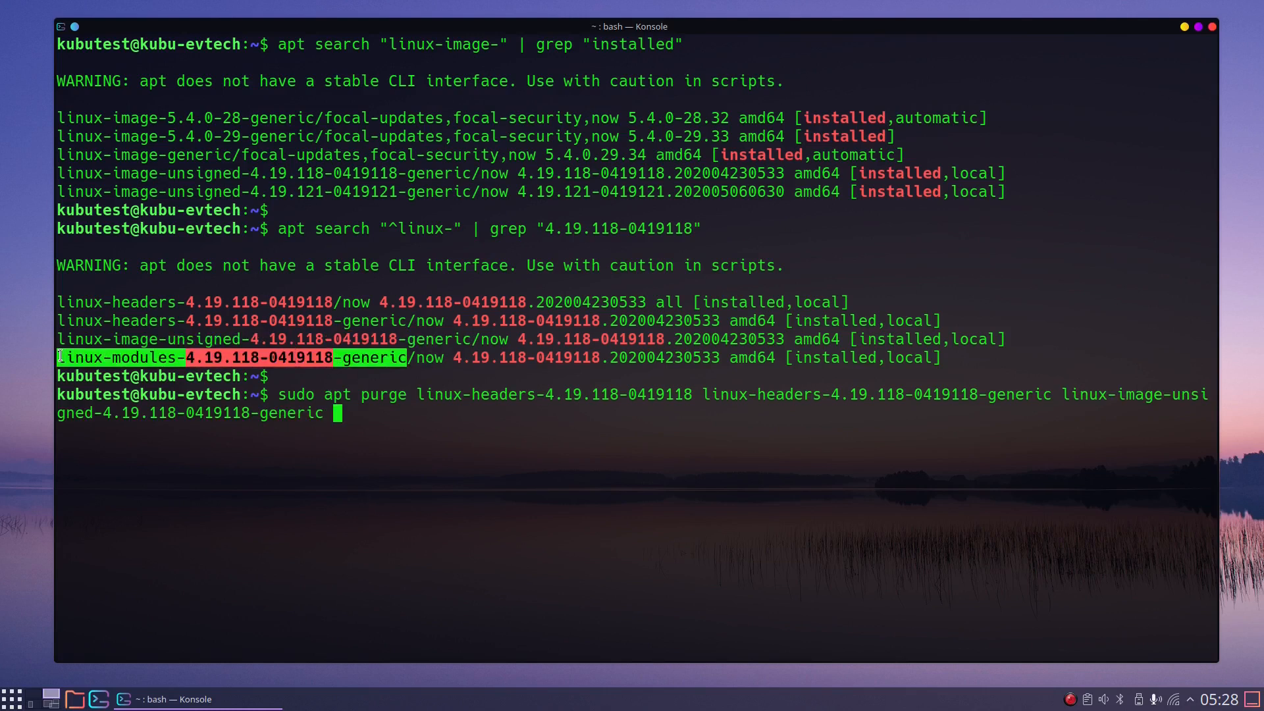
type("linux-modules-4.19.118-0419118-generic")
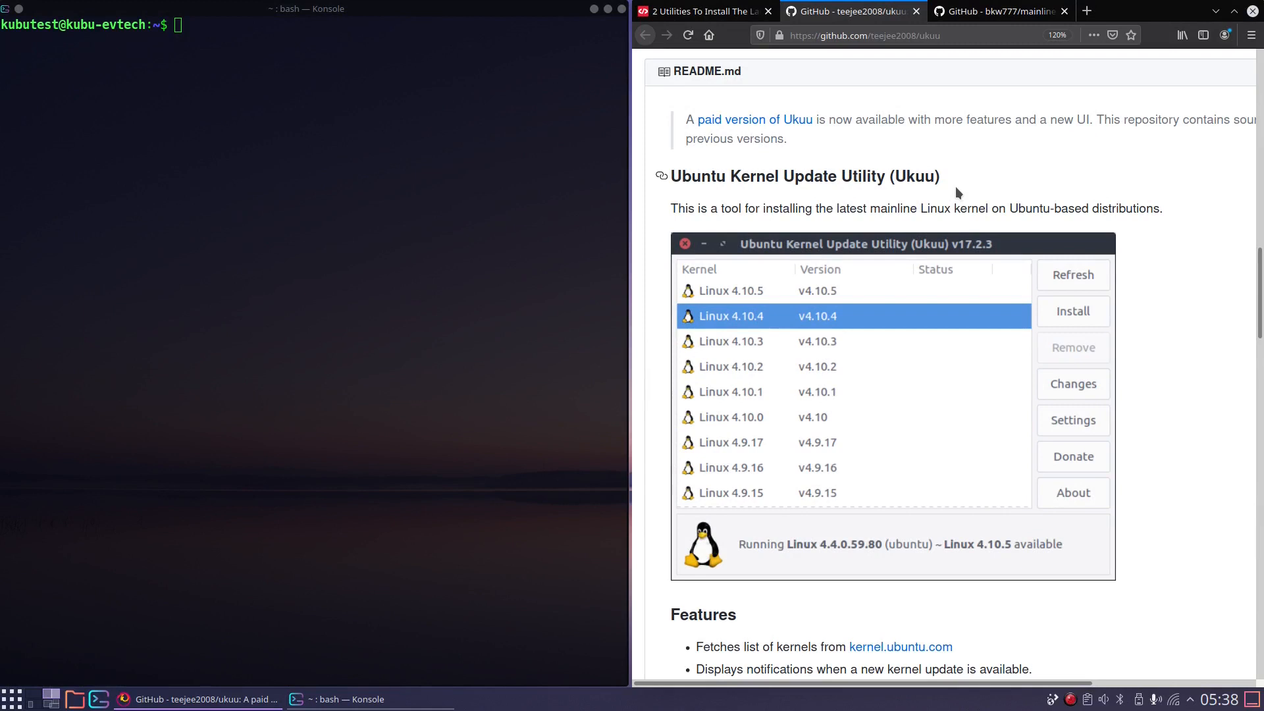
Reach the bkw777/mainline GitHub README from the article about the Mainline GUI utility
left_click(999, 12)
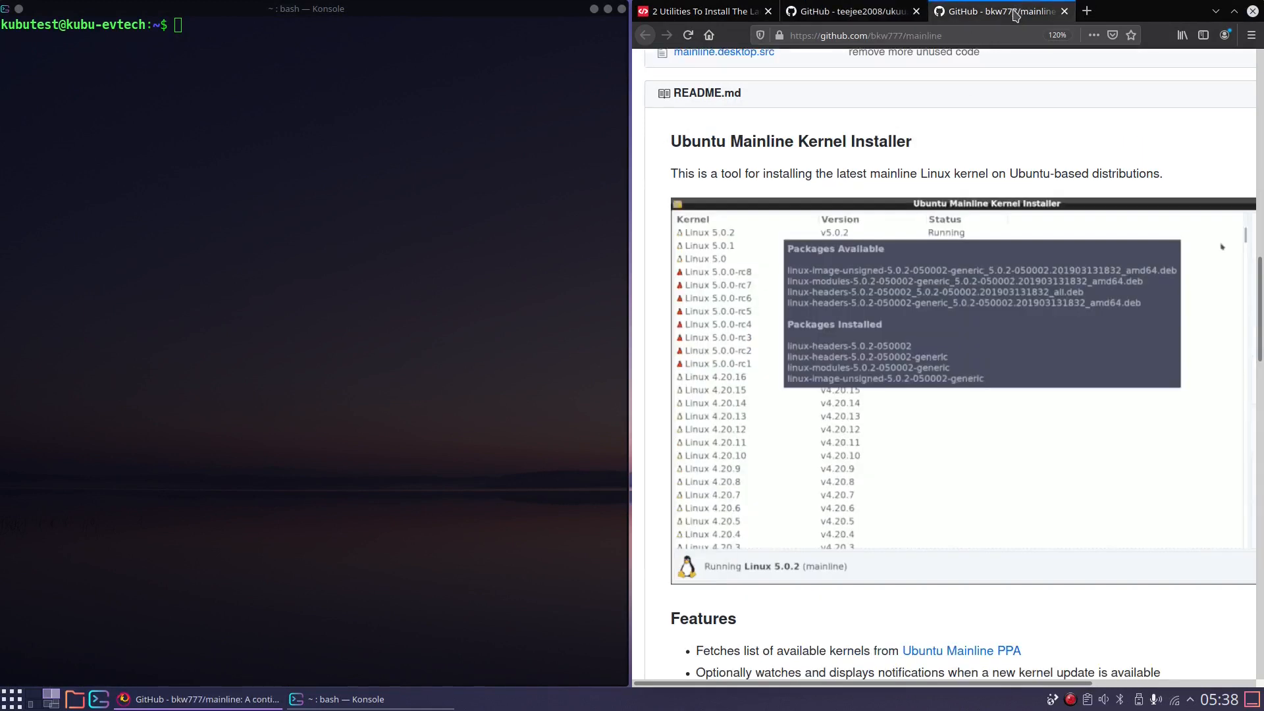
mouse_move(910, 150)
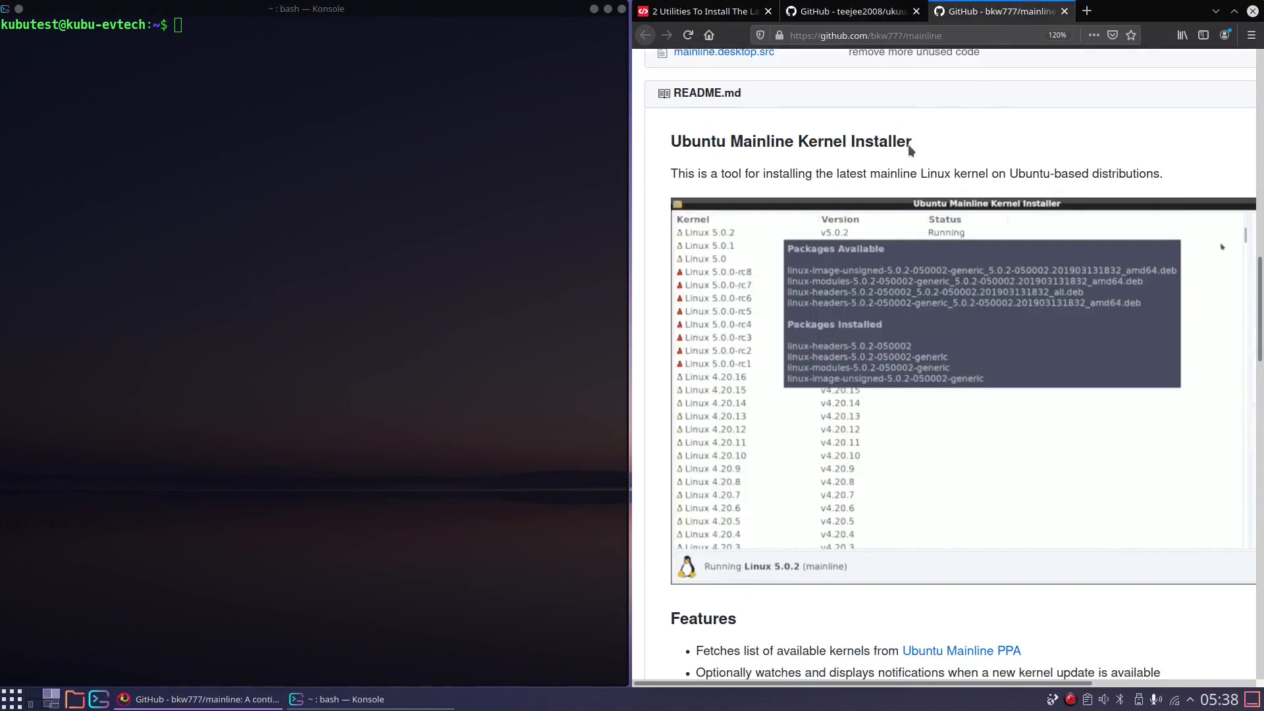
mouse_move(931, 147)
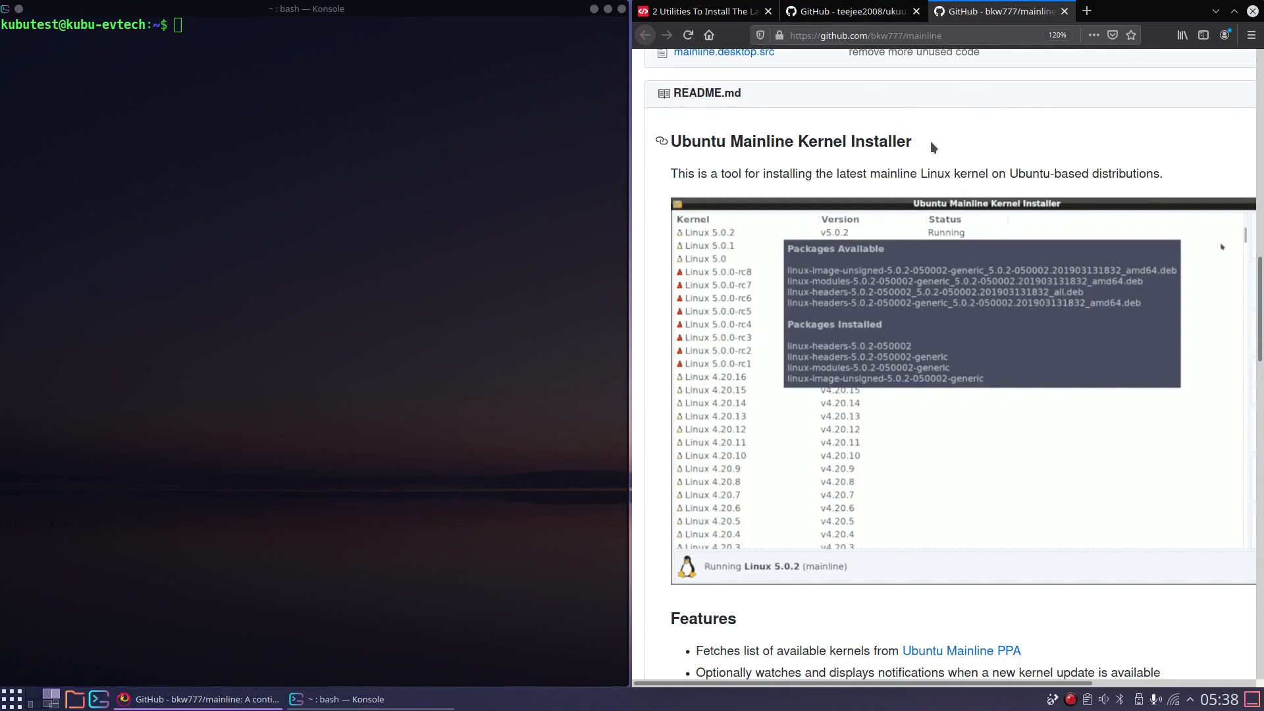
left_click(698, 12)
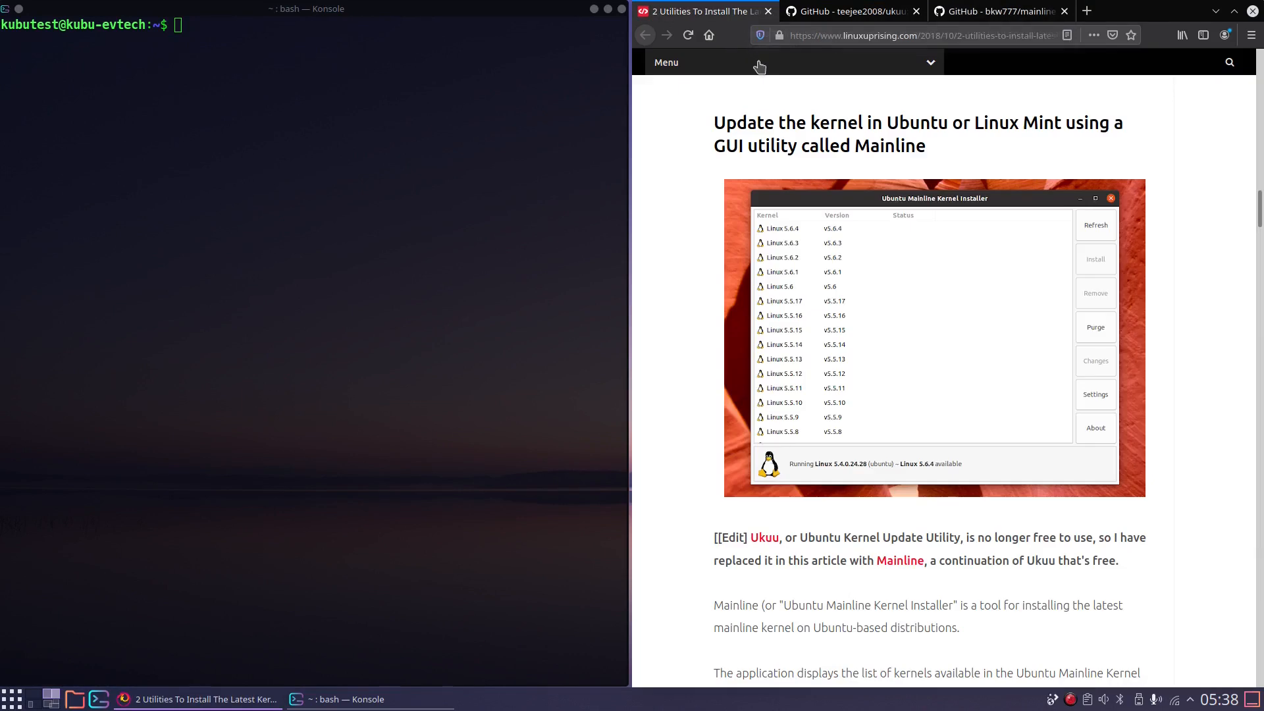
mouse_move(723, 106)
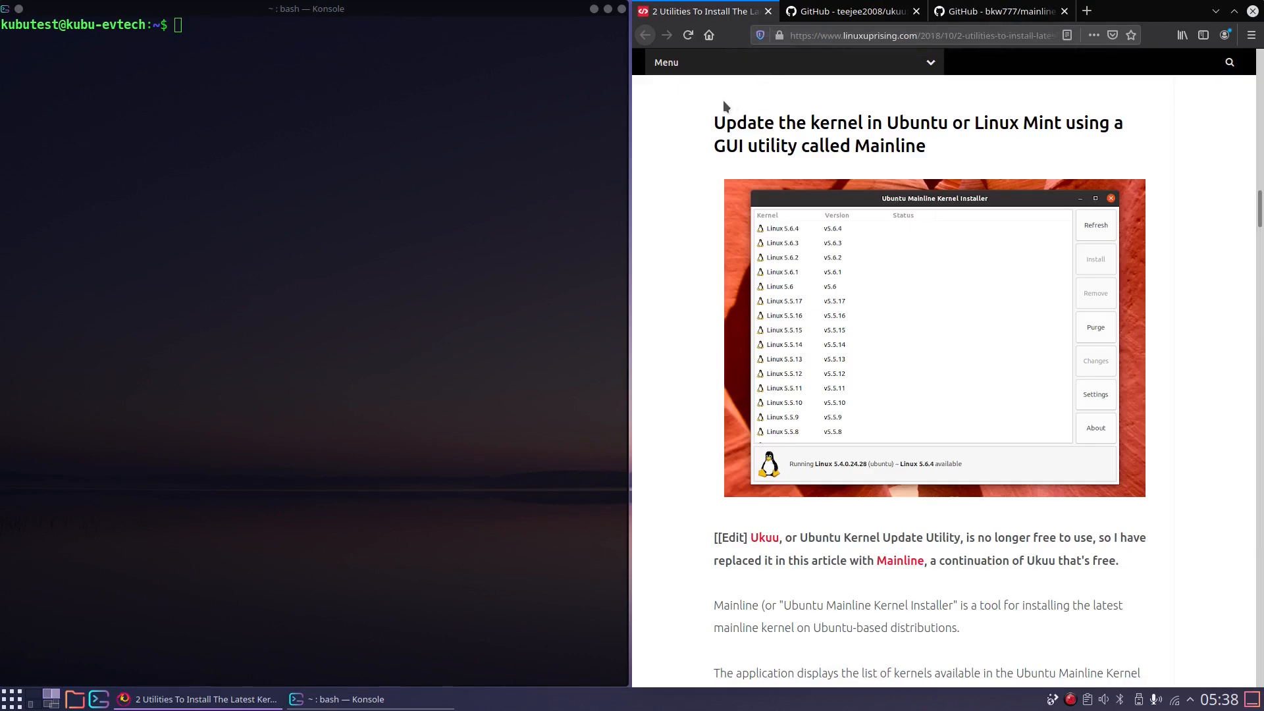
mouse_move(722, 105)
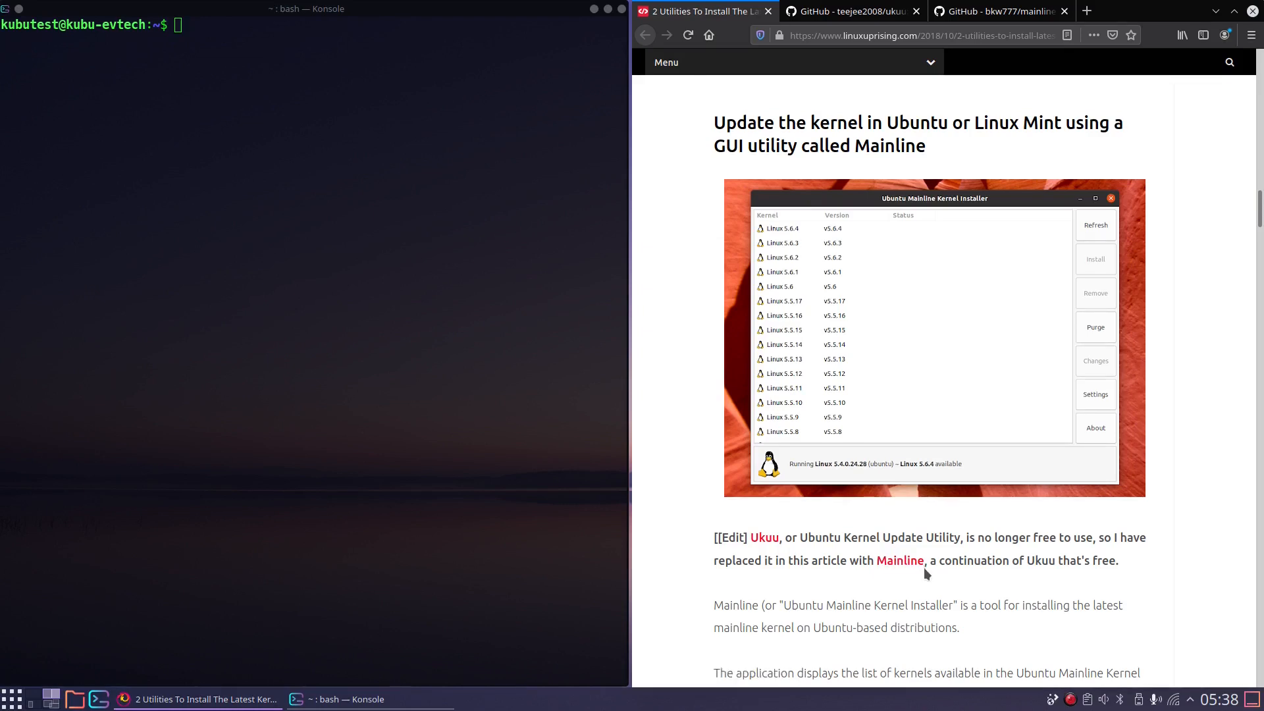
left_click(999, 12)
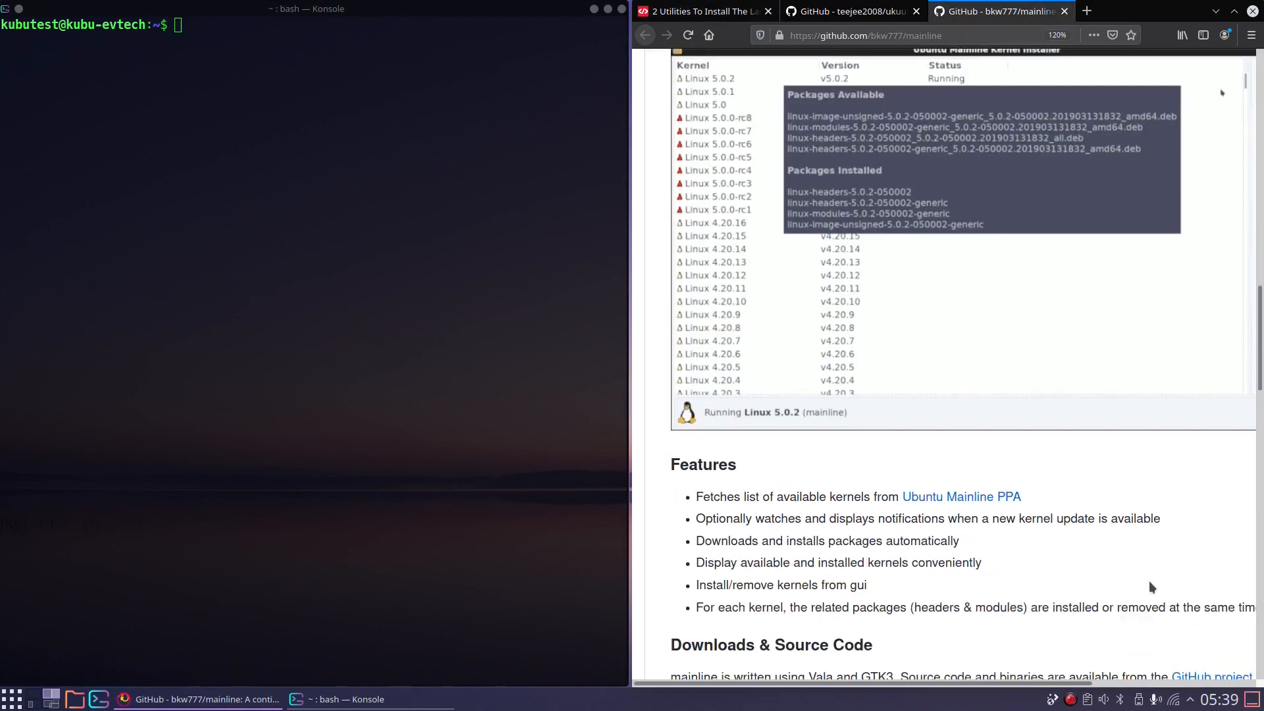
scroll("down", 3)
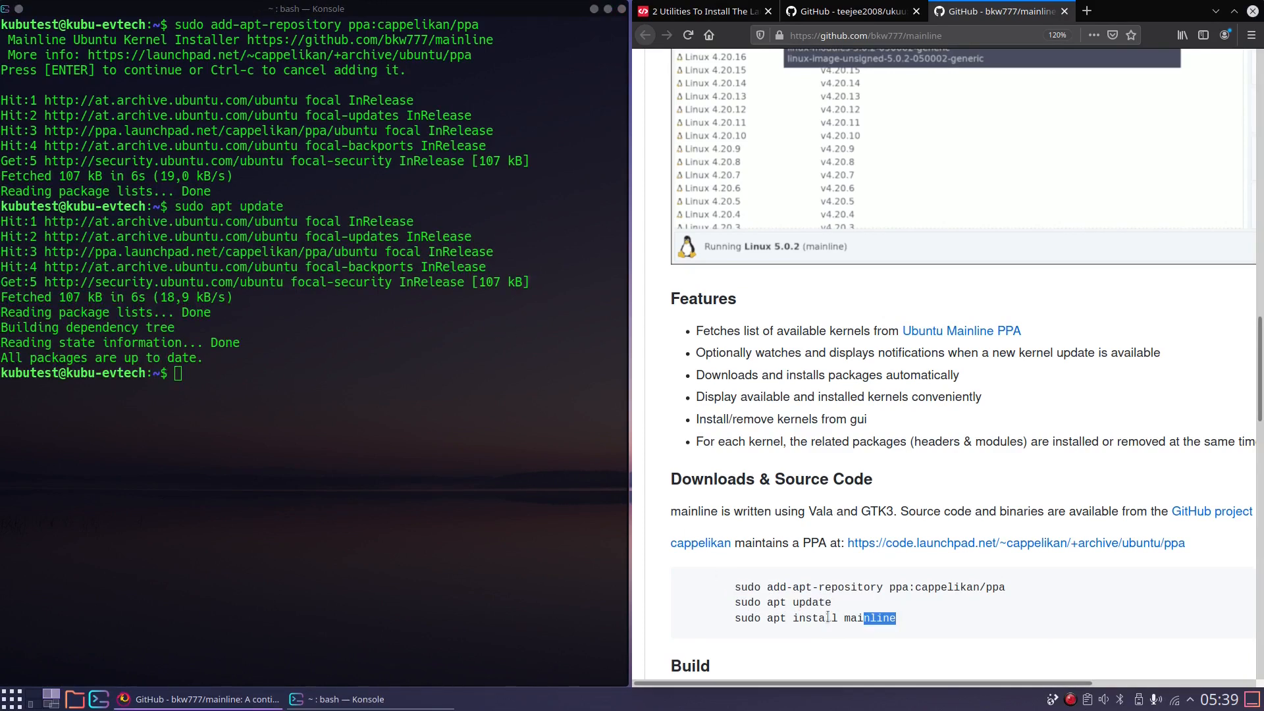
Run 'sudo apt install mainline' in Konsole after adding the cappelikan PPA
type("sudo apt install mainline")
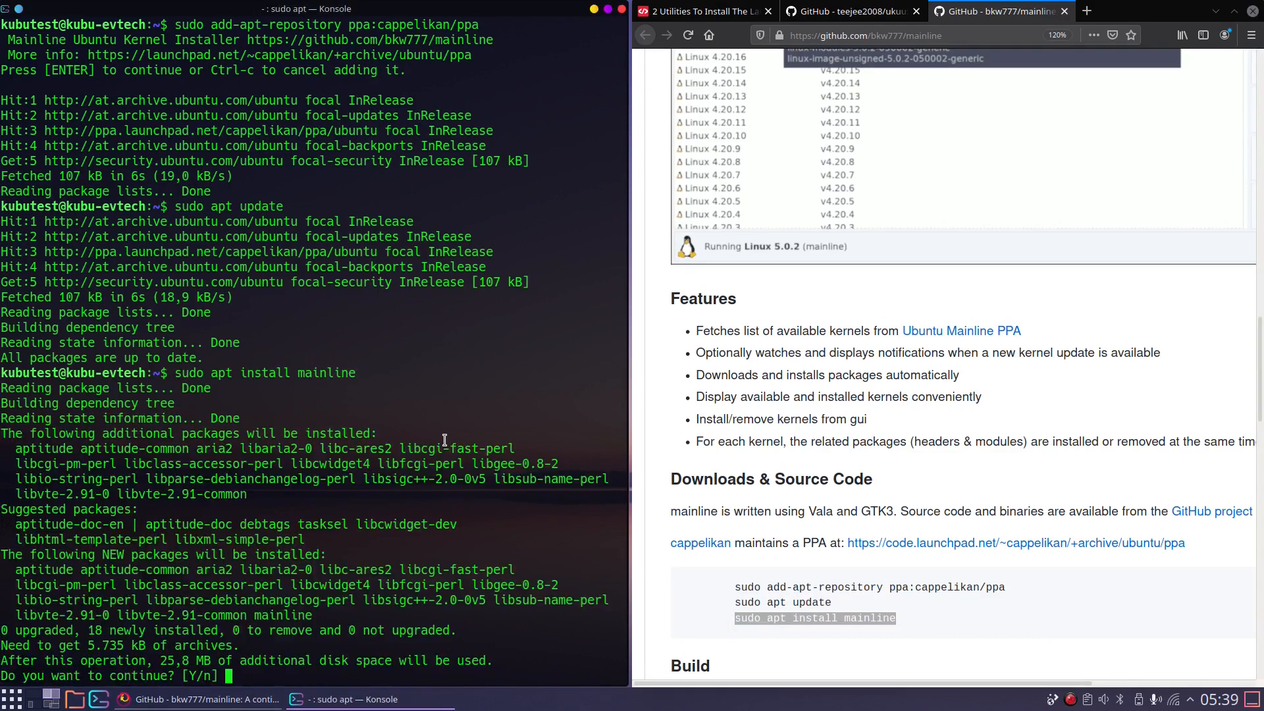
key("Return")
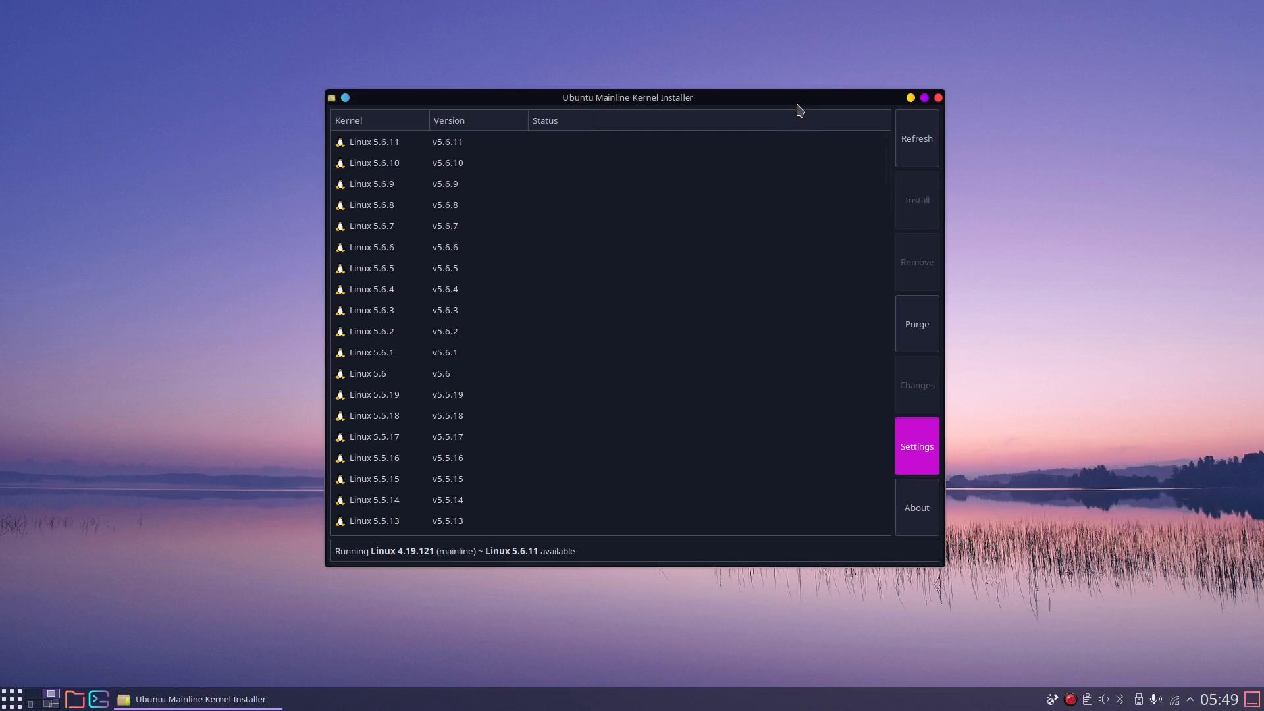
mouse_move(701, 117)
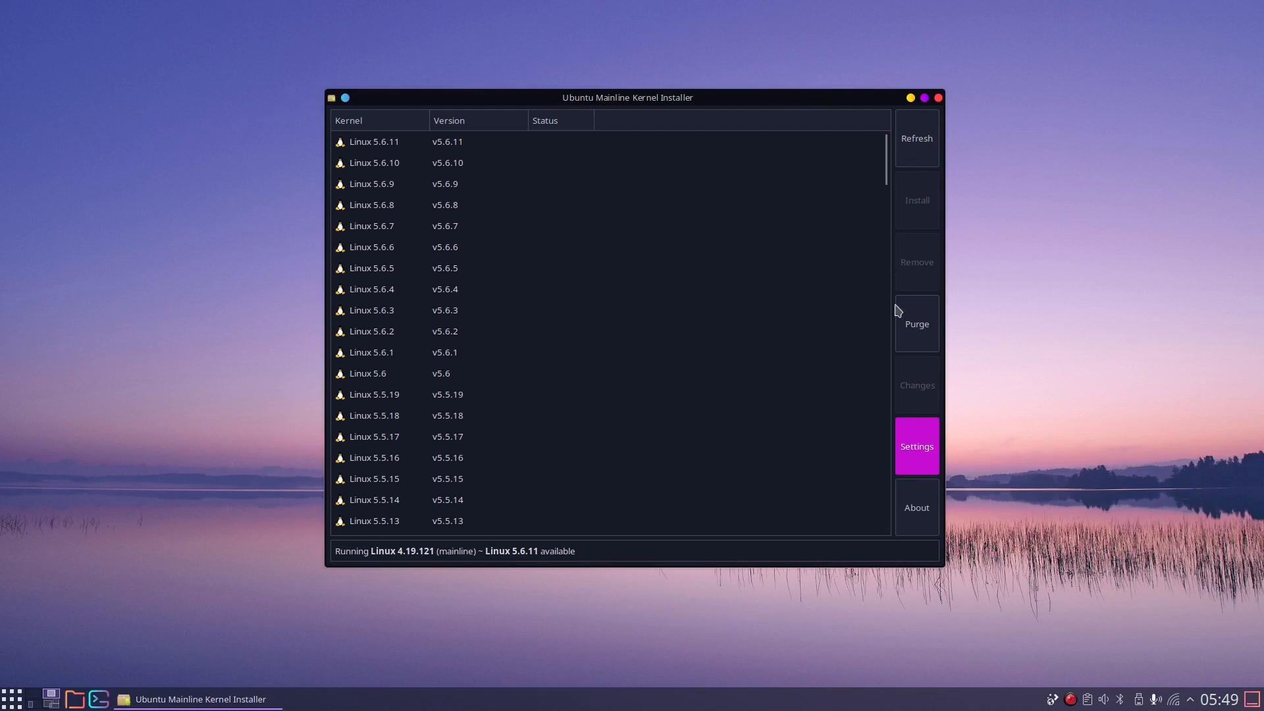
Raise 'Show N previous major versions' from 0 to 1 in the installer's settings
scroll("down", 3)
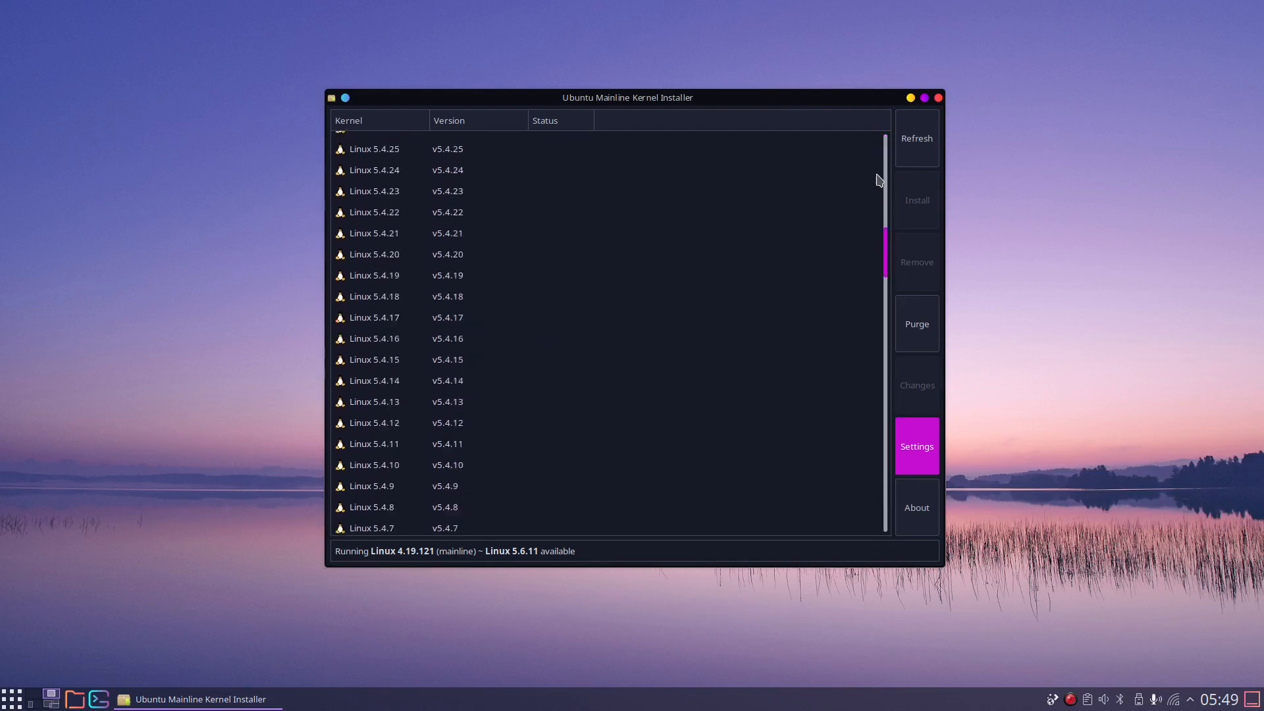
scroll("up", 3)
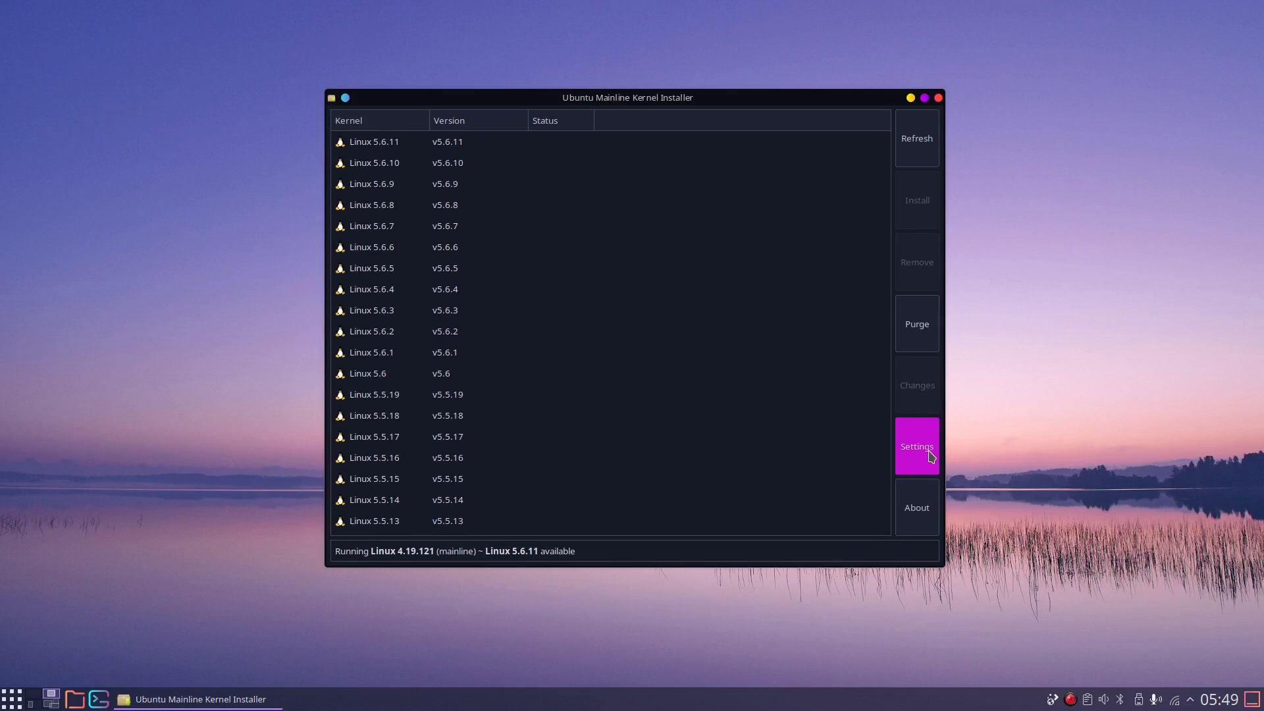
left_click(917, 447)
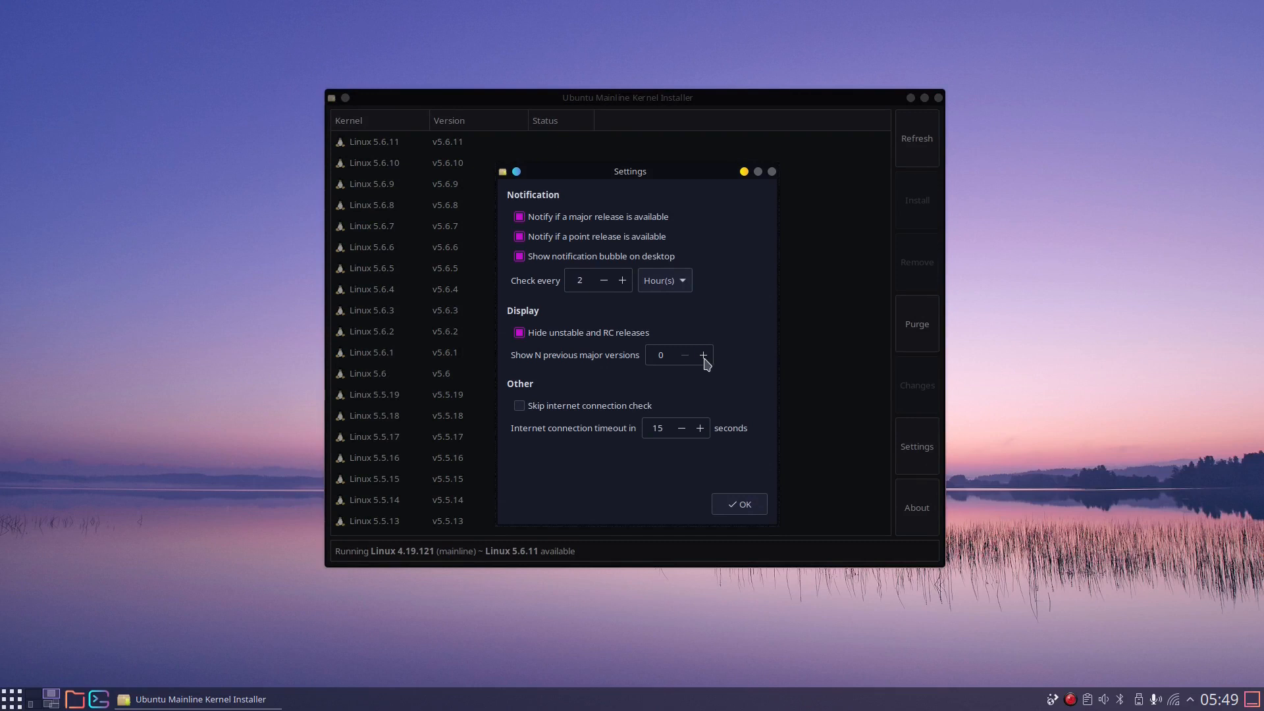
left_click(702, 354)
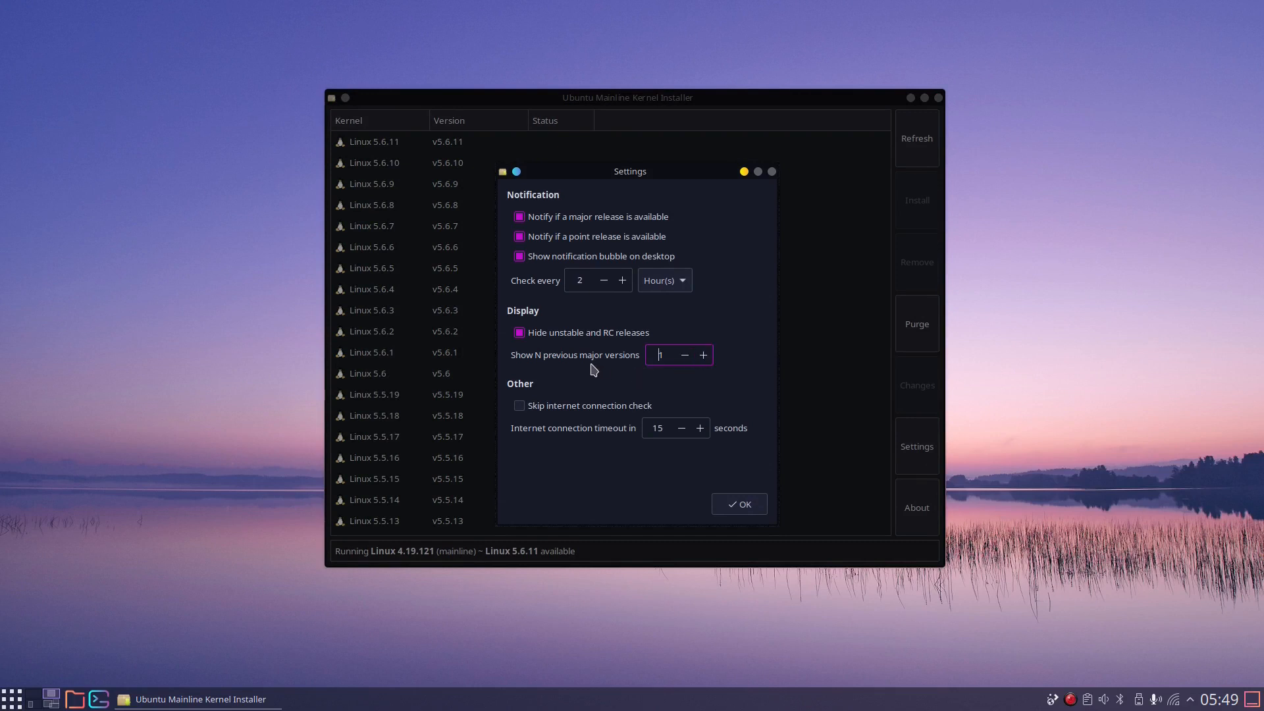
left_click(737, 504)
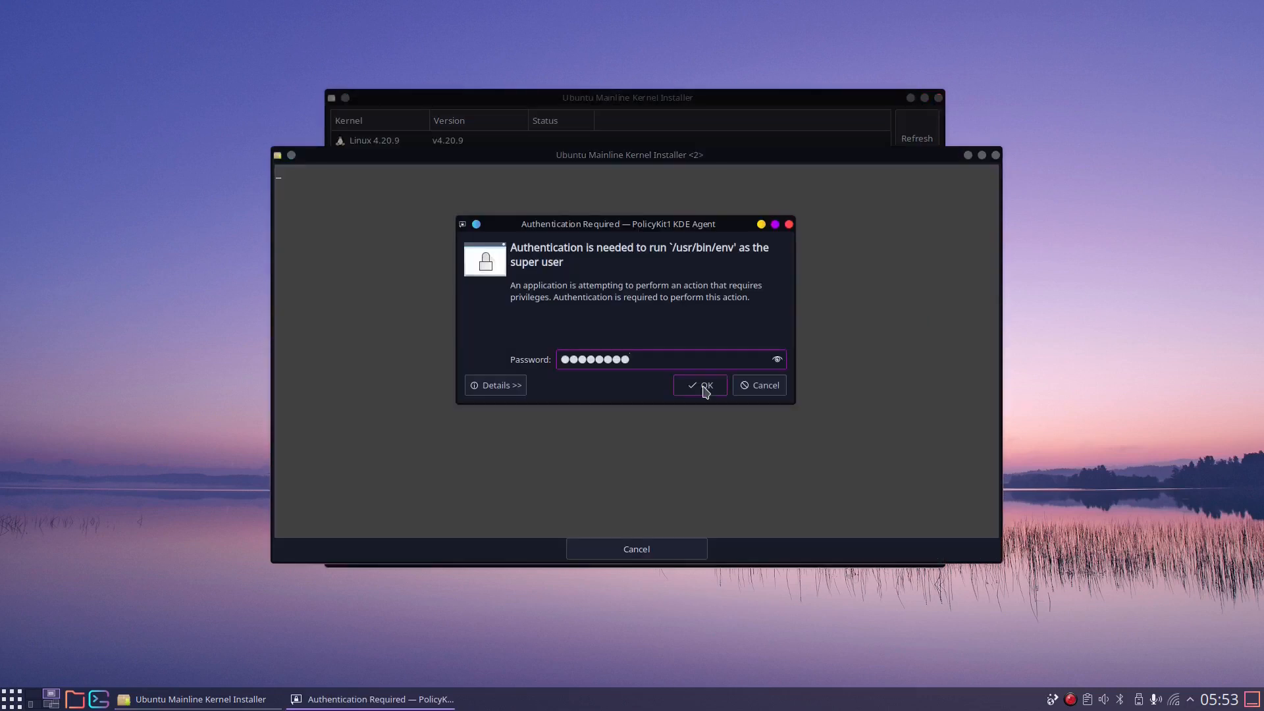
Authenticate the purge of kernel 4.19.118 and close the 'Un-install completed' log
left_click(698, 385)
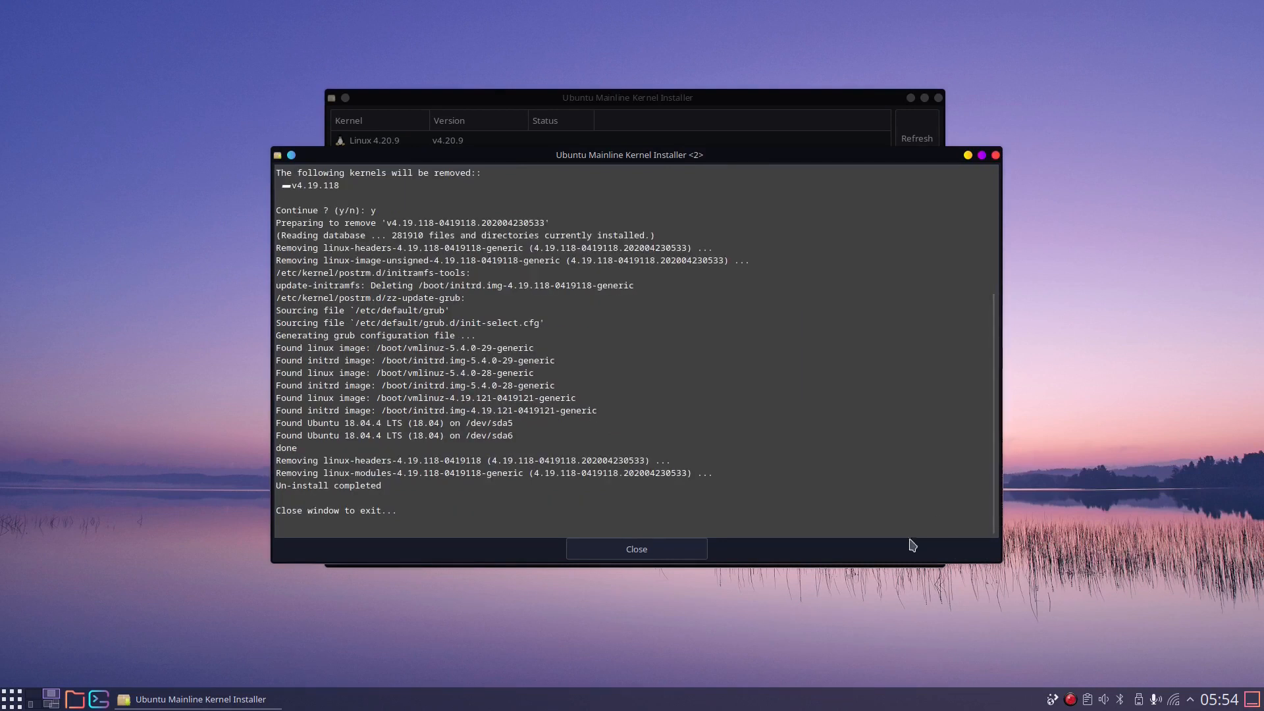
left_click(635, 549)
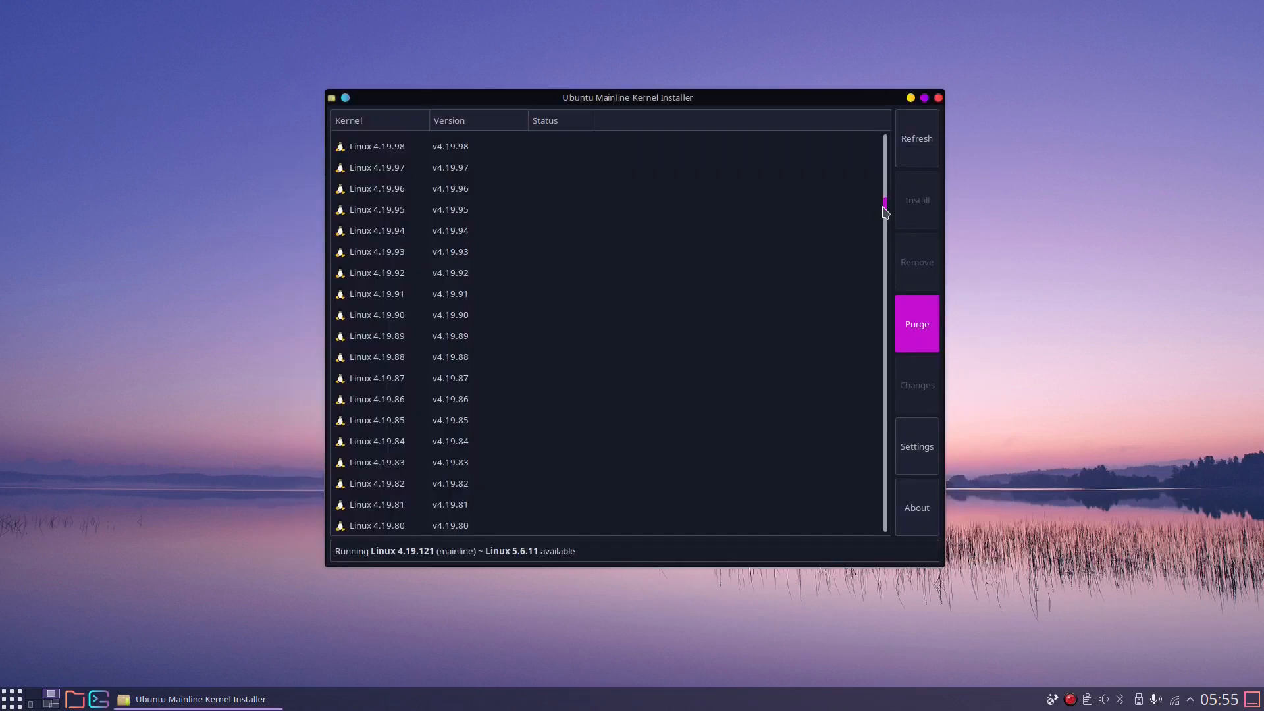